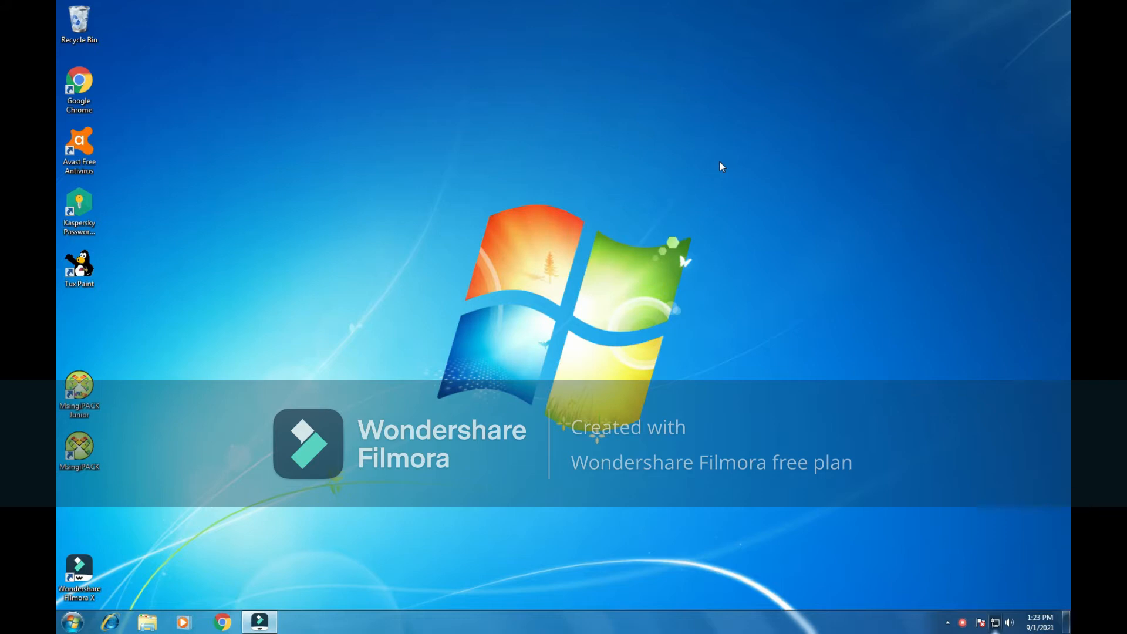
mouse_move(178, 583)
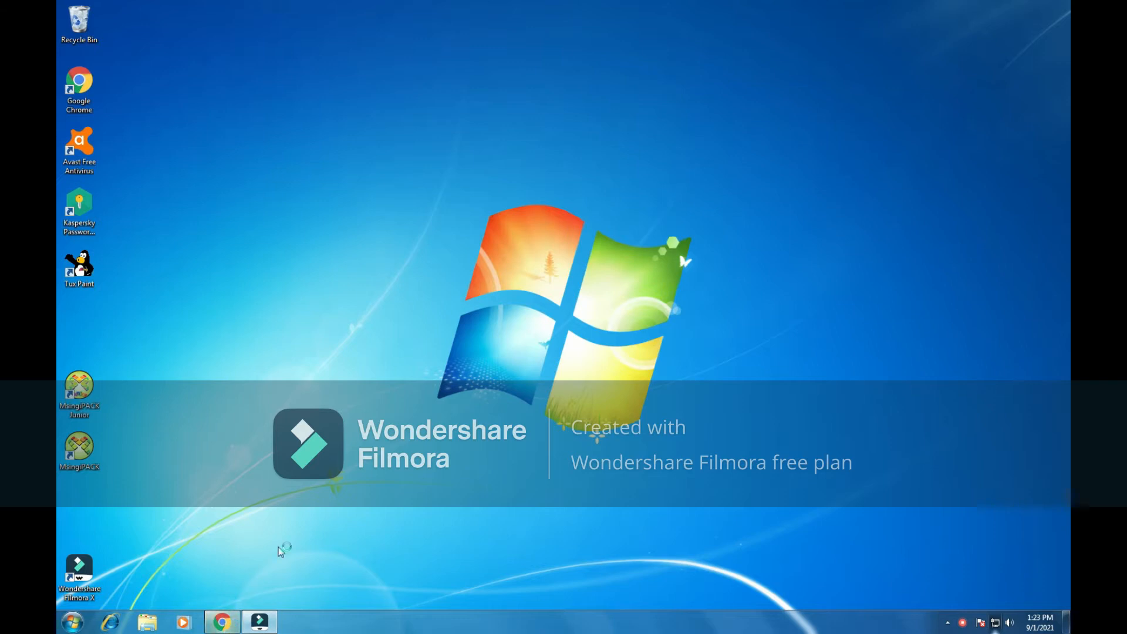
mouse_move(305, 507)
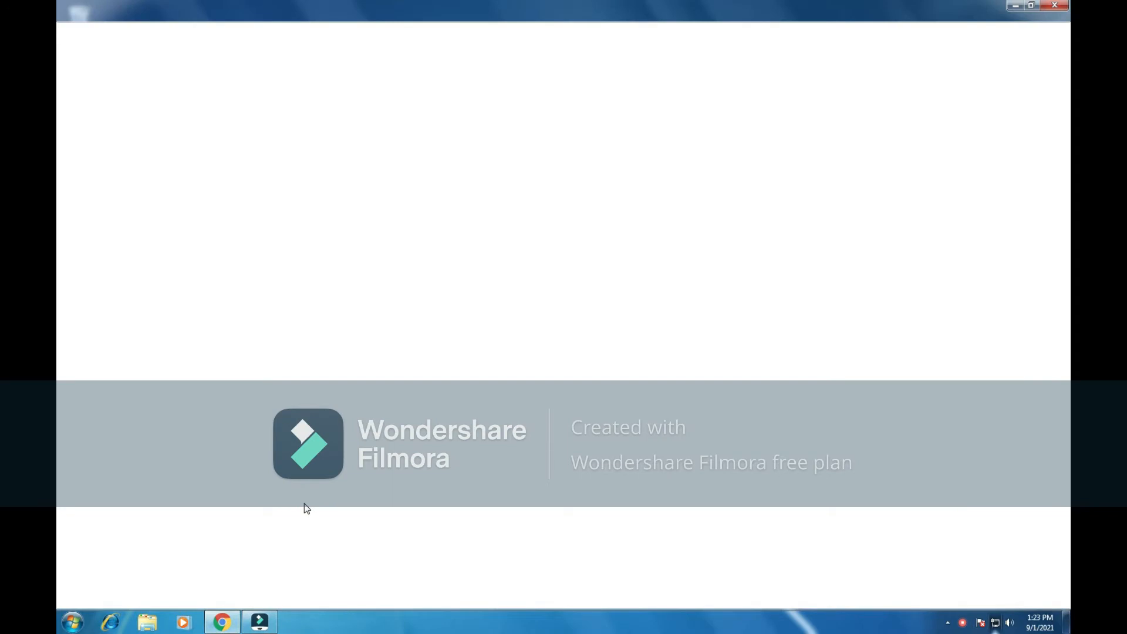
Search Google for 'gmail' using the autocomplete suggestion
click(222, 621)
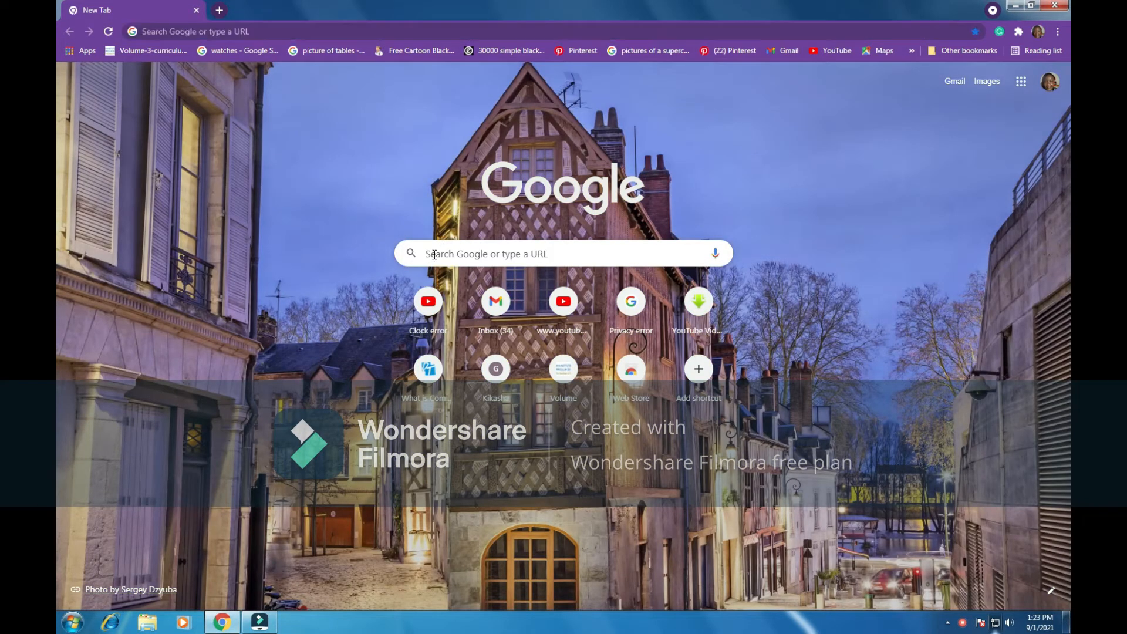
text(g)
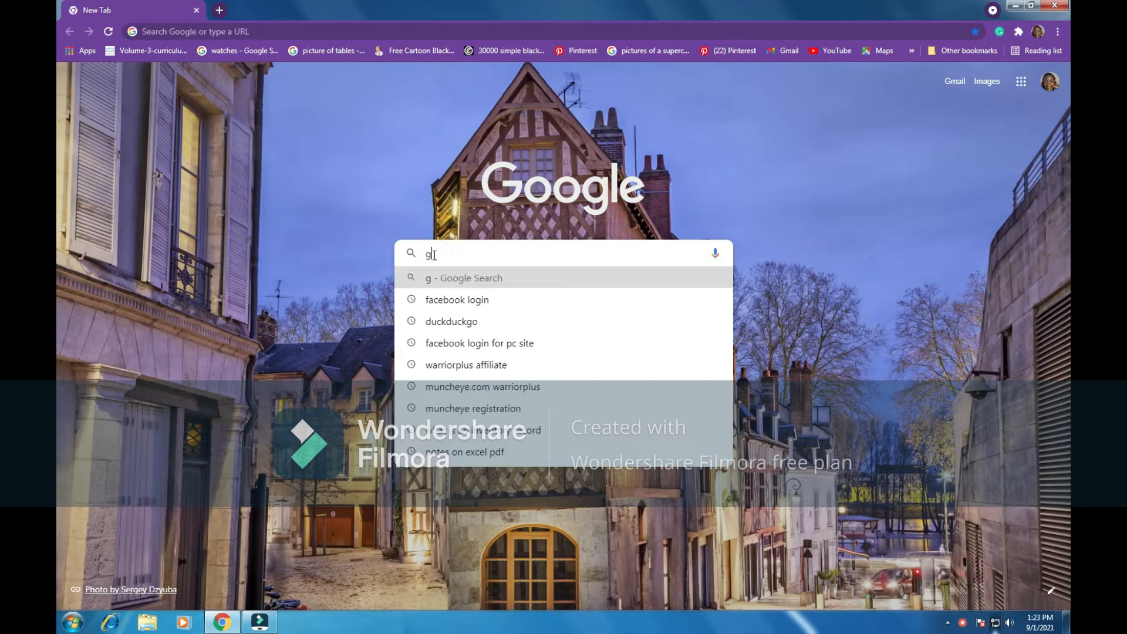
key(Backspace)
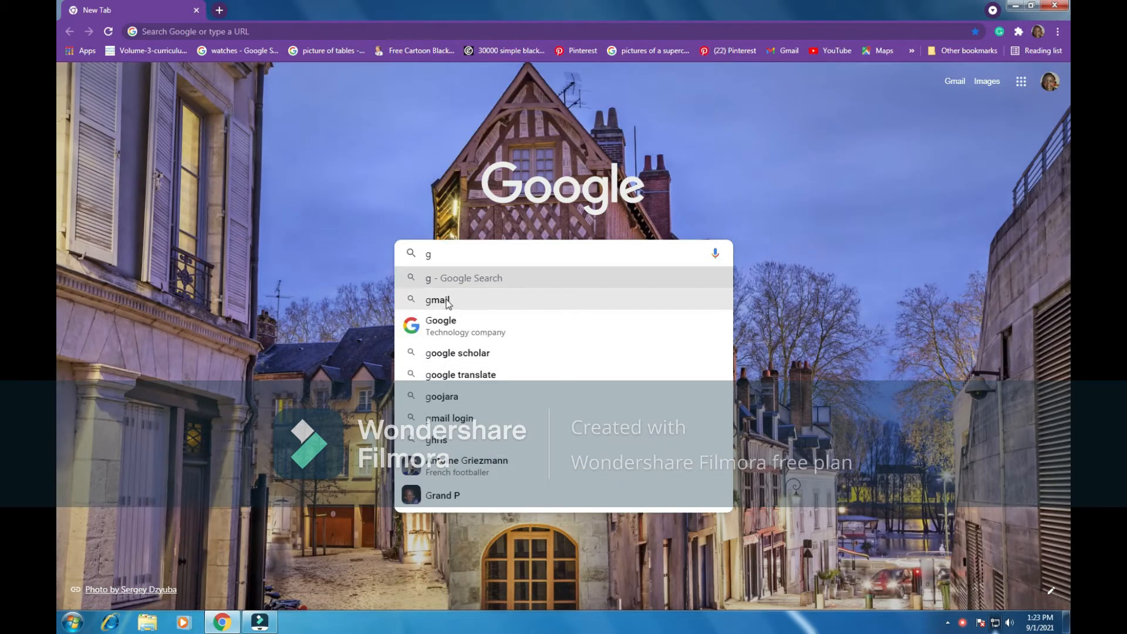
click(438, 299)
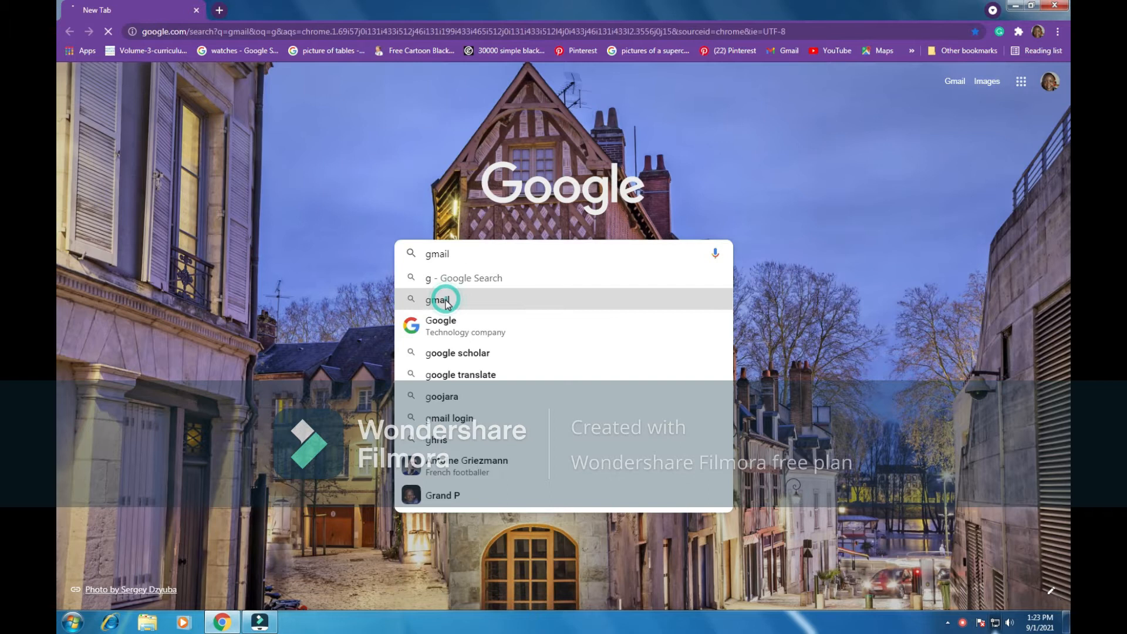
click(440, 299)
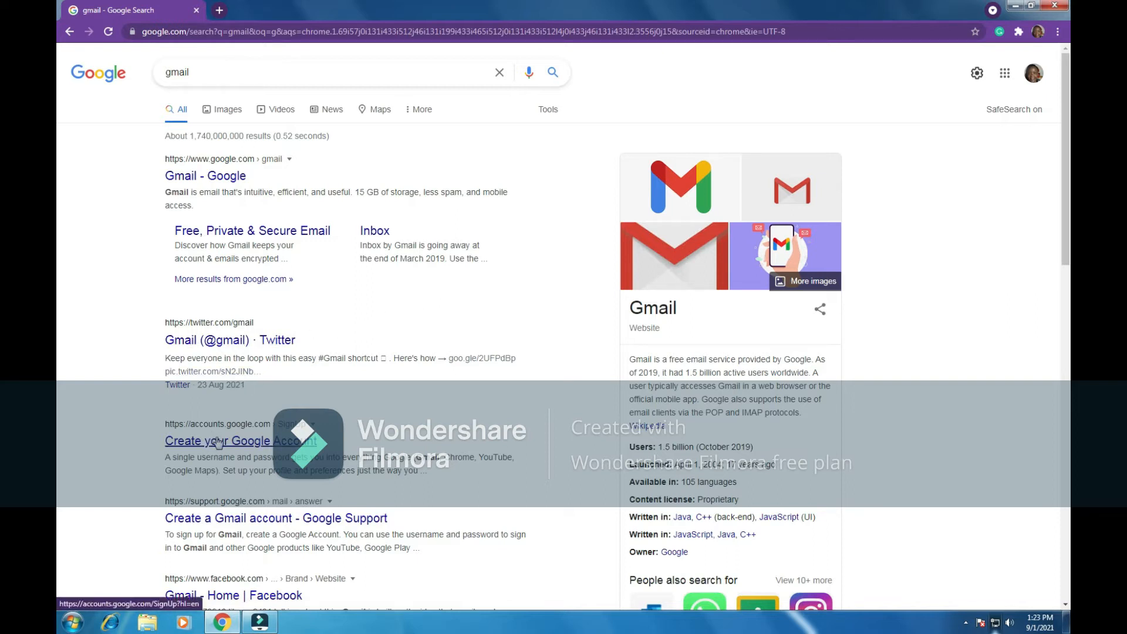
mouse_move(208, 186)
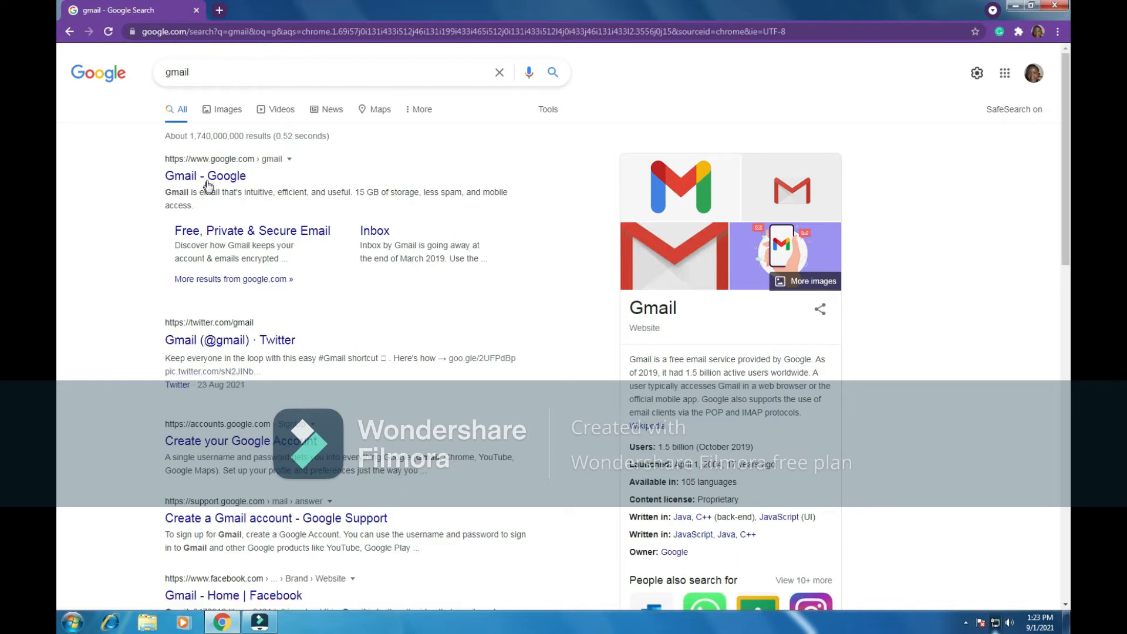
mouse_move(229, 441)
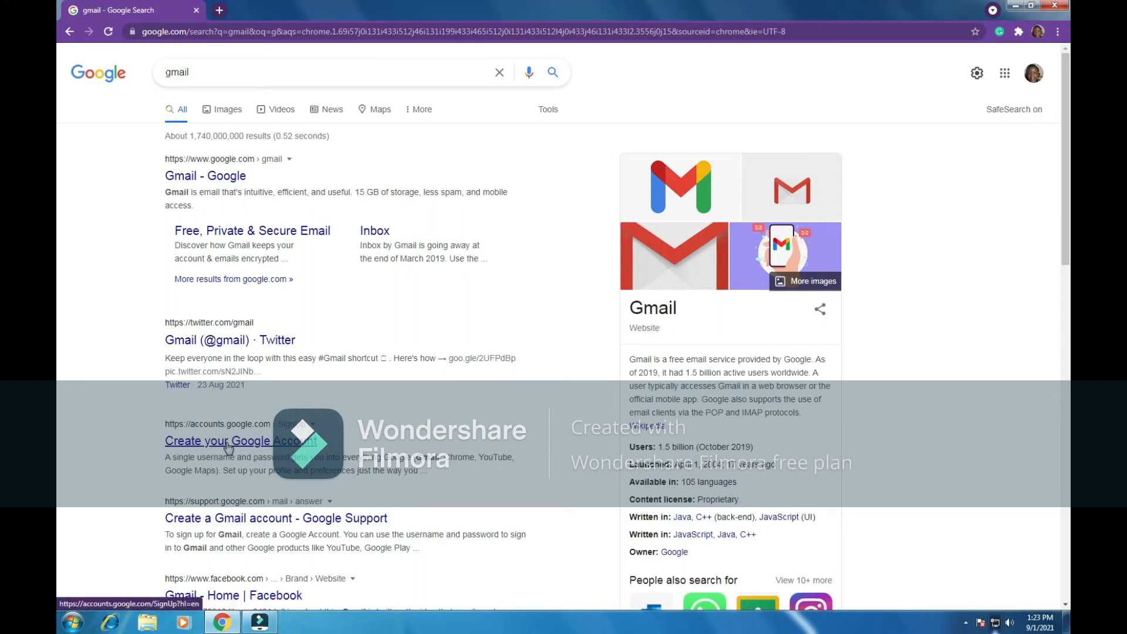
Open the 'Create your Google Account' search result
click(241, 441)
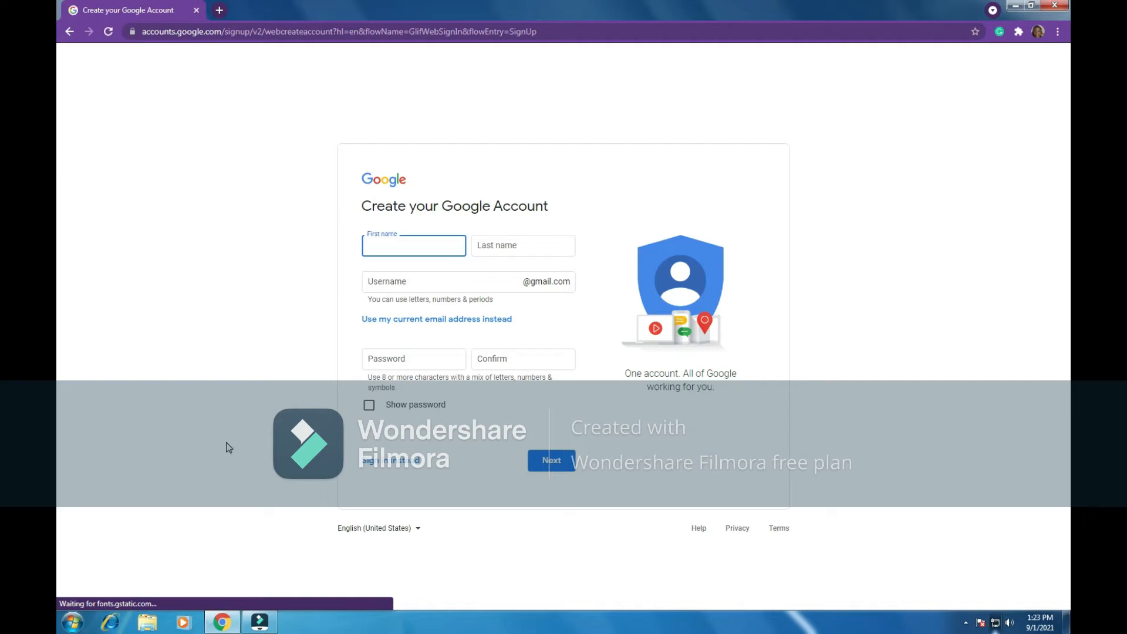
mouse_move(100, 166)
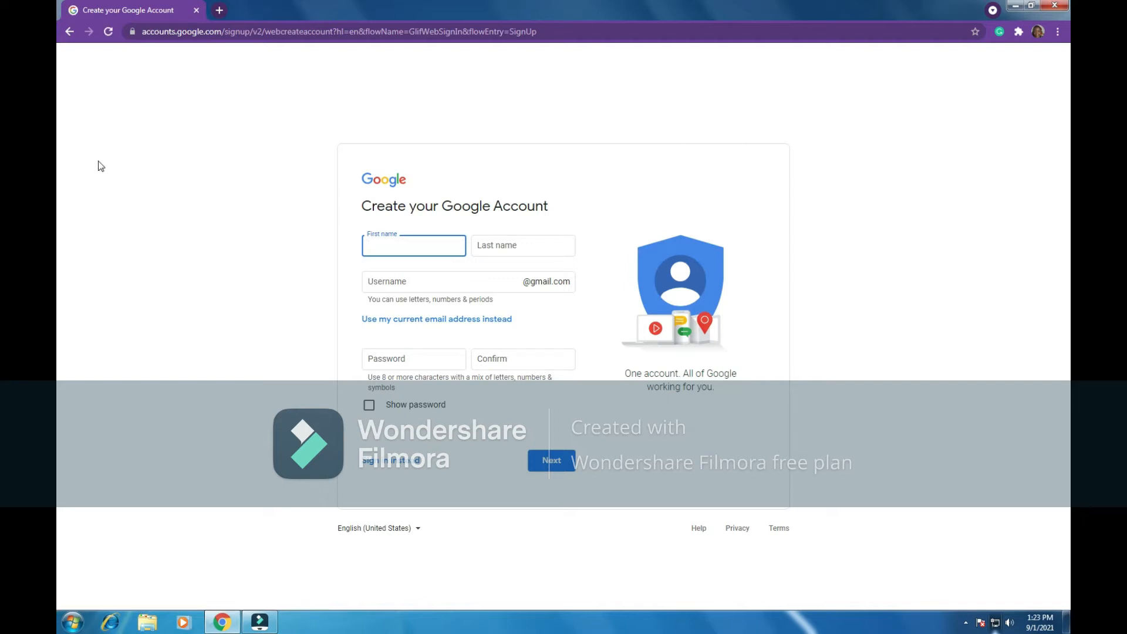
mouse_move(362, 106)
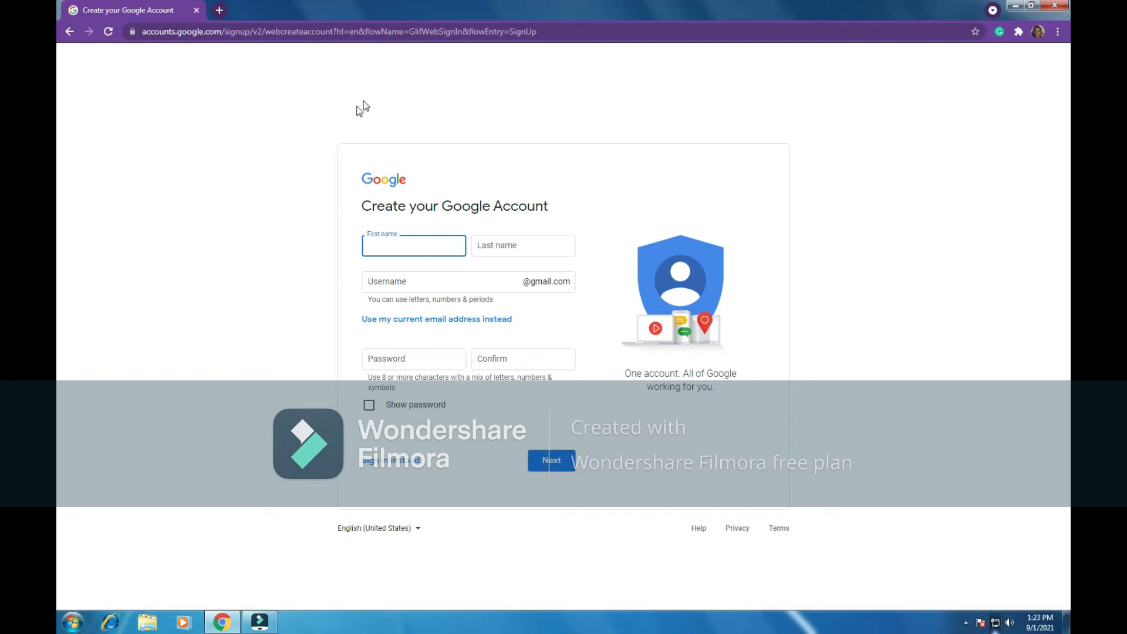
mouse_move(461, 213)
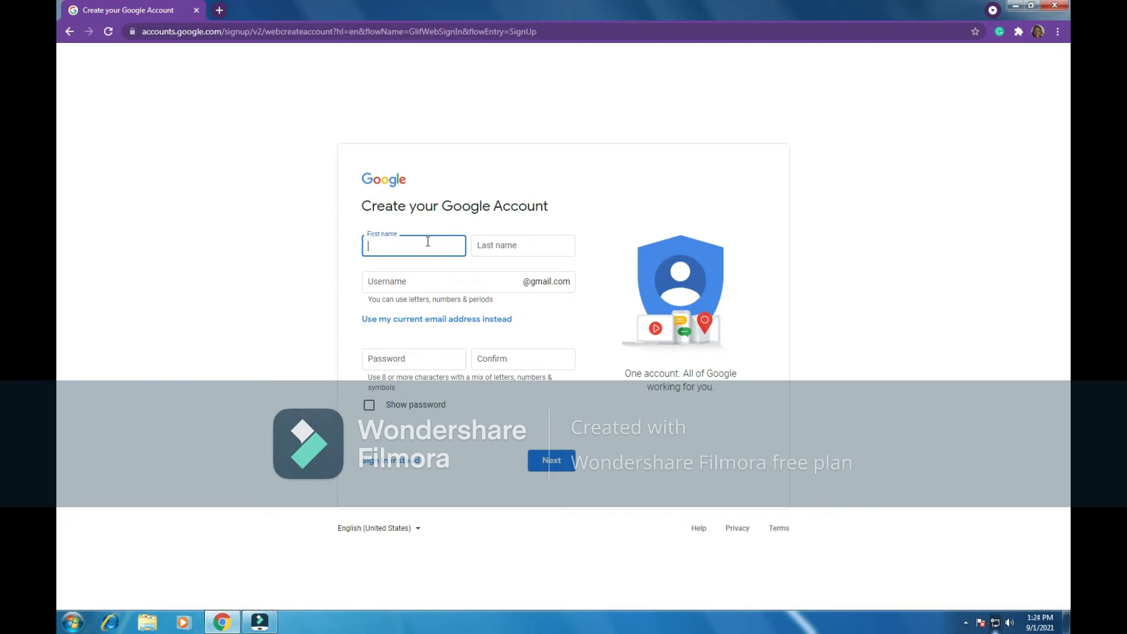
mouse_move(386, 275)
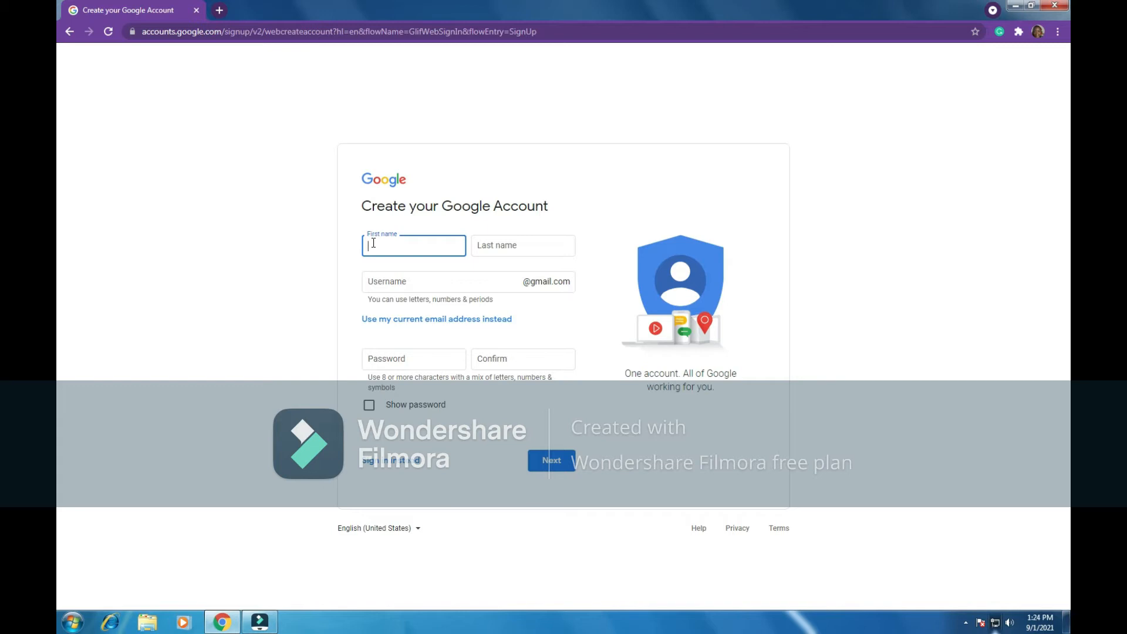
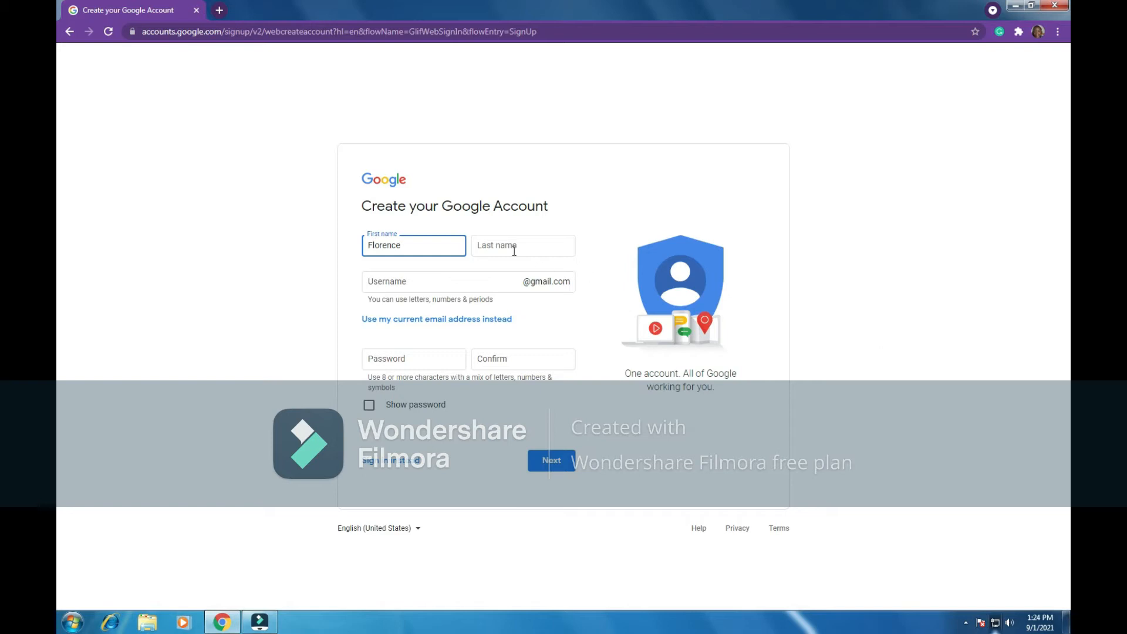
click(523, 246)
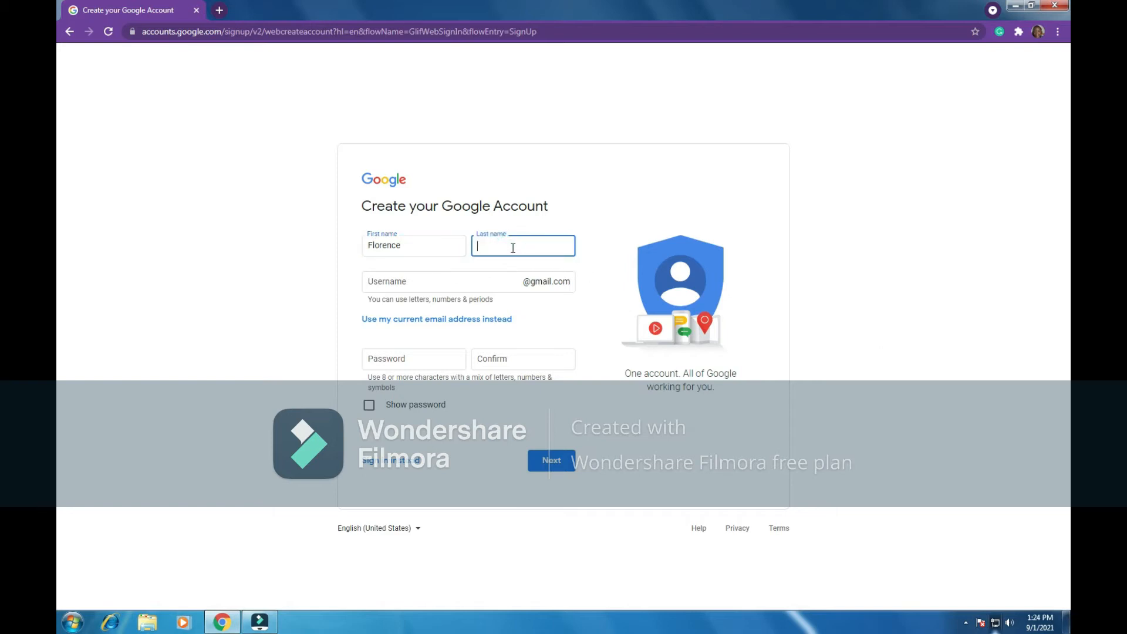
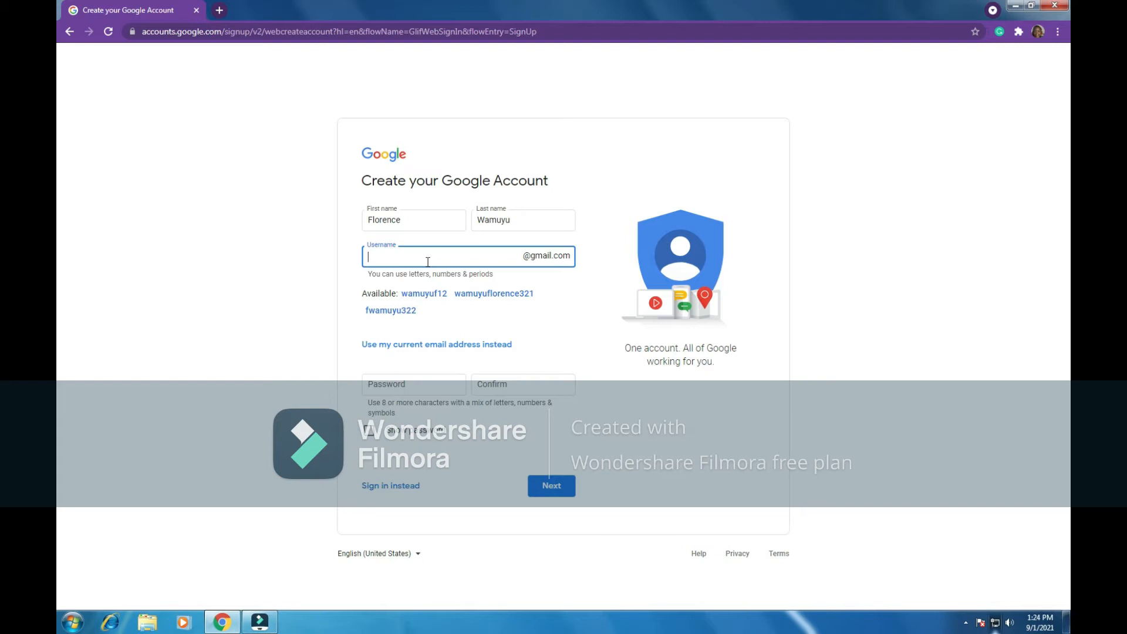
mouse_move(371, 256)
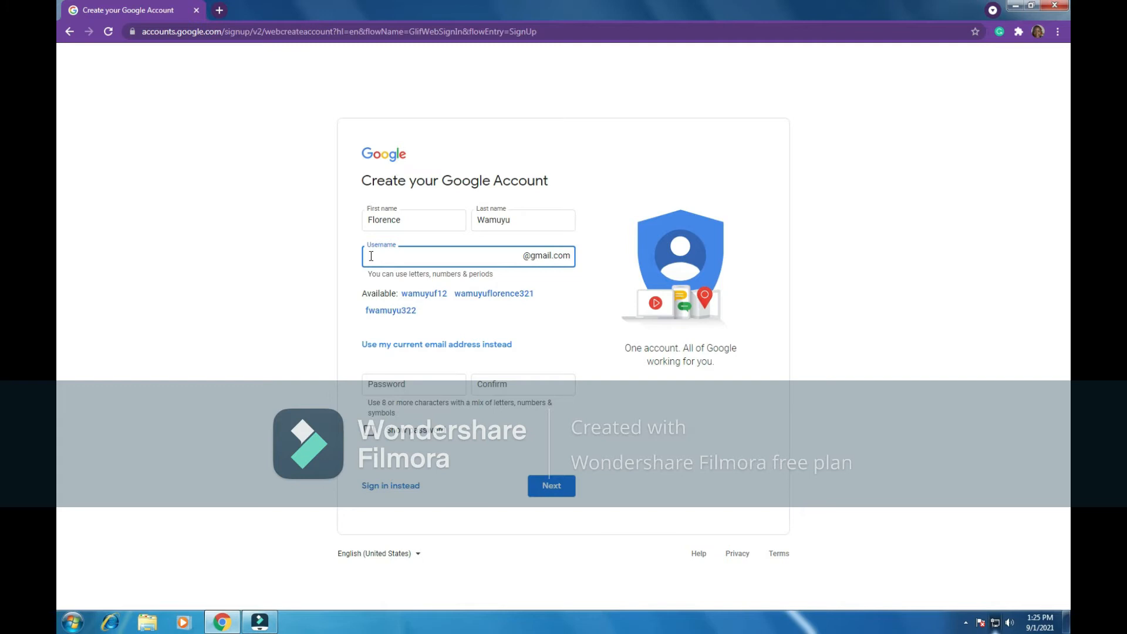
mouse_move(371, 297)
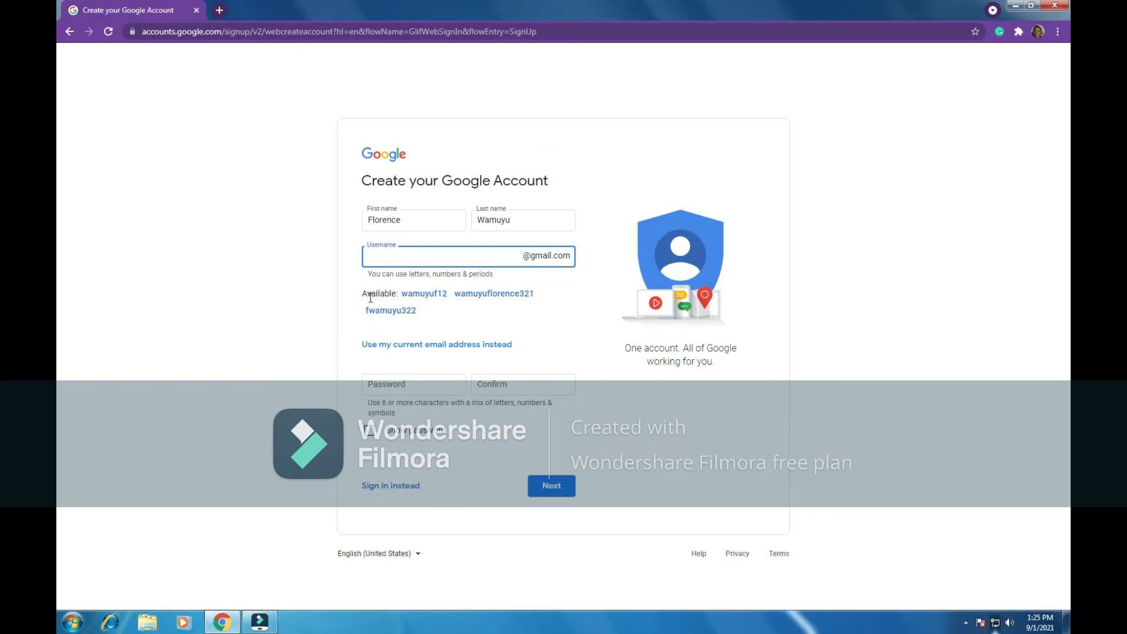
mouse_move(431, 305)
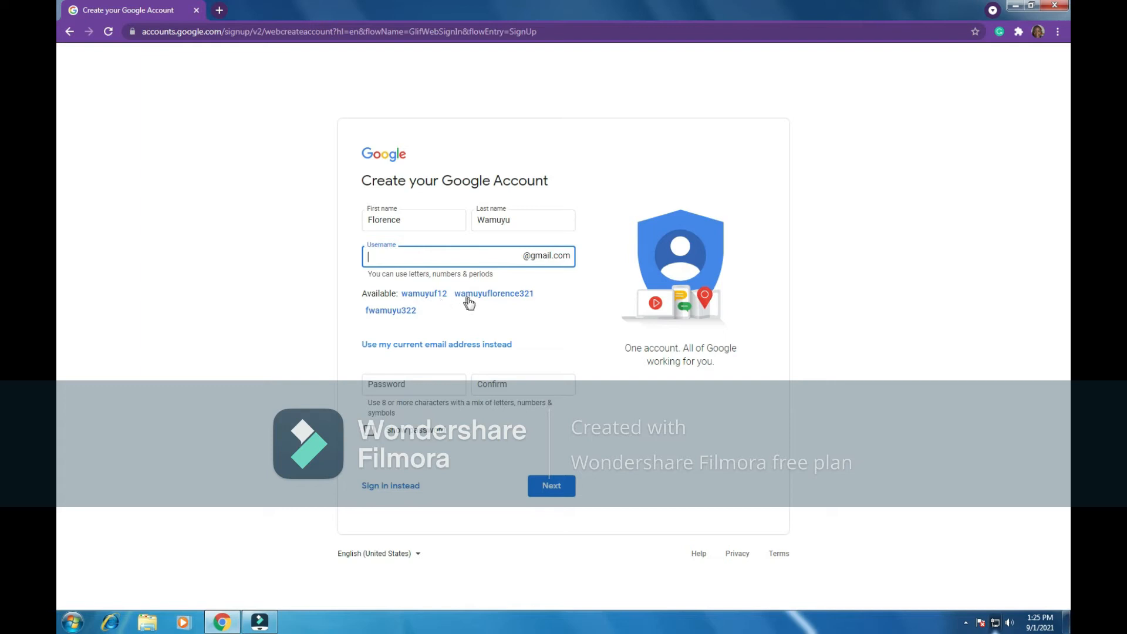
mouse_move(531, 301)
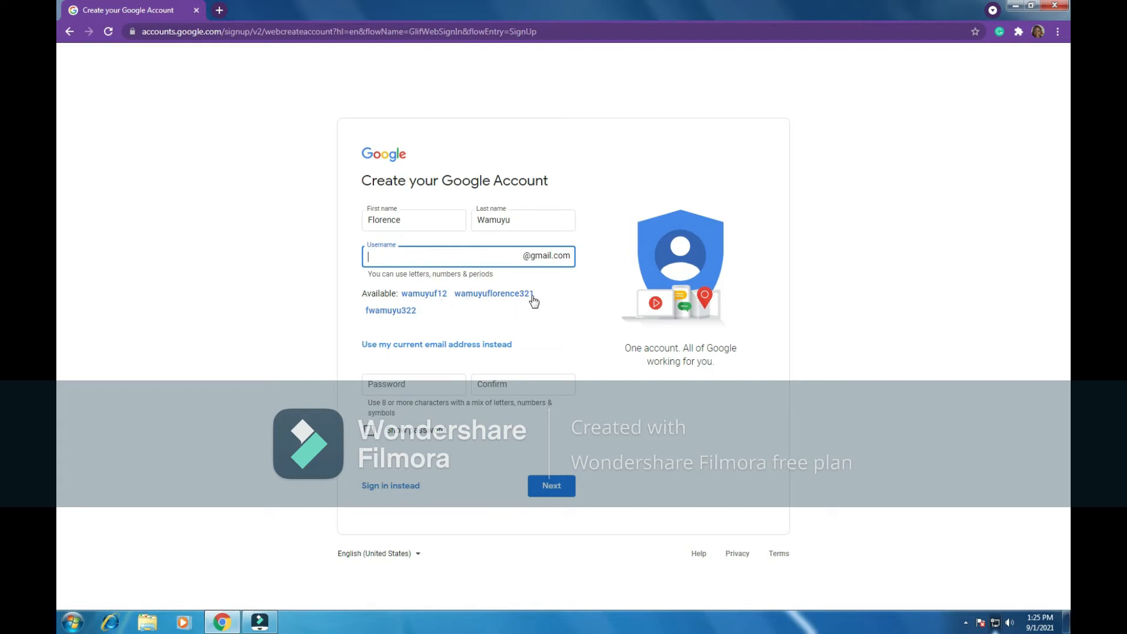
mouse_move(480, 299)
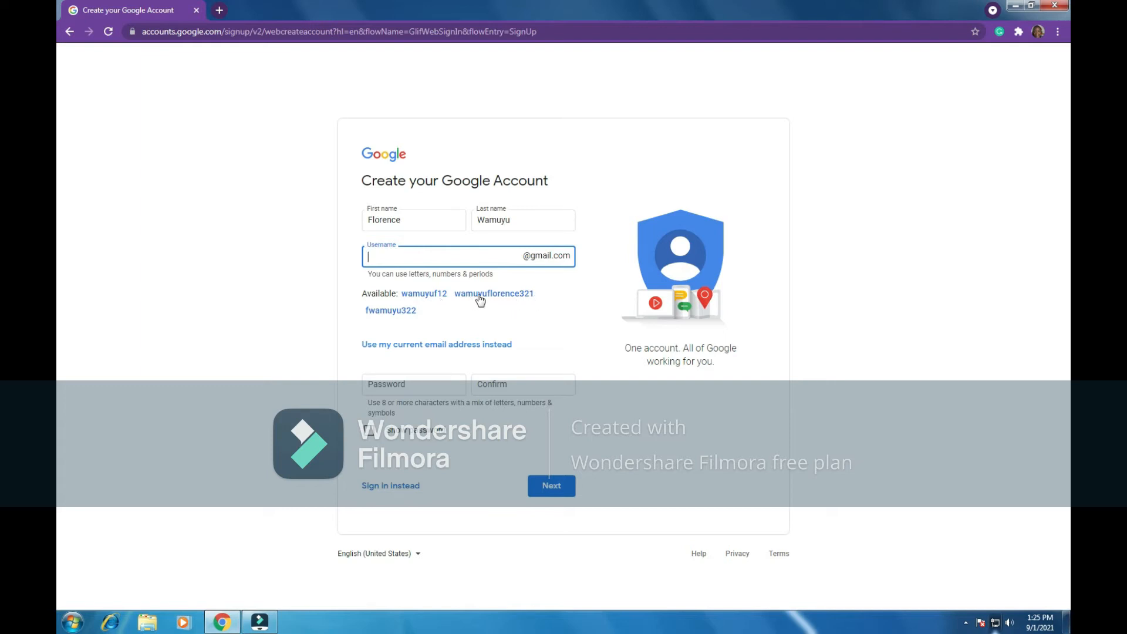
mouse_move(513, 302)
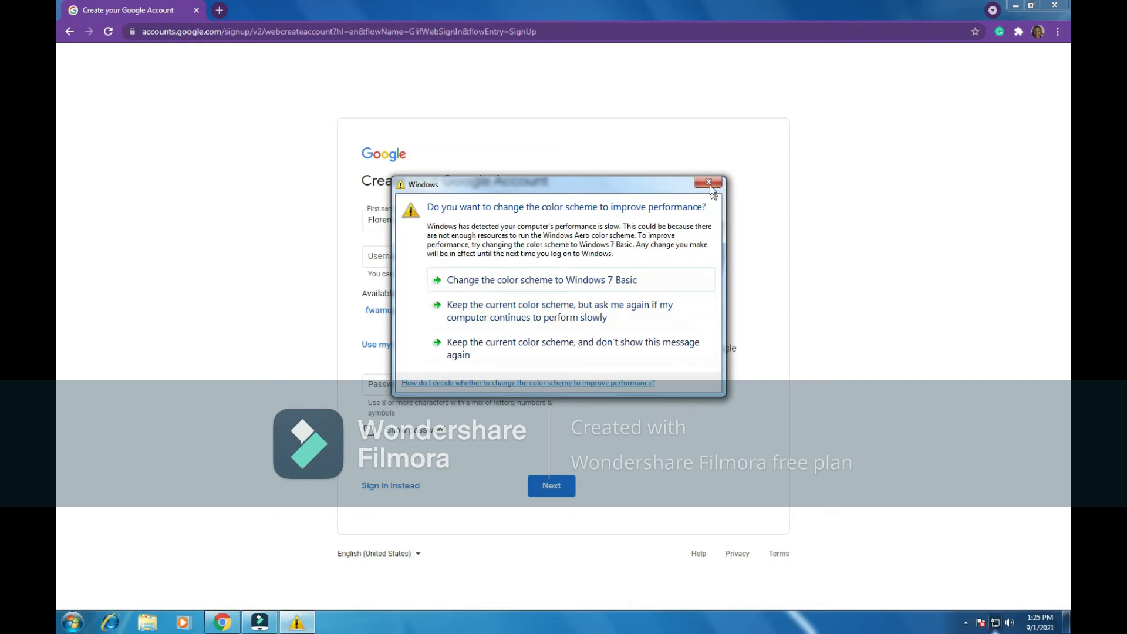
click(710, 183)
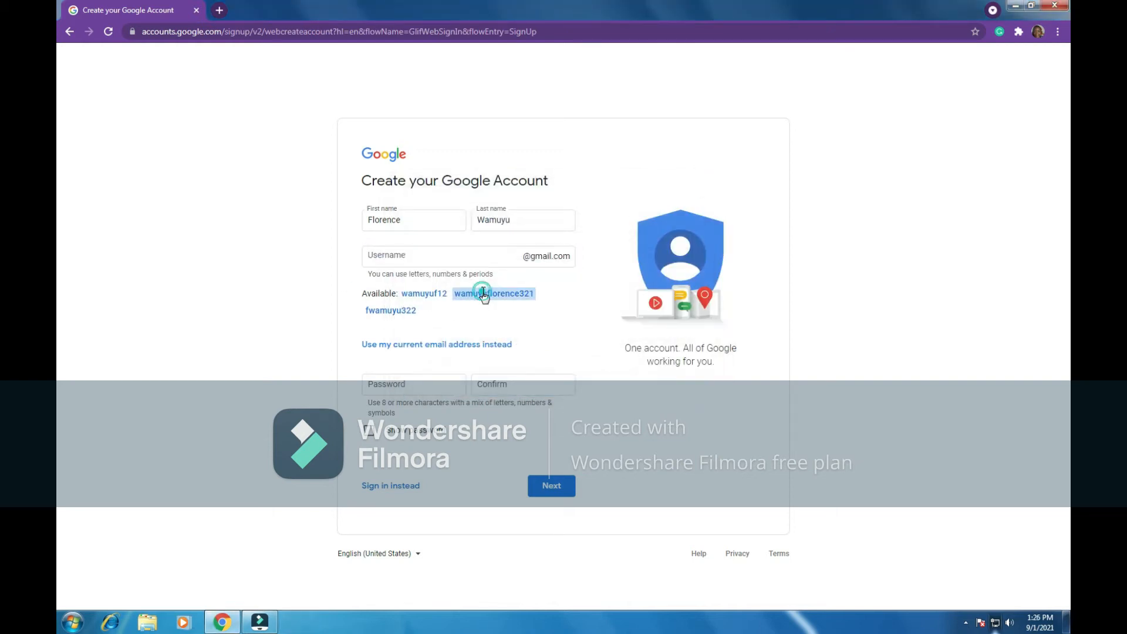
click(493, 294)
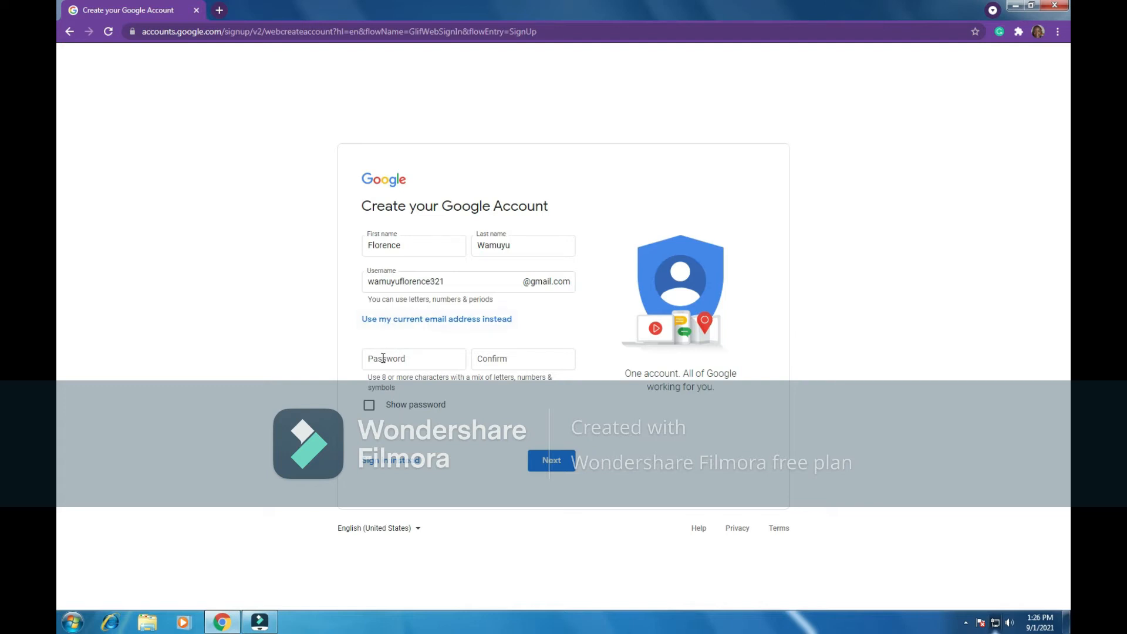
click(413, 358)
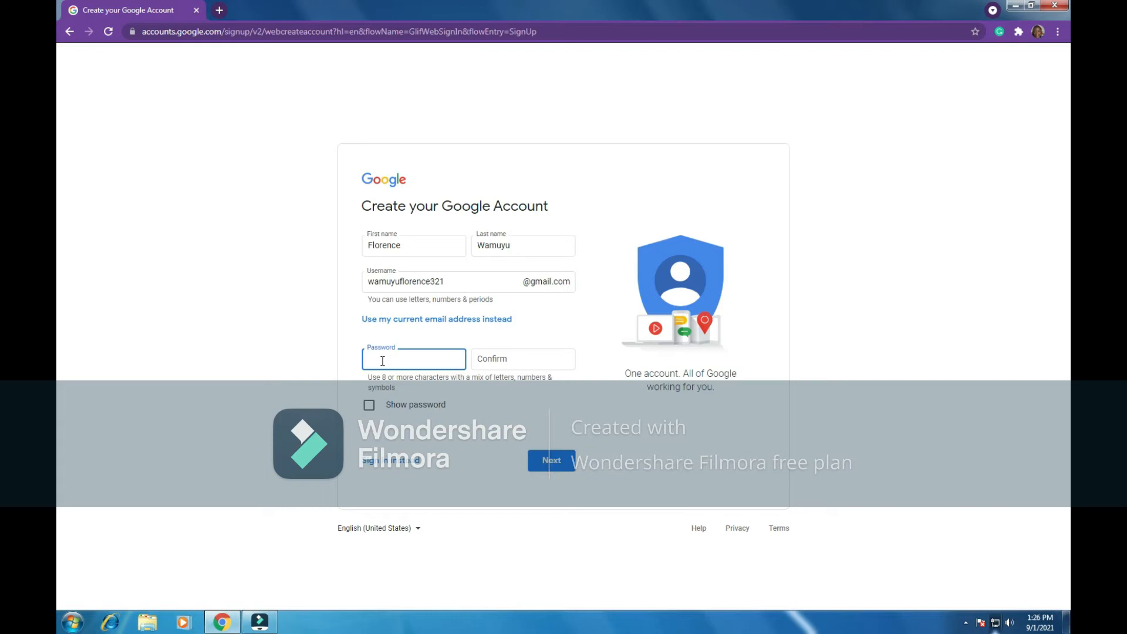
mouse_move(259, 193)
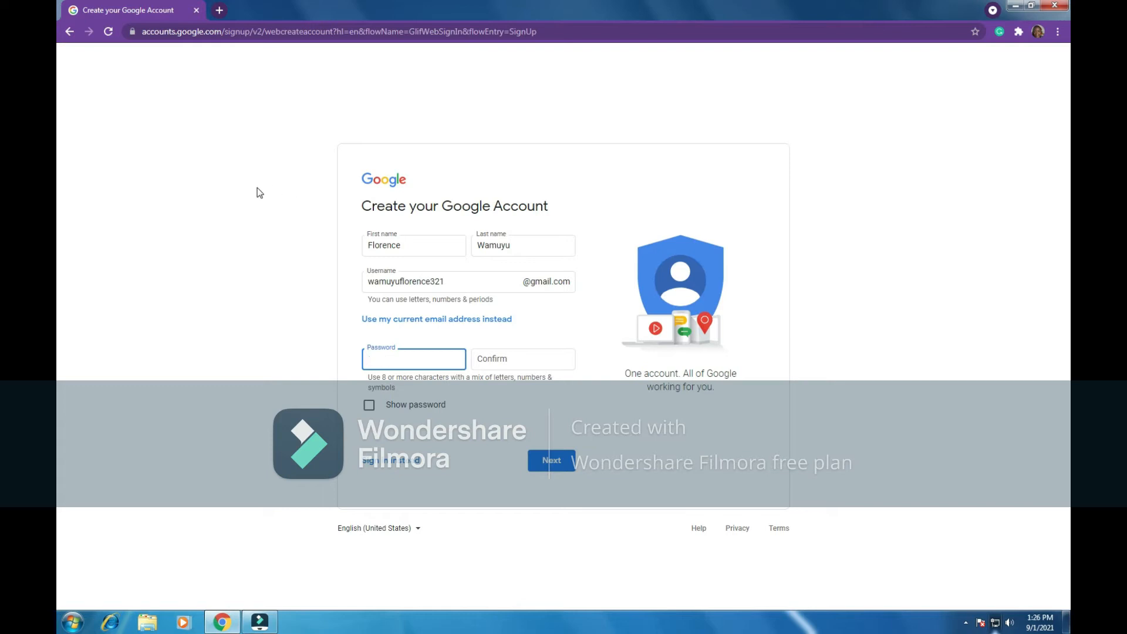
click(370, 403)
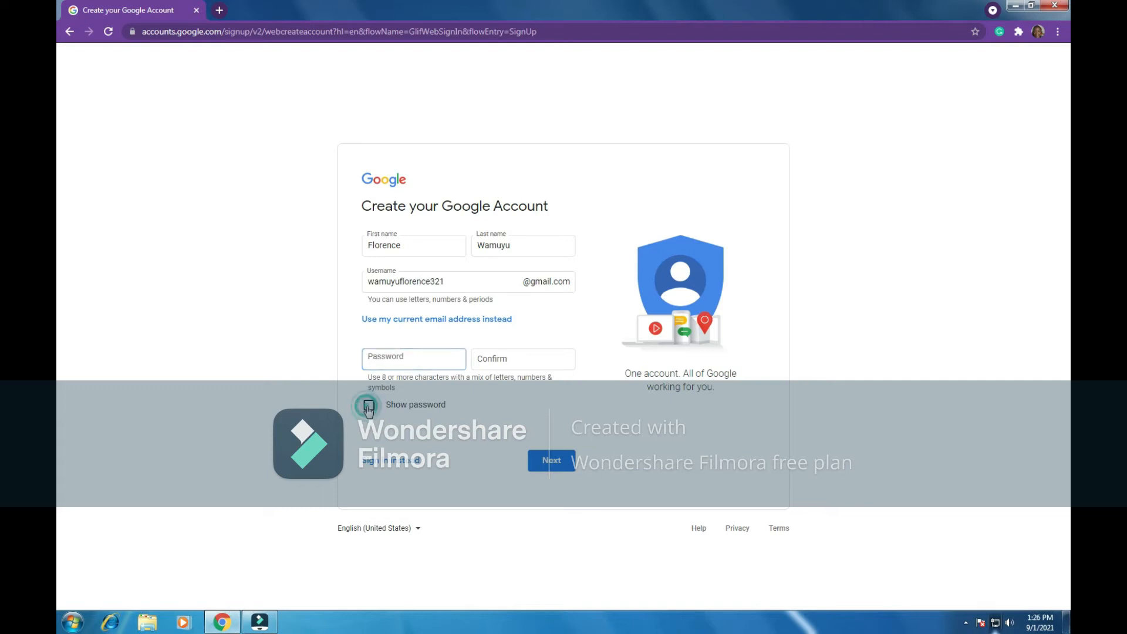
click(369, 404)
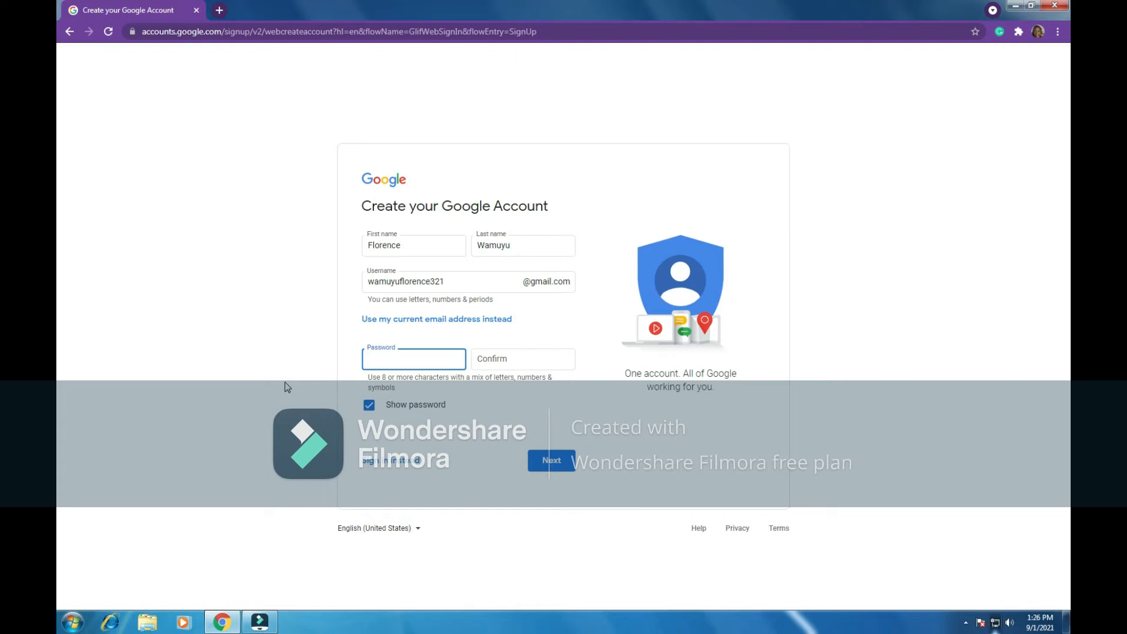
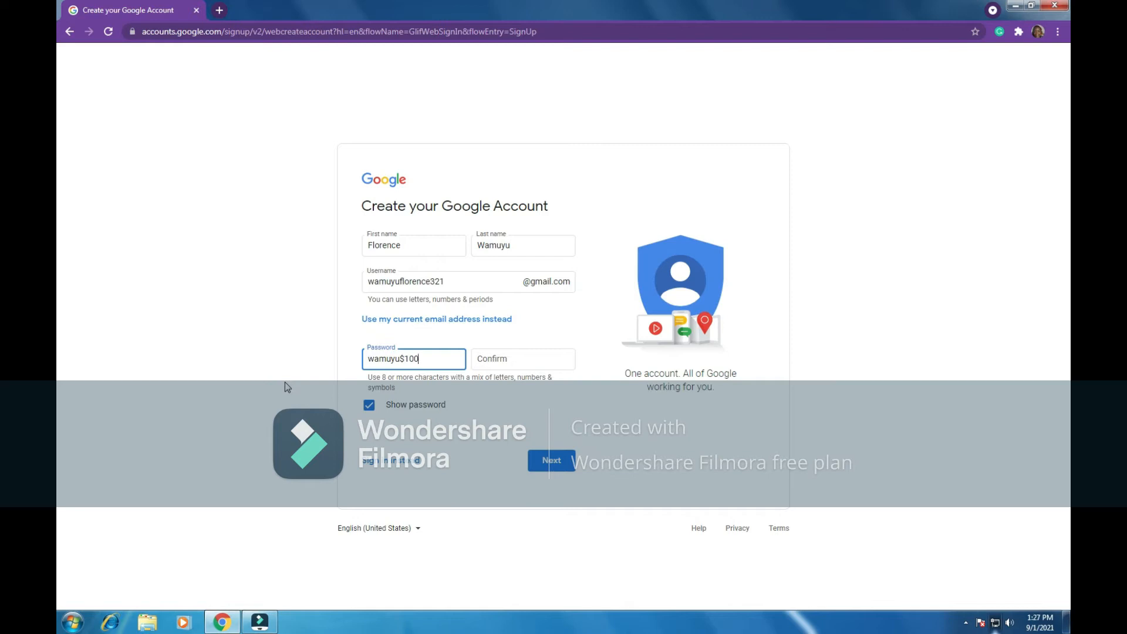
mouse_move(499, 314)
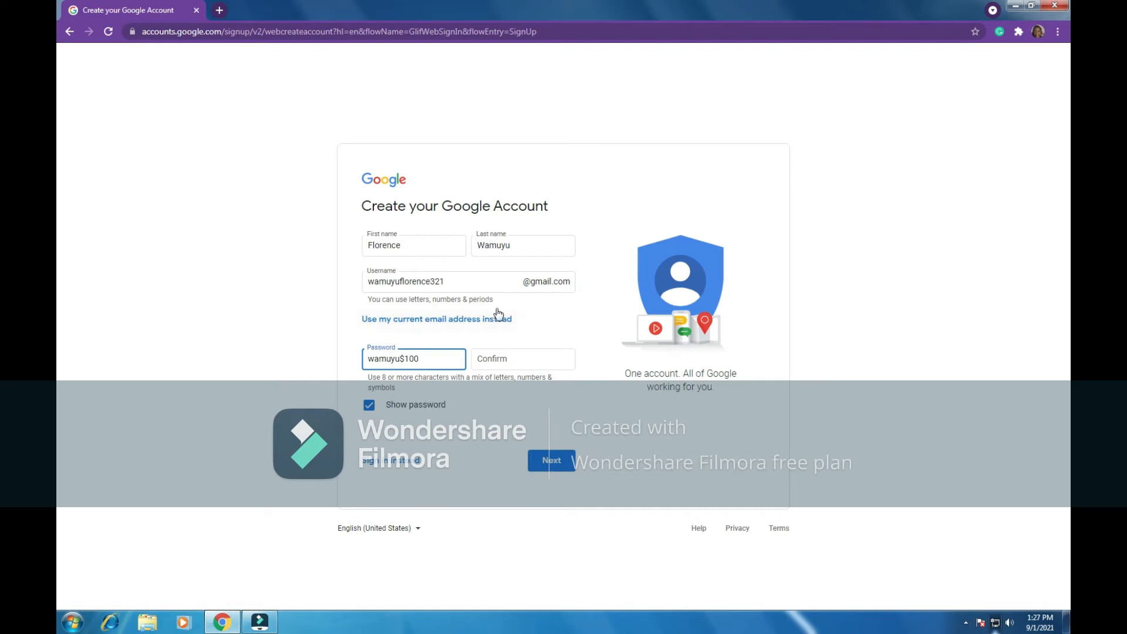
Retype the password in the Confirm field and submit the account form
click(522, 359)
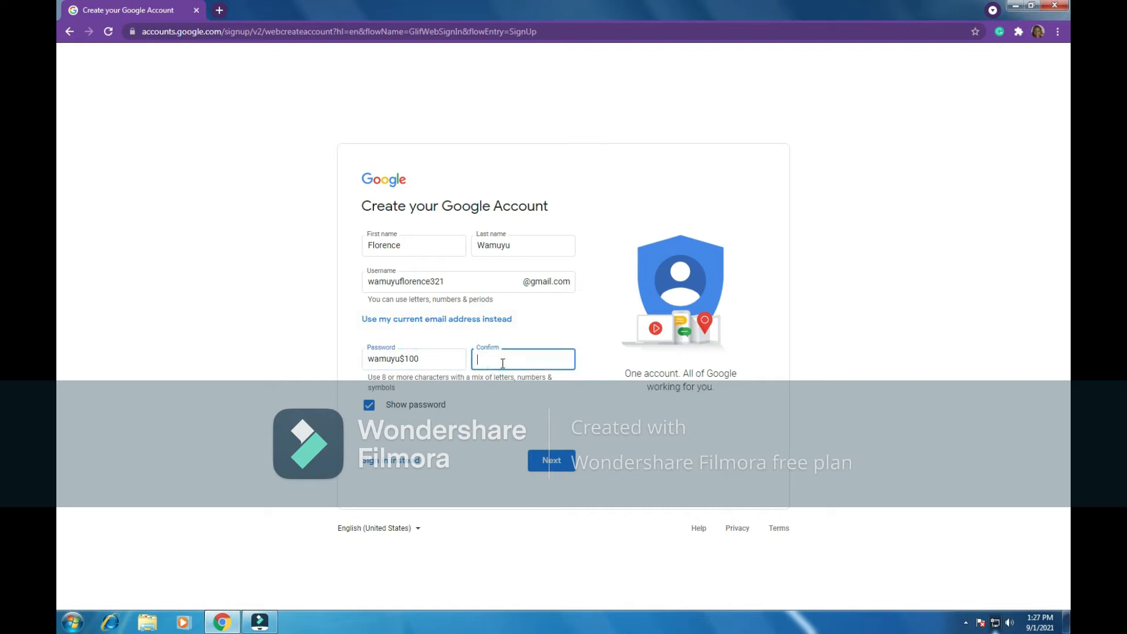
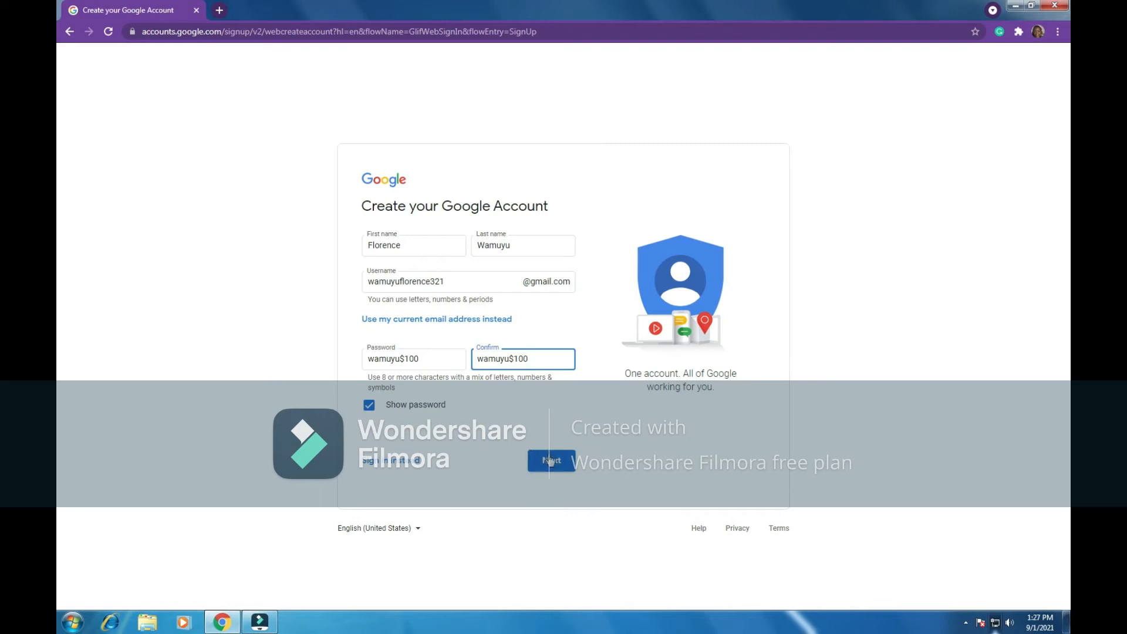
click(551, 460)
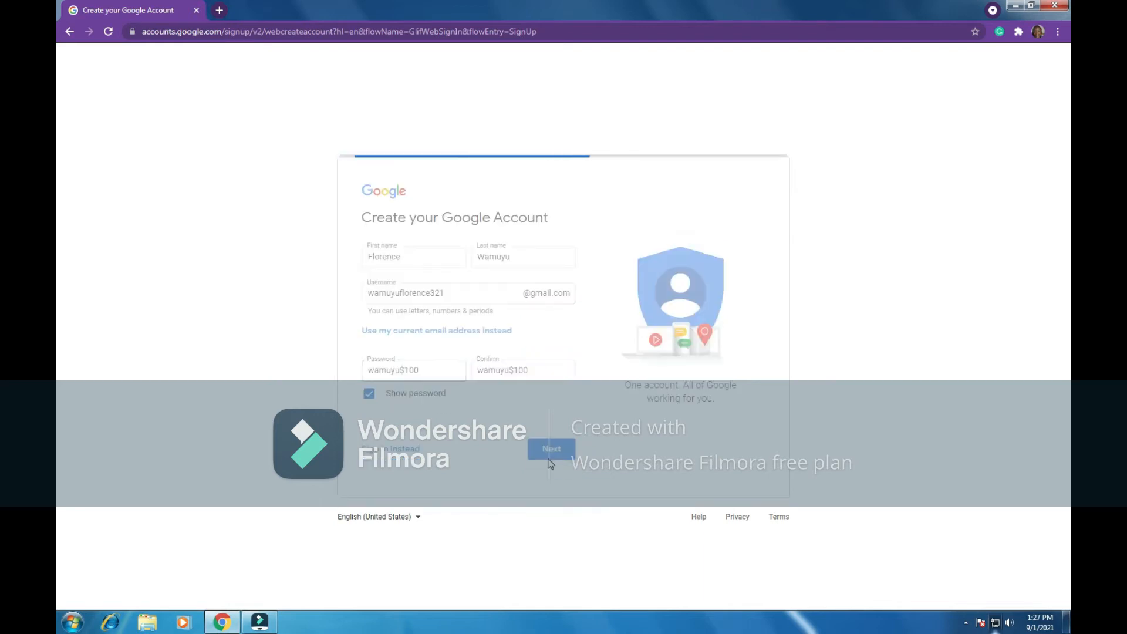
click(551, 448)
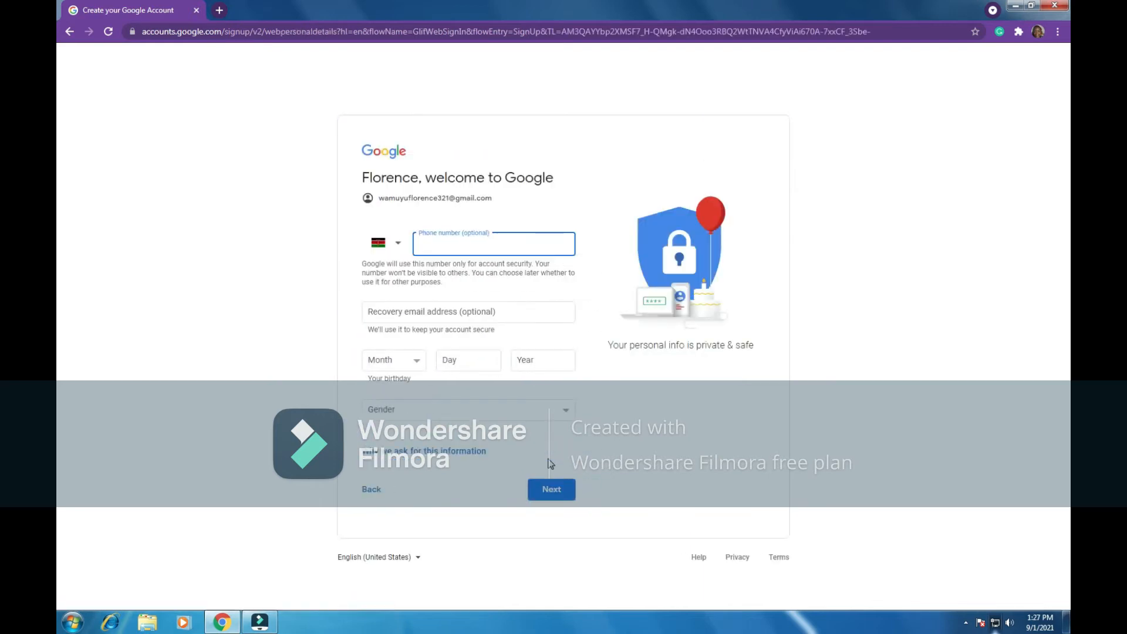
mouse_move(214, 225)
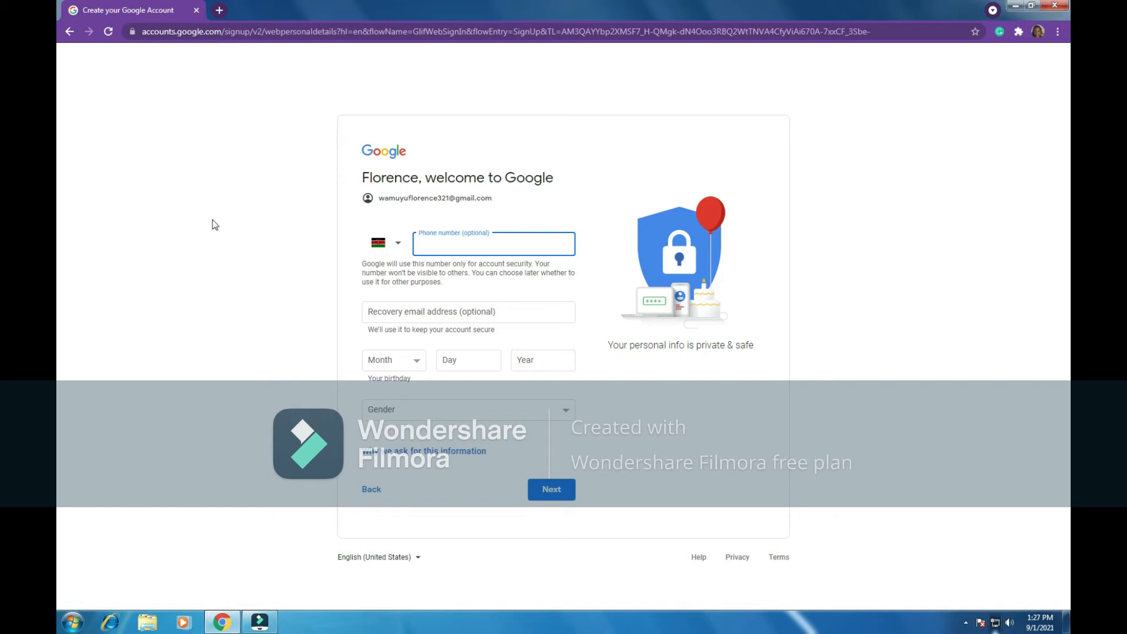
mouse_move(482, 185)
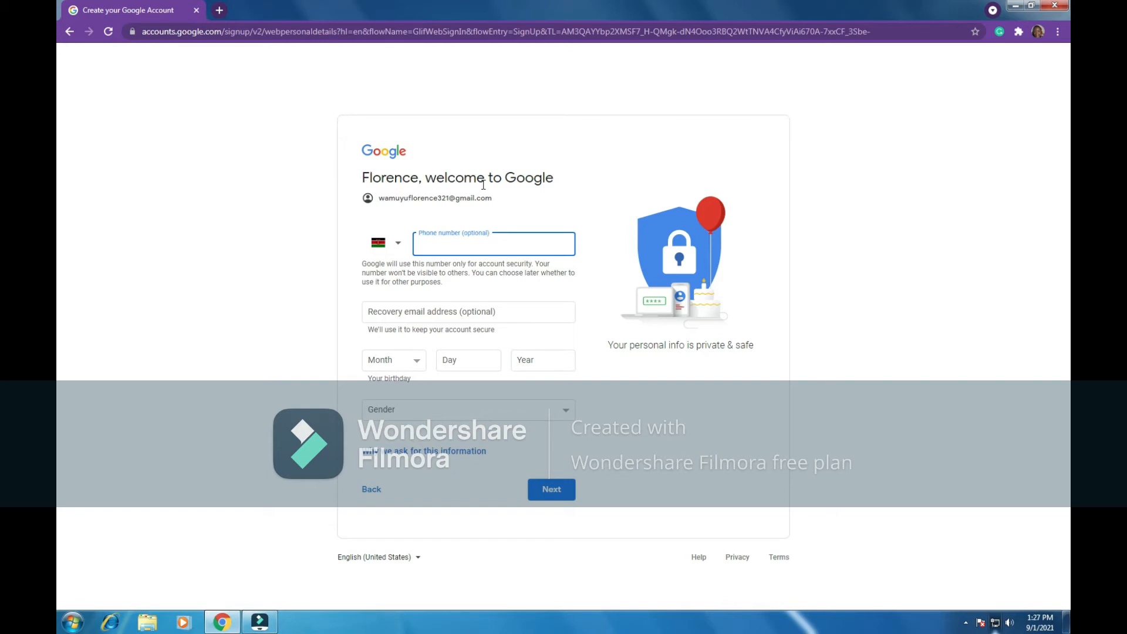
mouse_move(390, 211)
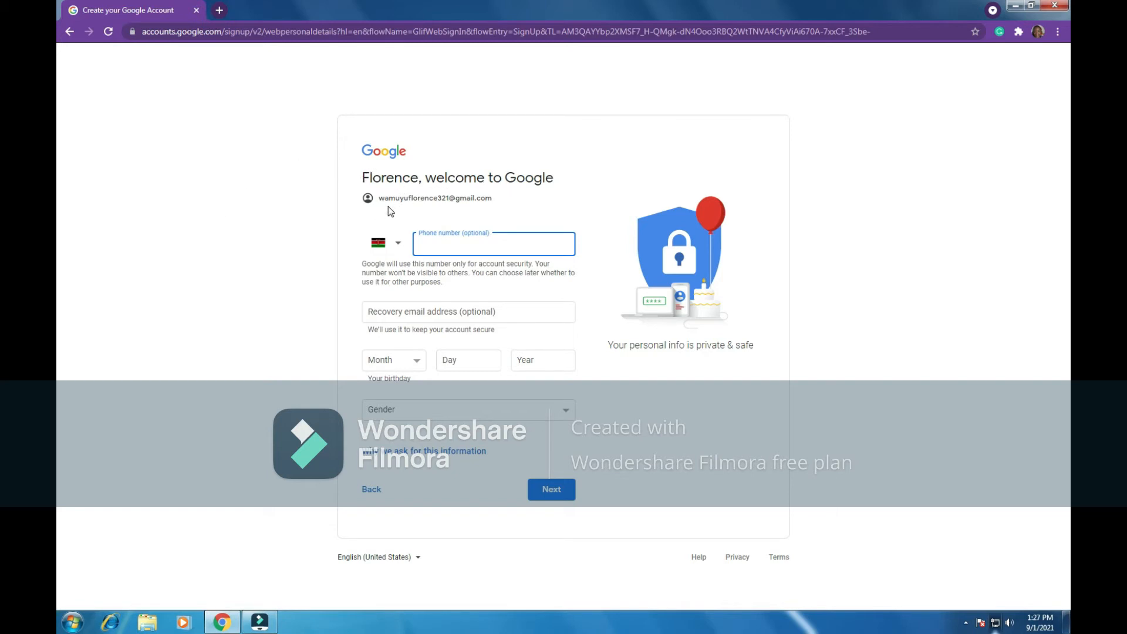
mouse_move(355, 257)
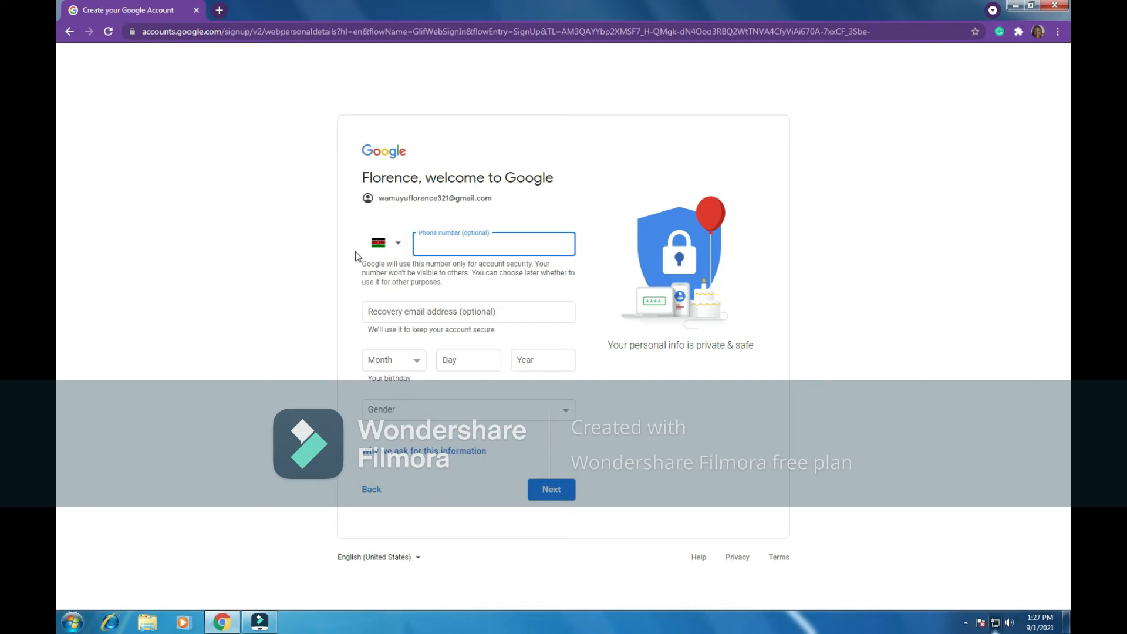
mouse_move(366, 272)
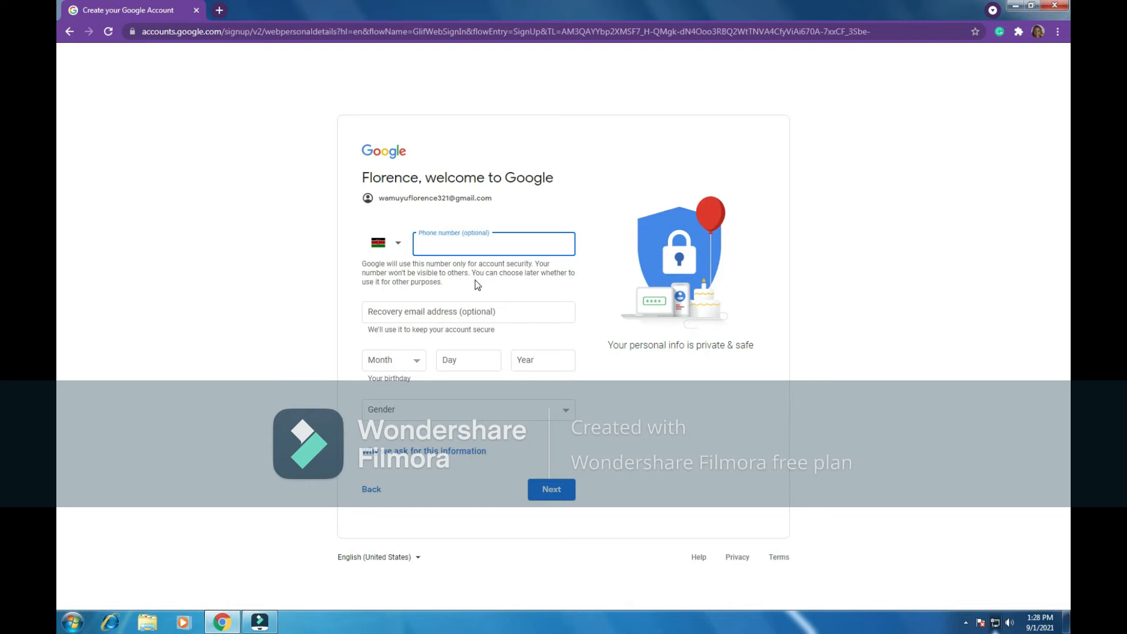
mouse_move(535, 284)
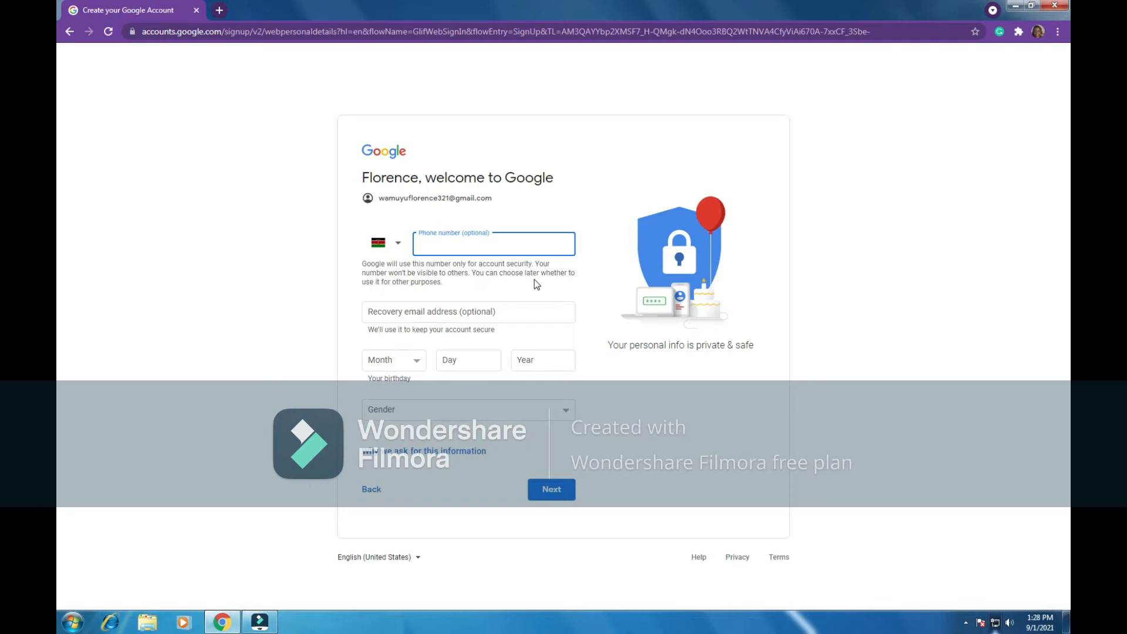
mouse_move(391, 296)
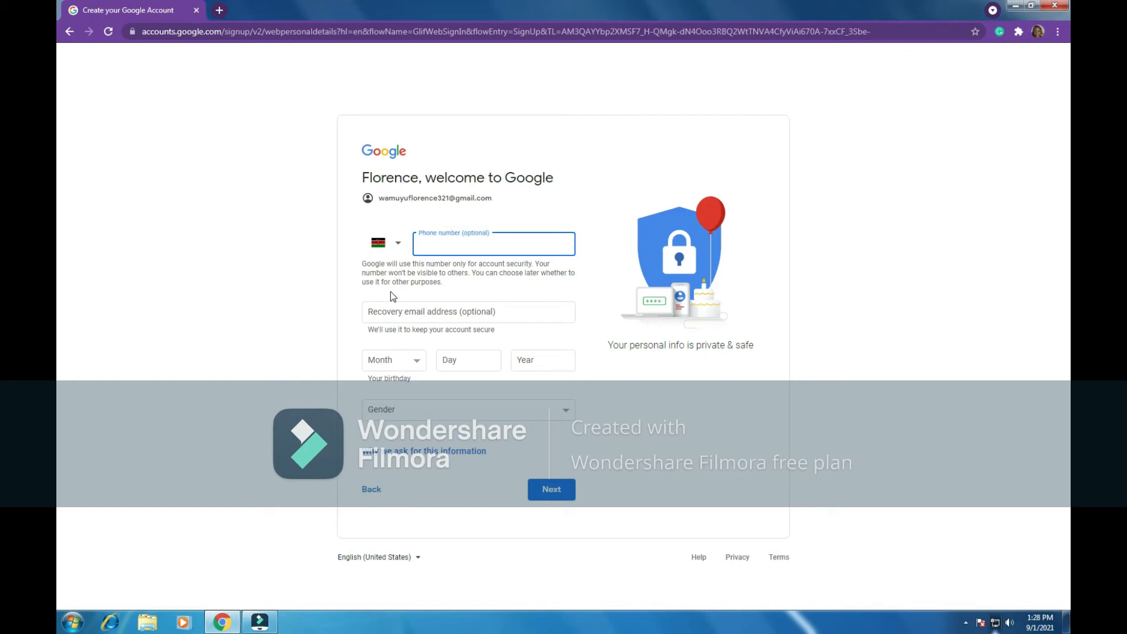
mouse_move(517, 299)
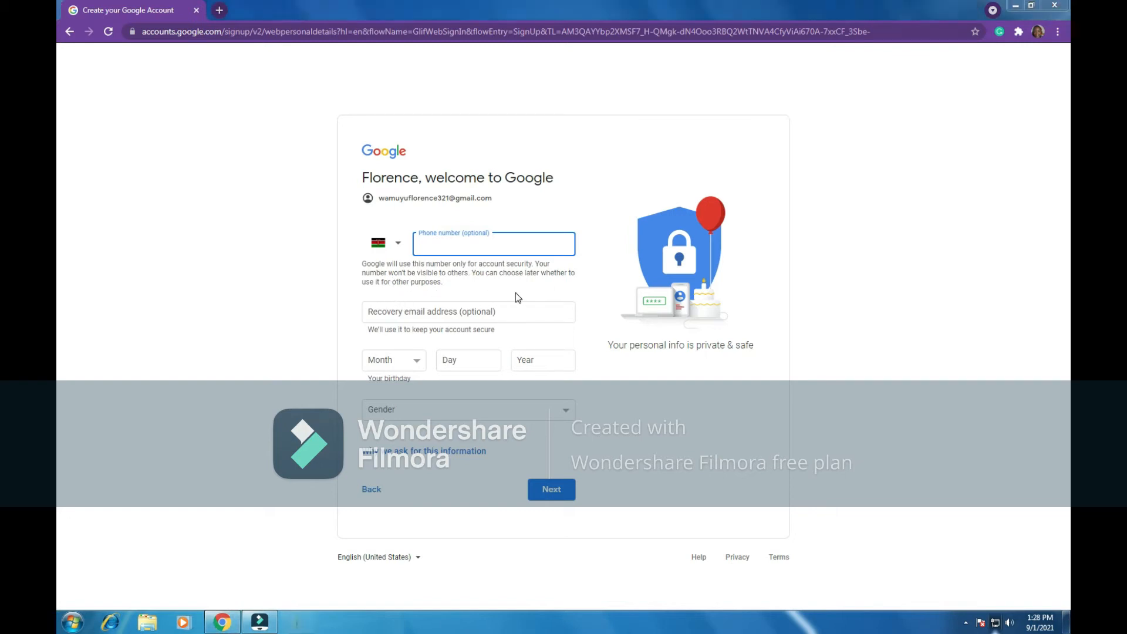
mouse_move(675, 192)
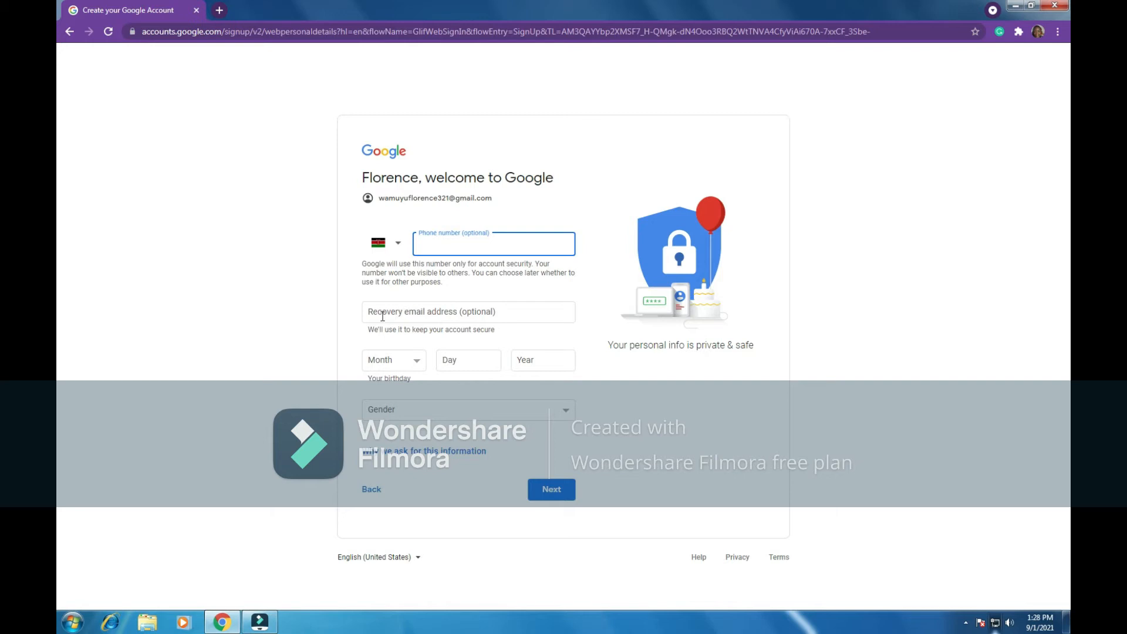
mouse_move(386, 311)
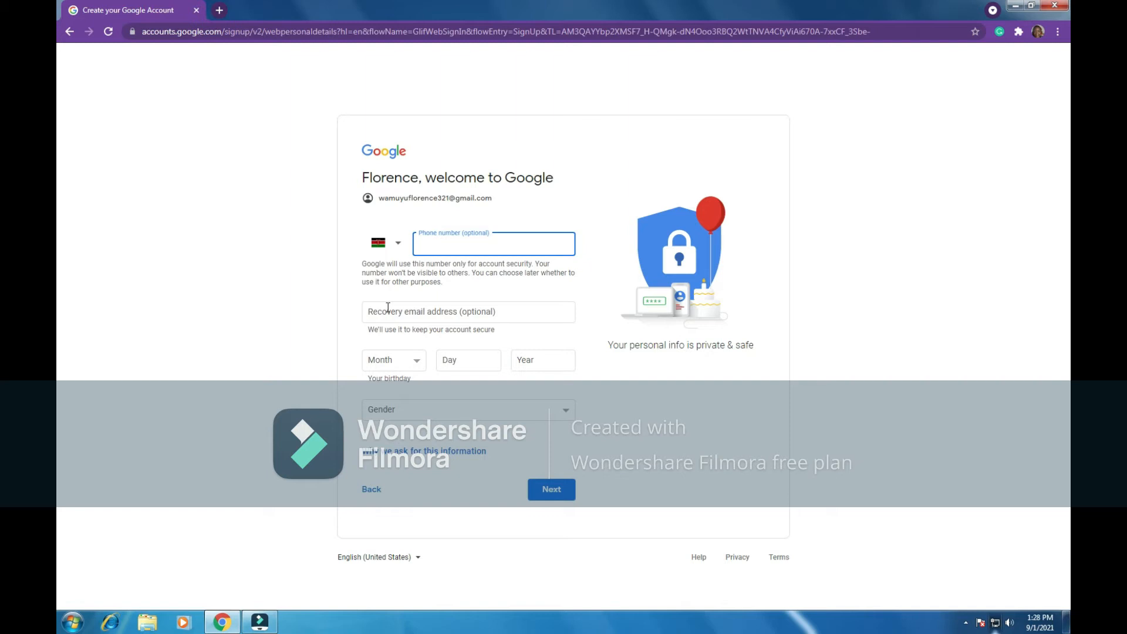
mouse_move(360, 316)
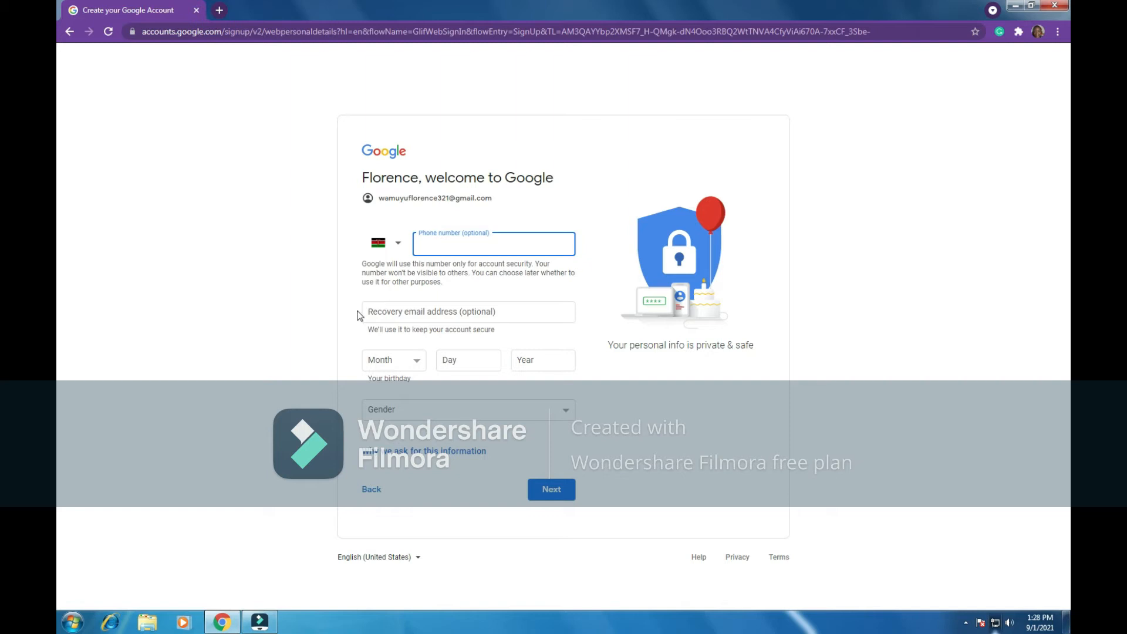
mouse_move(378, 311)
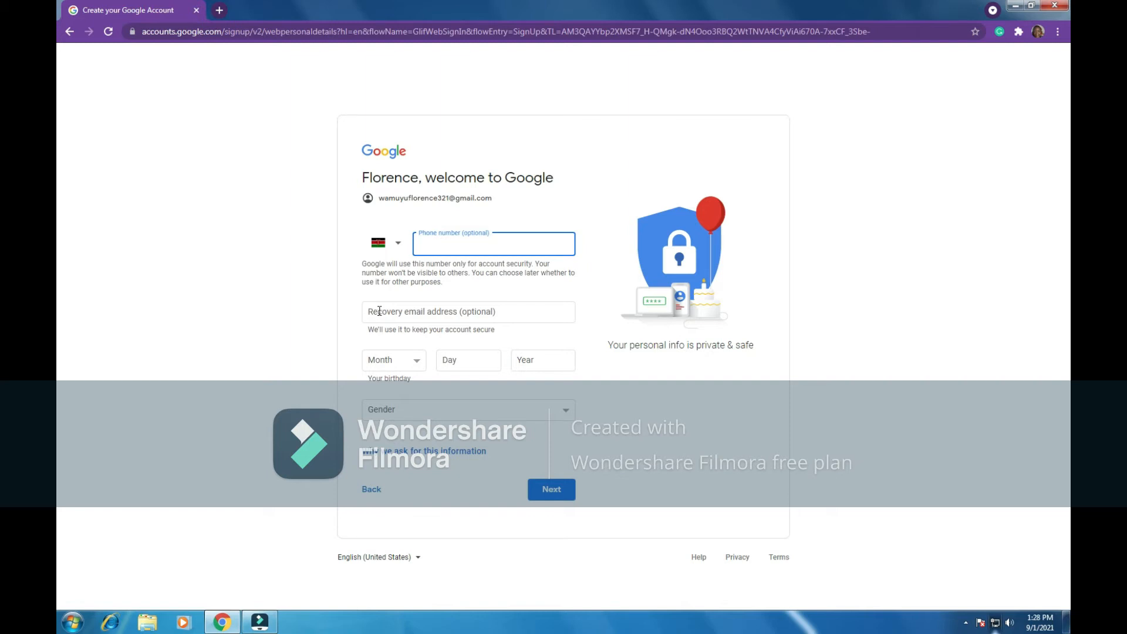
Type Florence's full Yahoo address into the Recovery email field
click(468, 311)
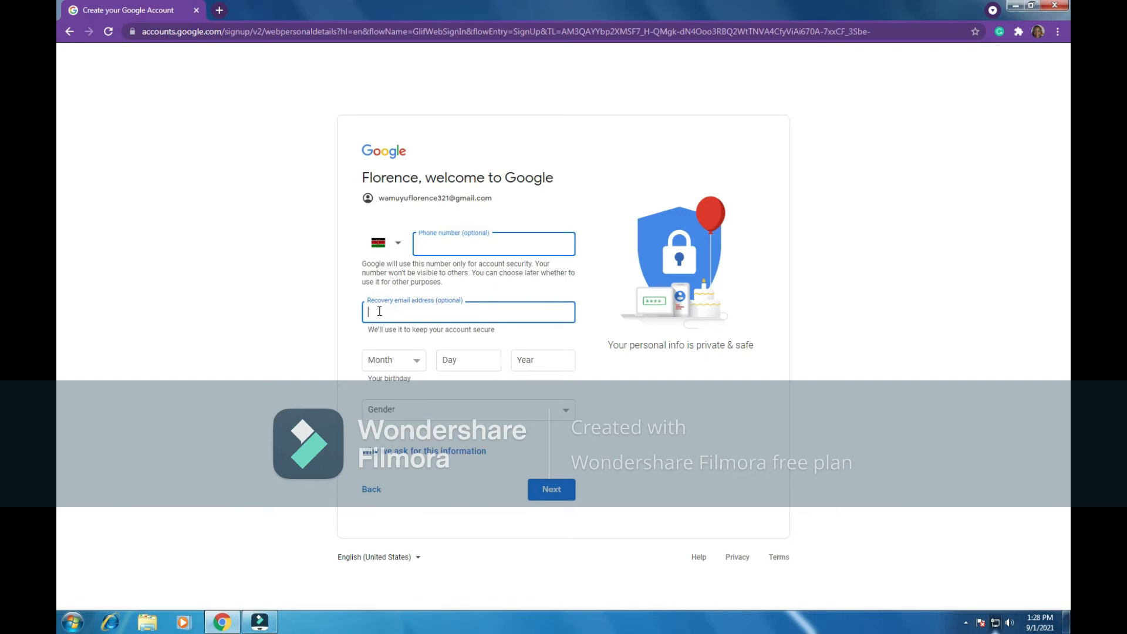
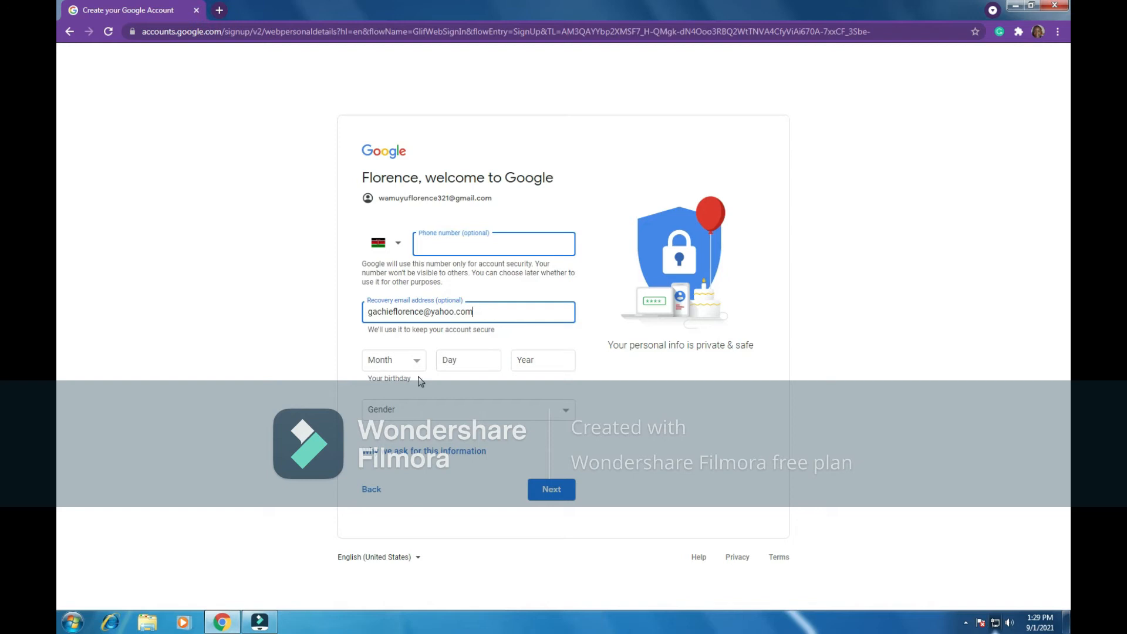
mouse_move(367, 361)
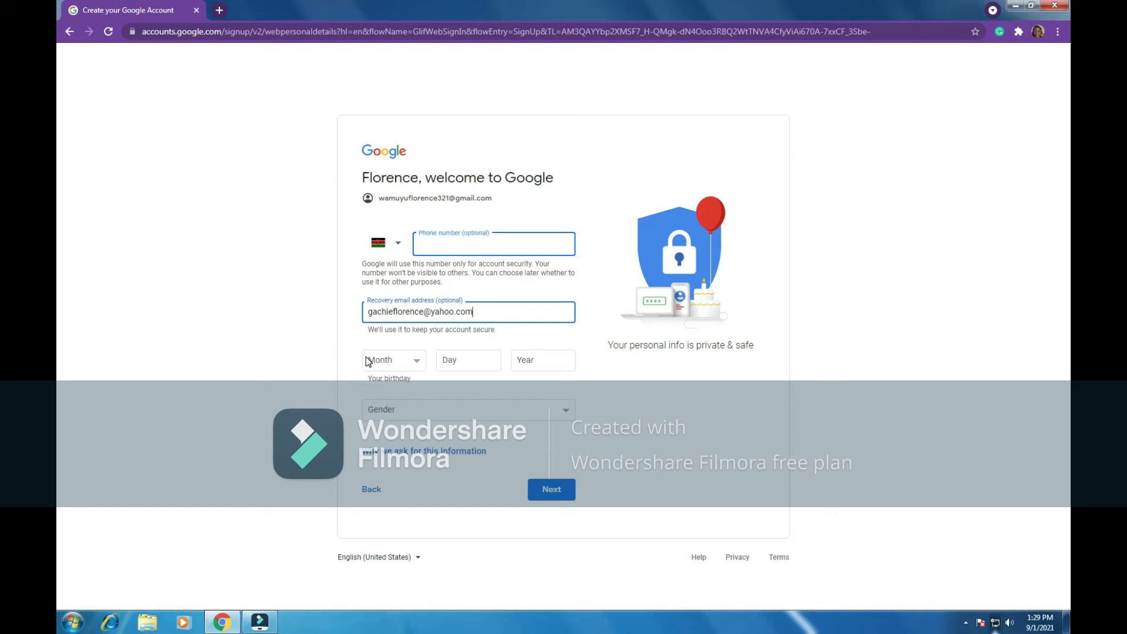
mouse_move(419, 373)
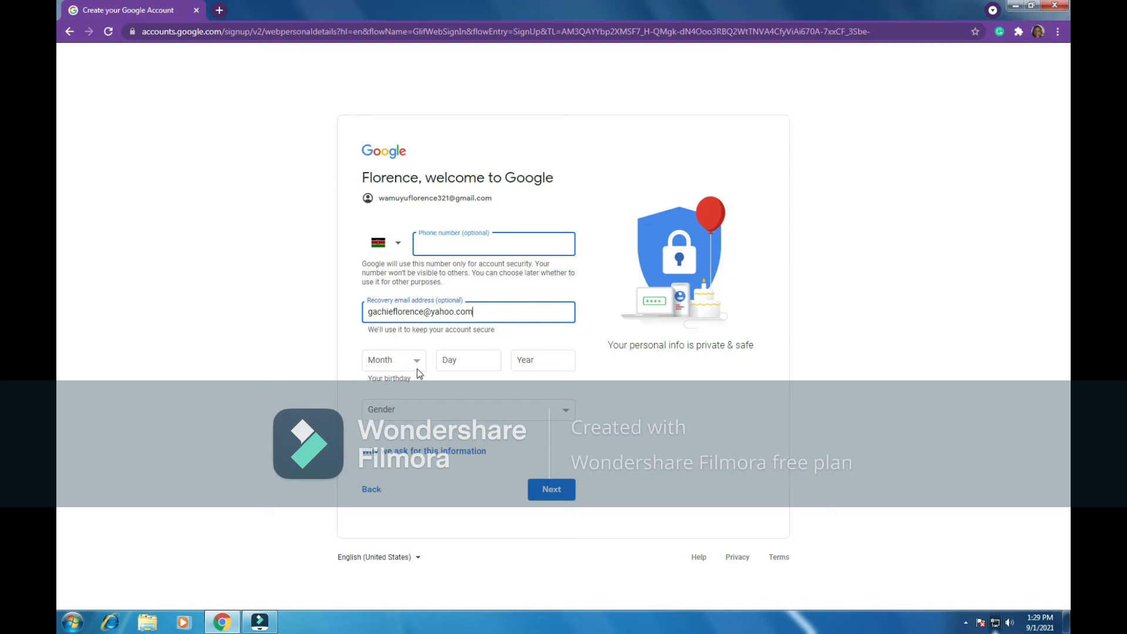
click(393, 359)
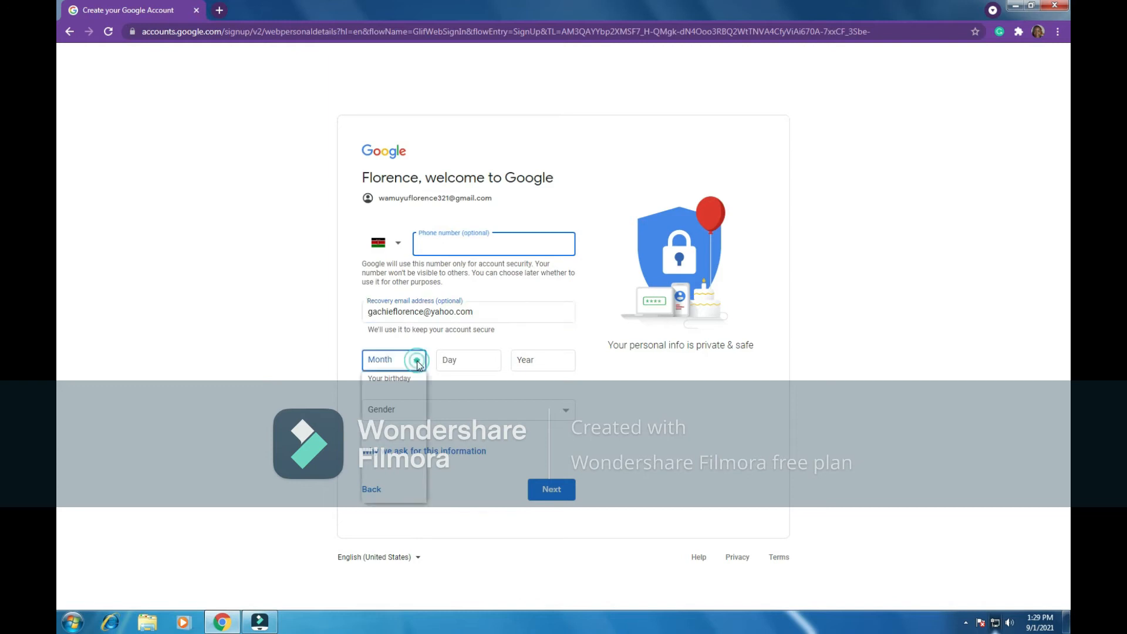
click(393, 360)
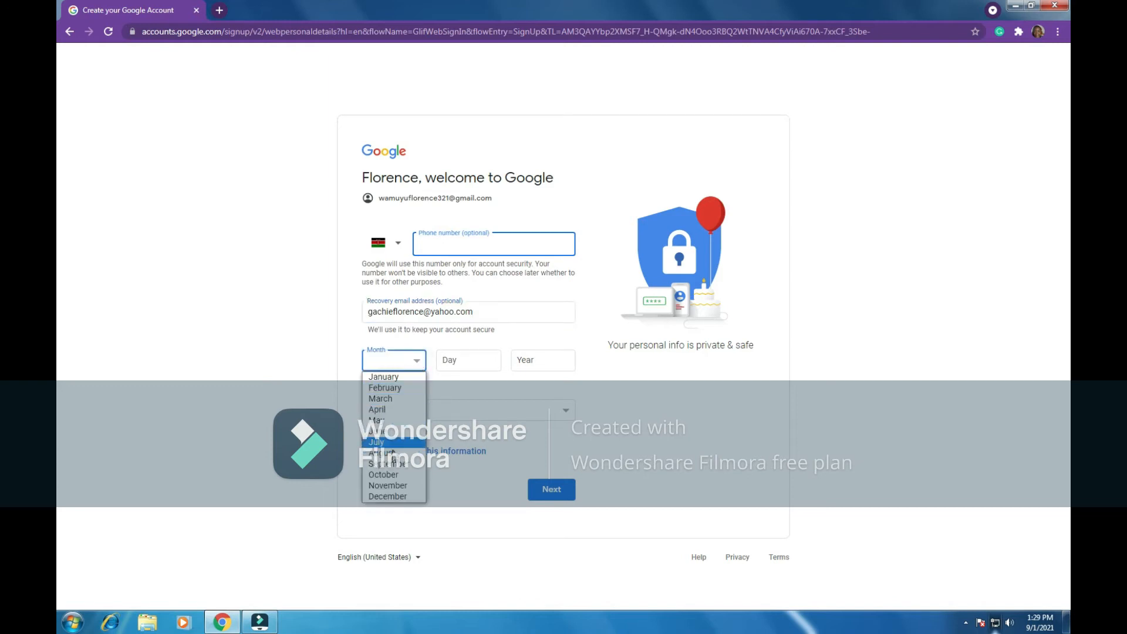
click(383, 474)
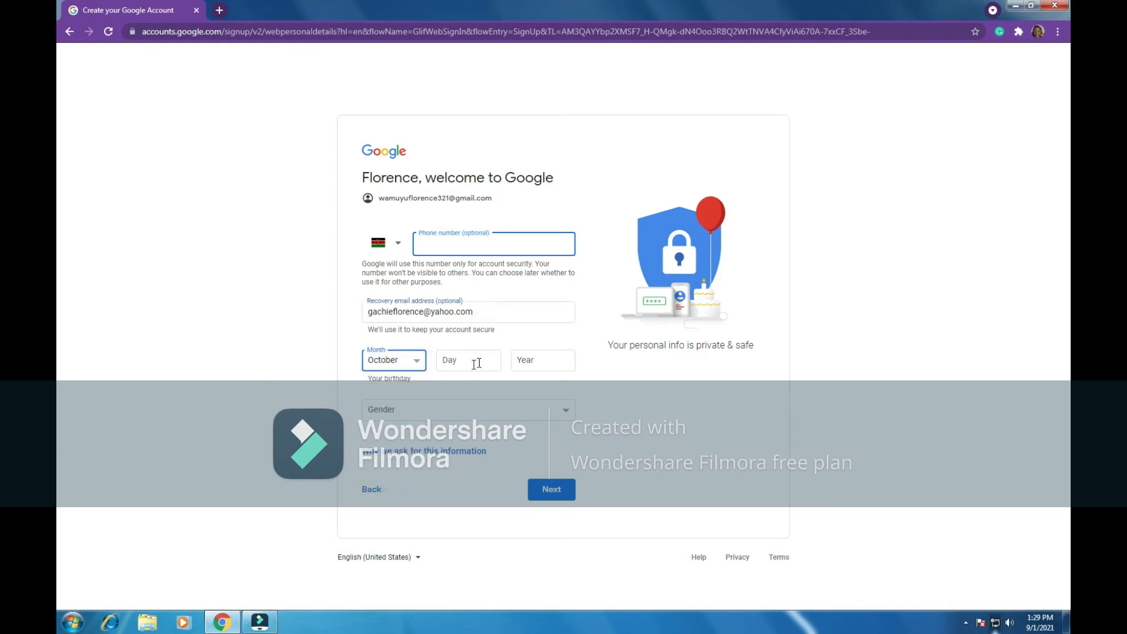
click(467, 360)
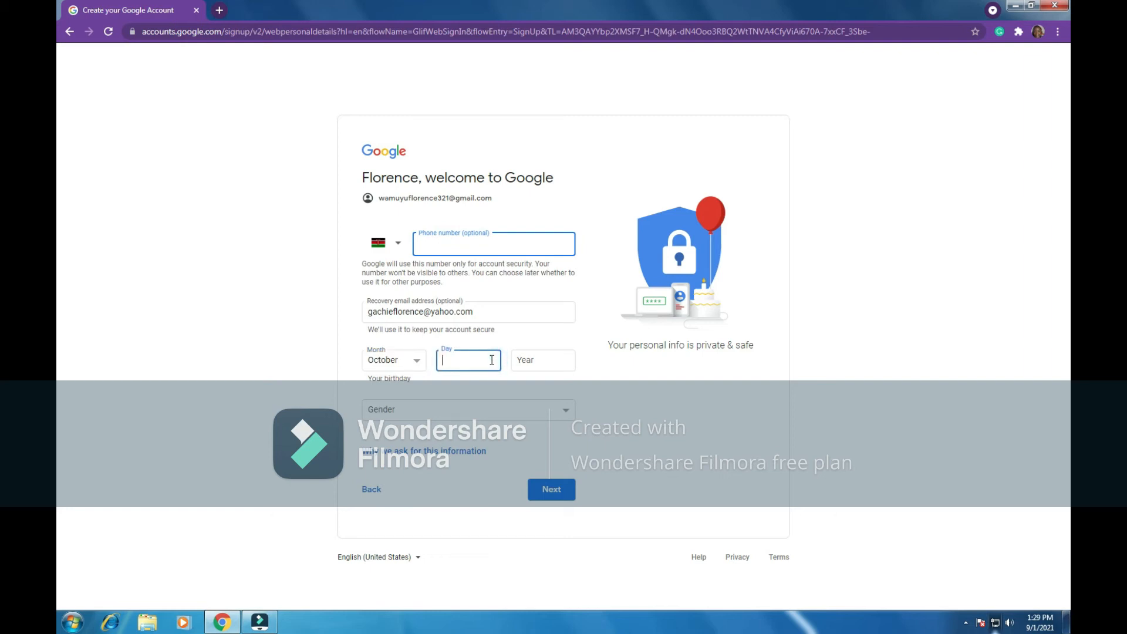
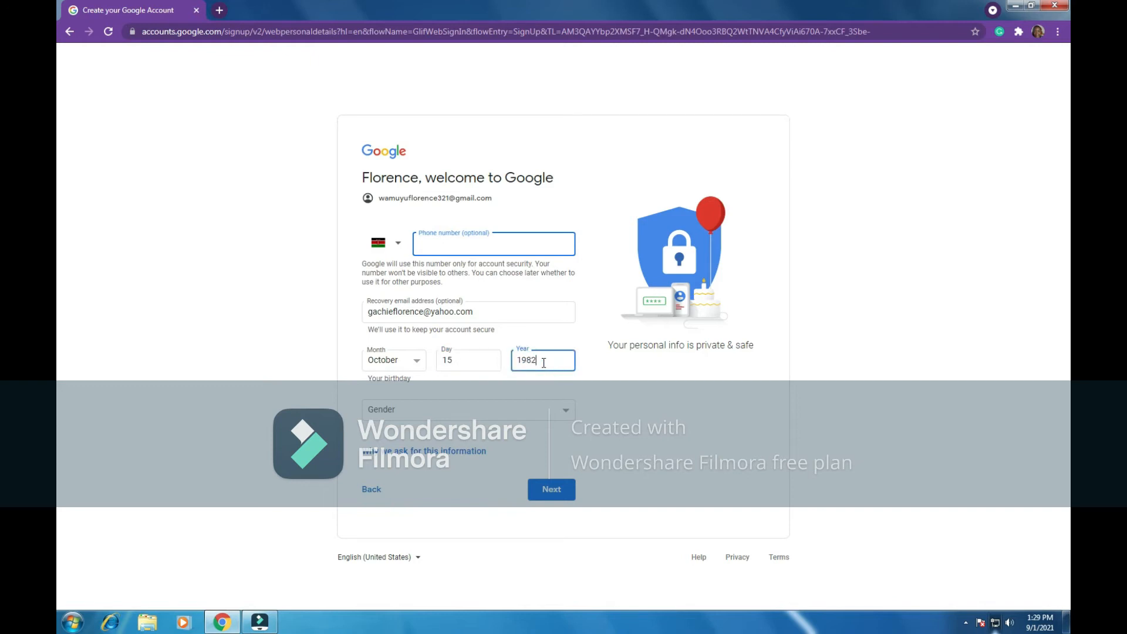
mouse_move(506, 391)
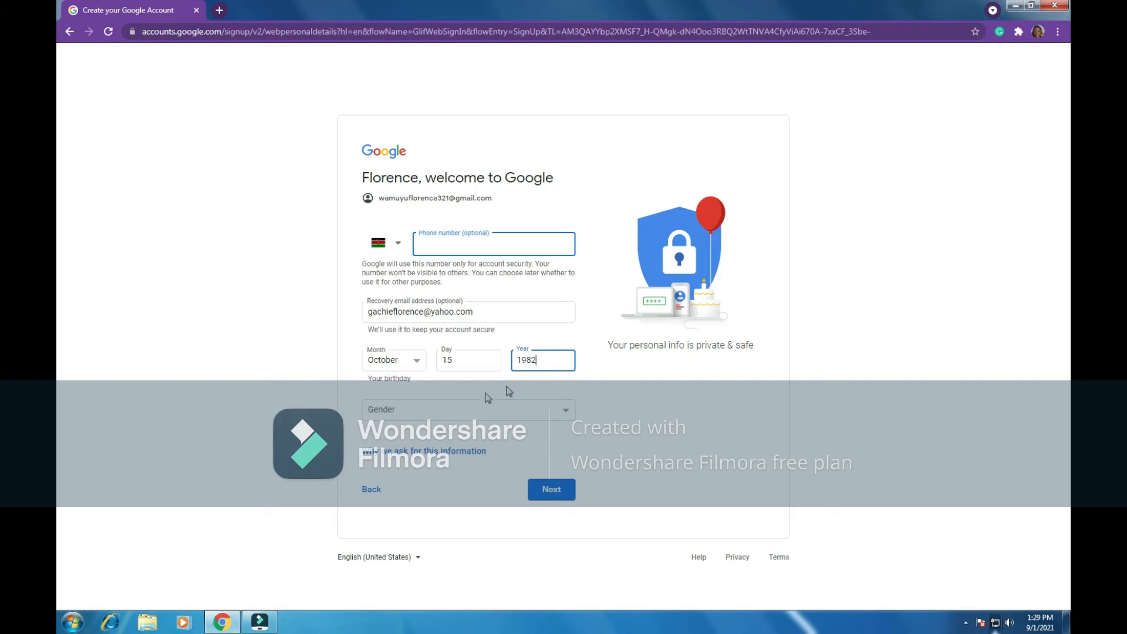
click(467, 409)
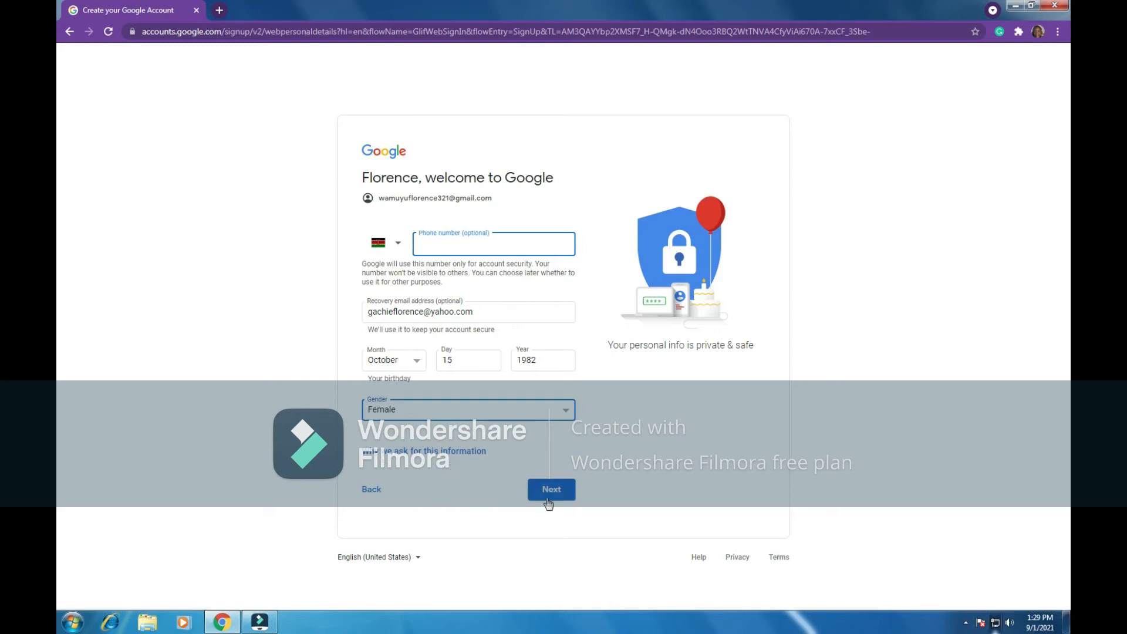
Submit the personal details, then read through and accept the Privacy and Terms
click(551, 489)
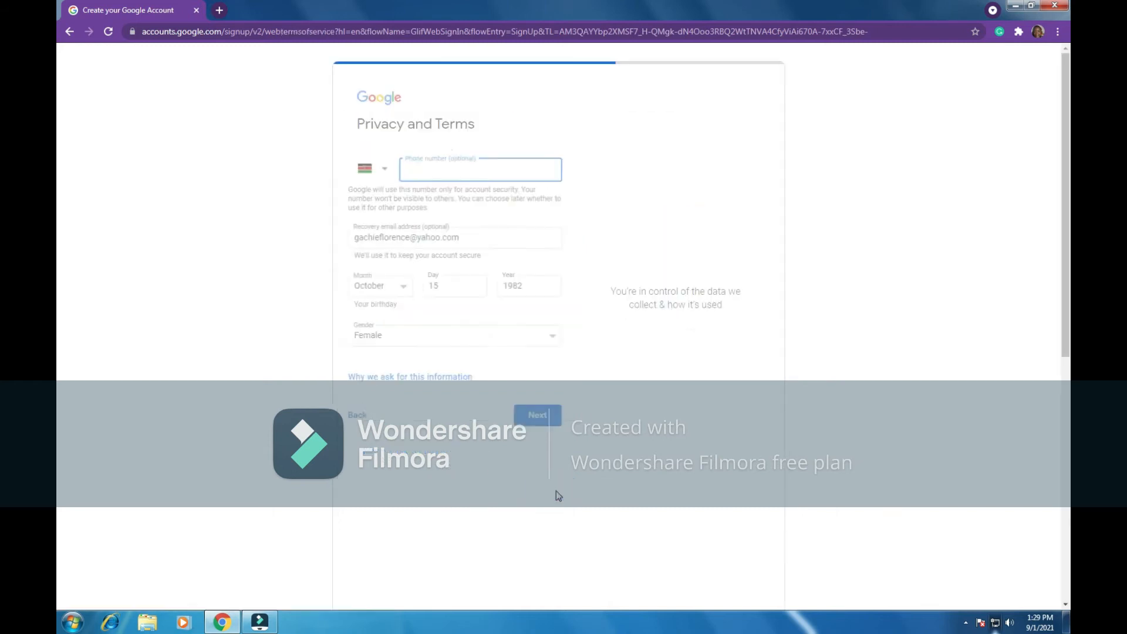
click(537, 416)
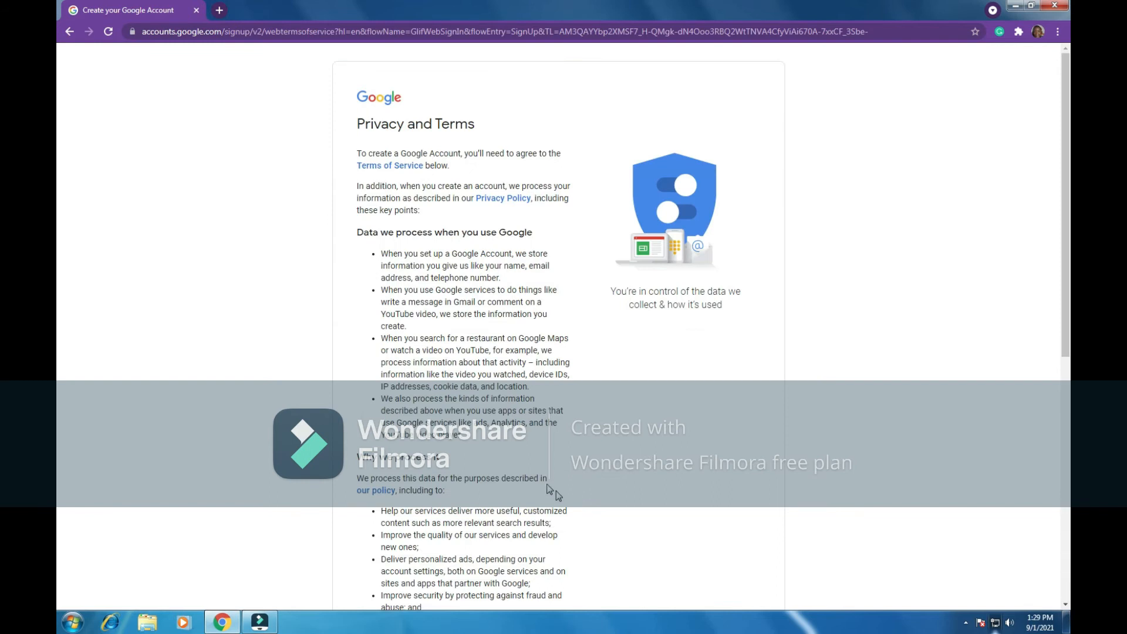
mouse_move(416, 151)
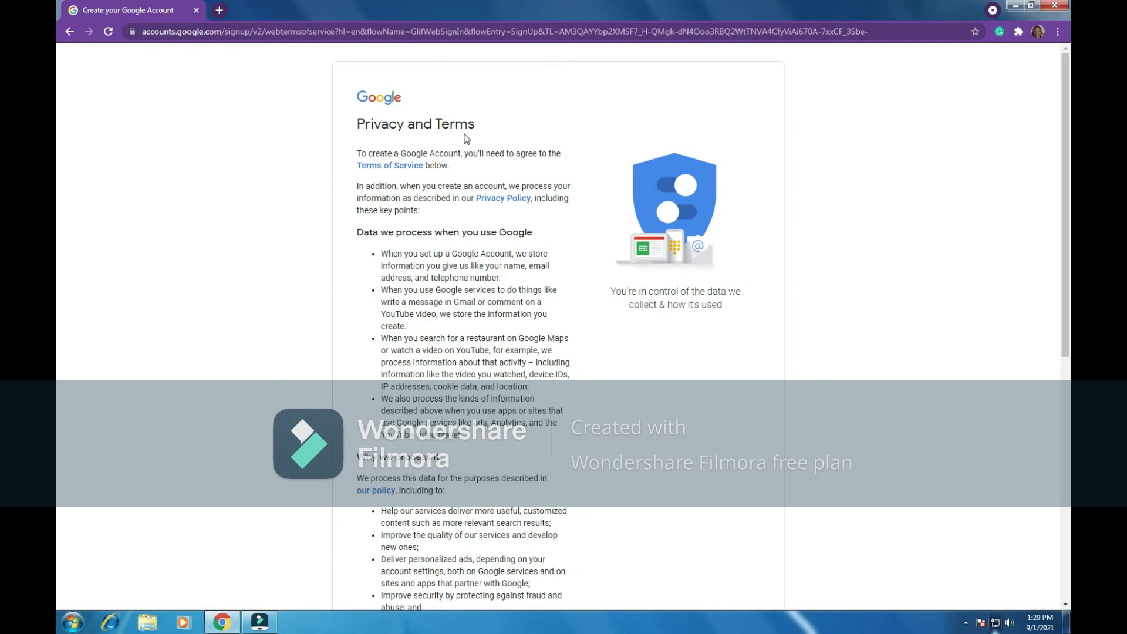
mouse_move(407, 151)
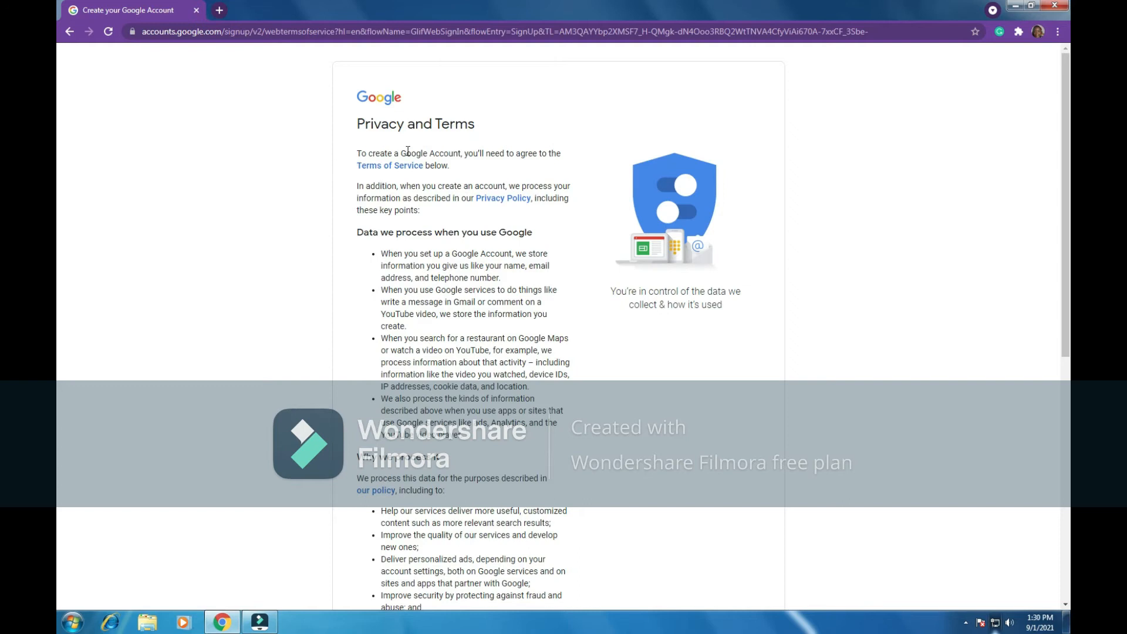
mouse_move(368, 169)
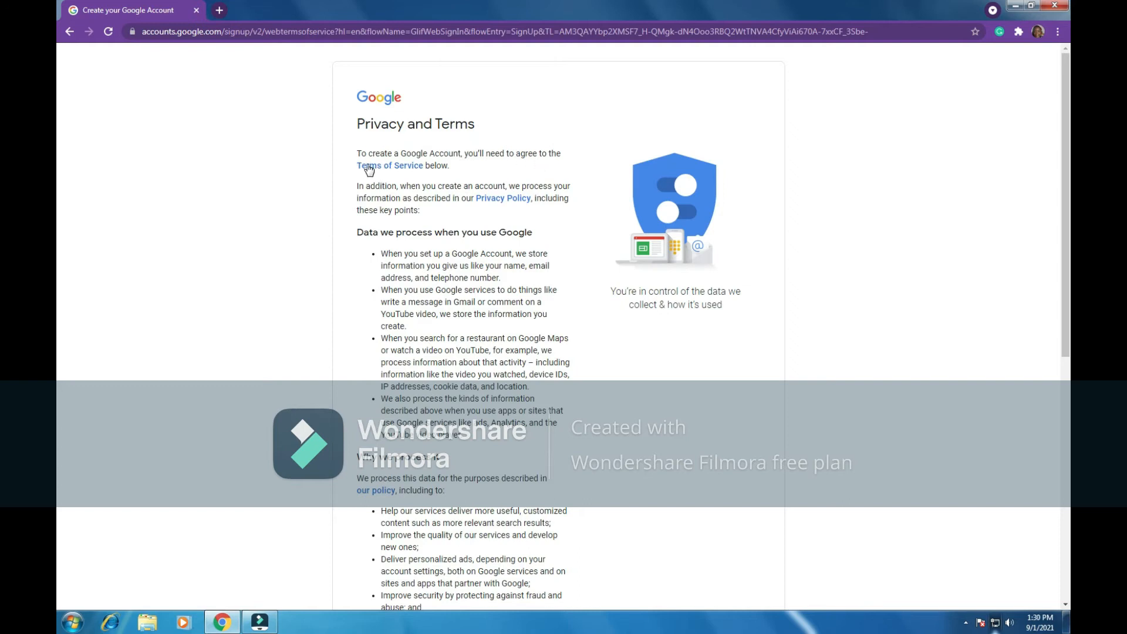
mouse_move(432, 180)
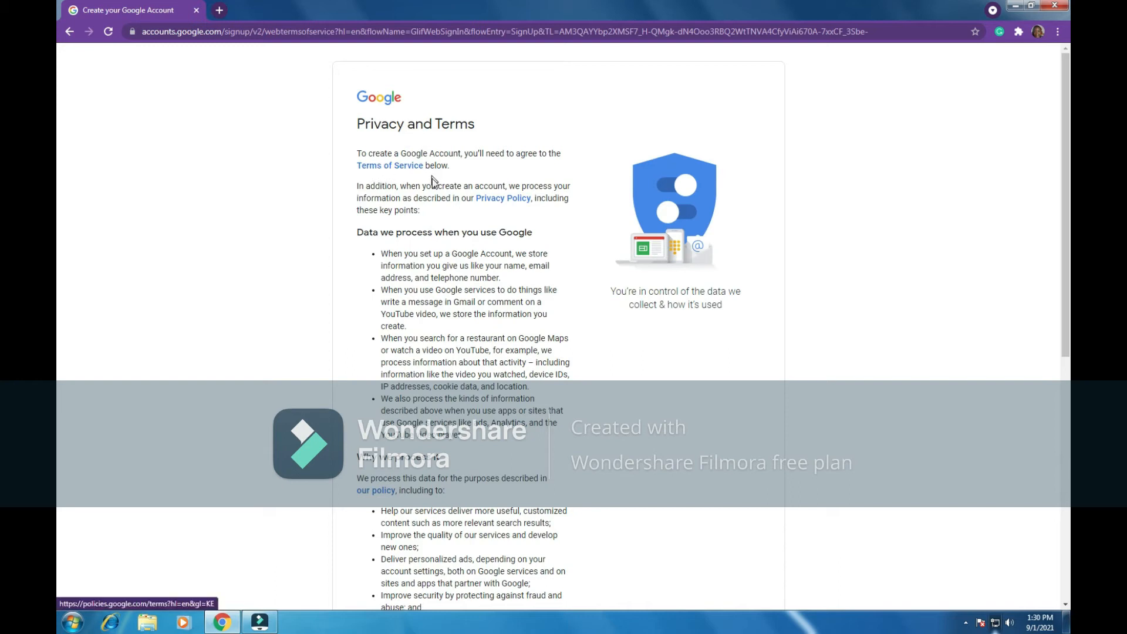
scroll(down, 3)
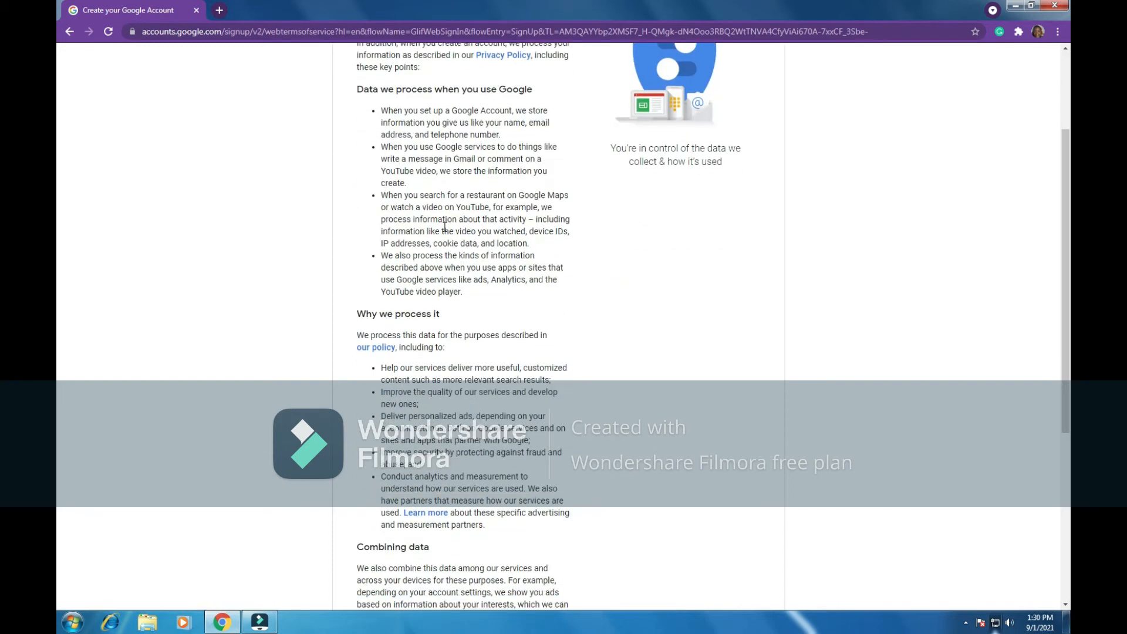
scroll(down, 3)
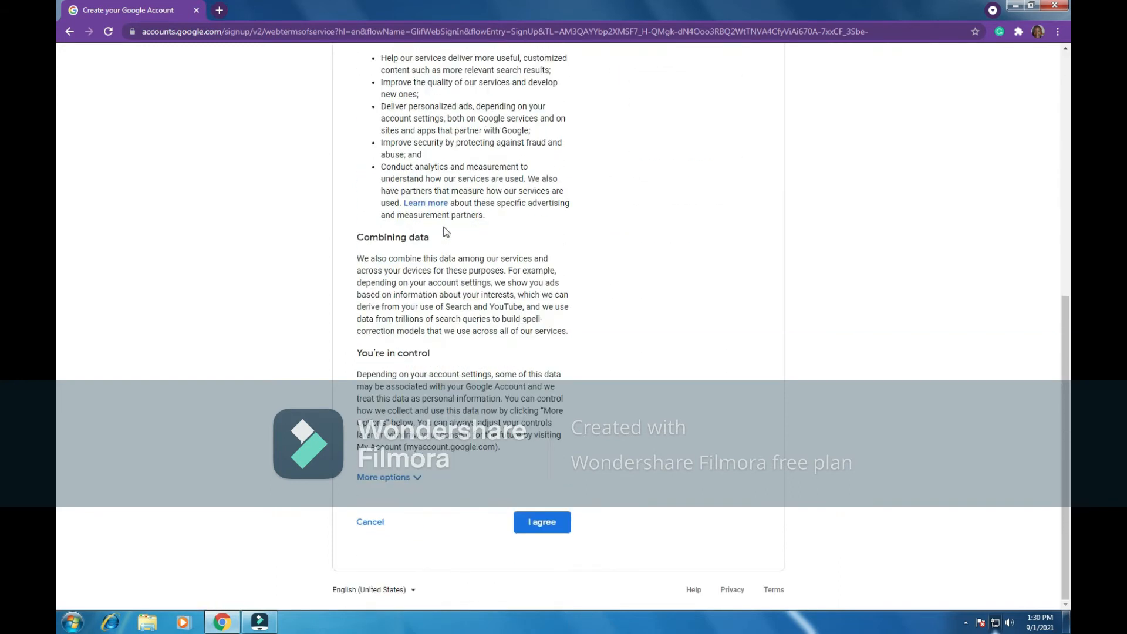
mouse_move(503, 446)
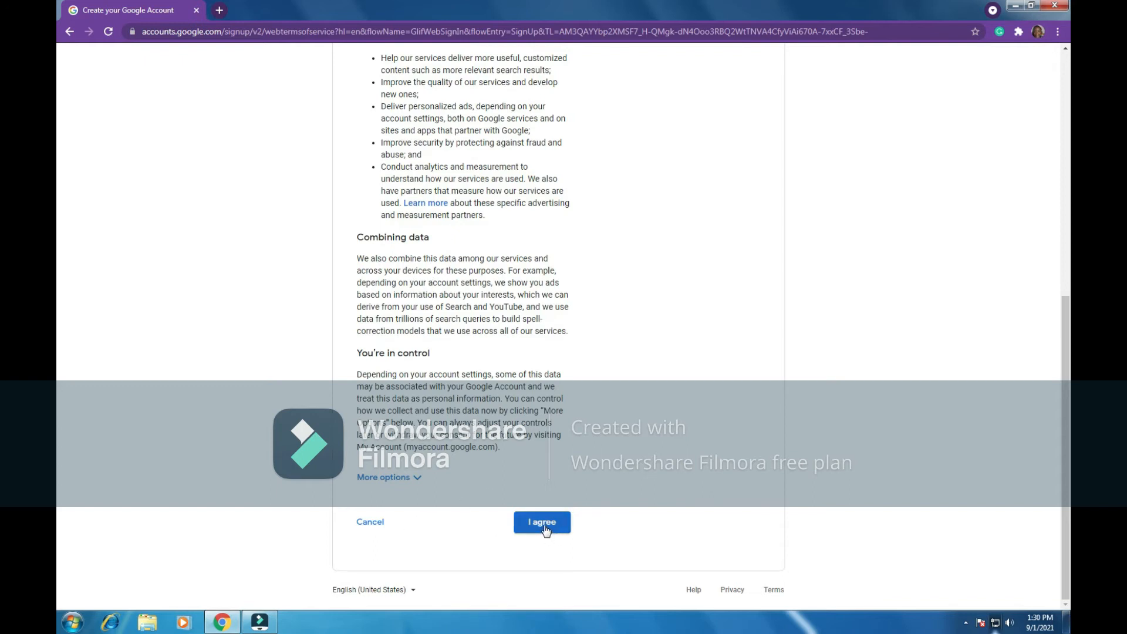
click(541, 522)
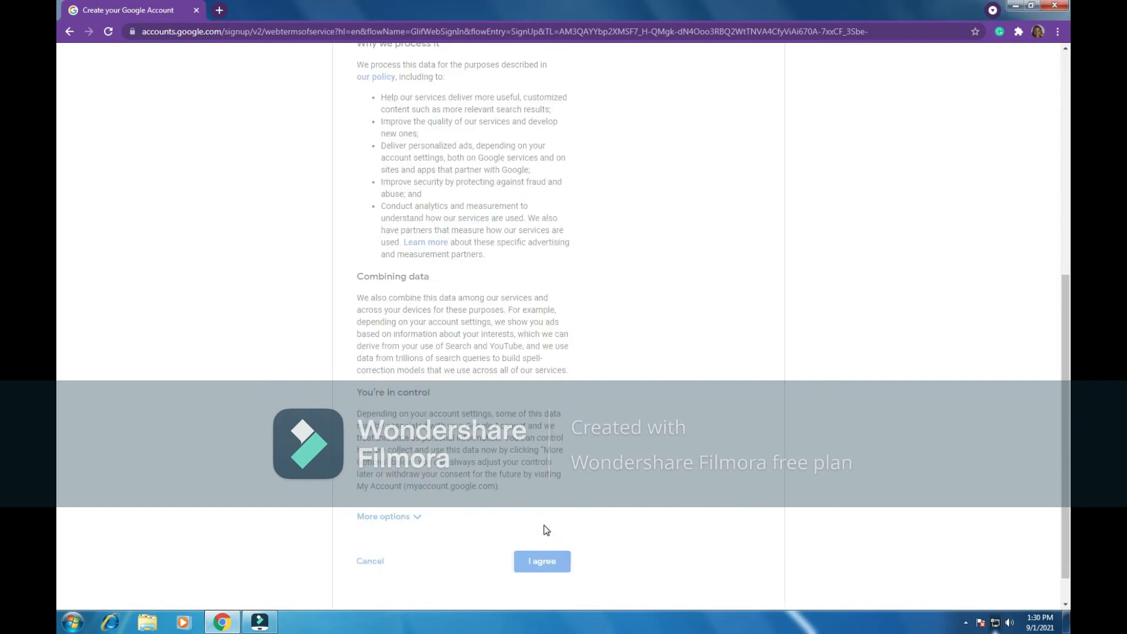
click(541, 561)
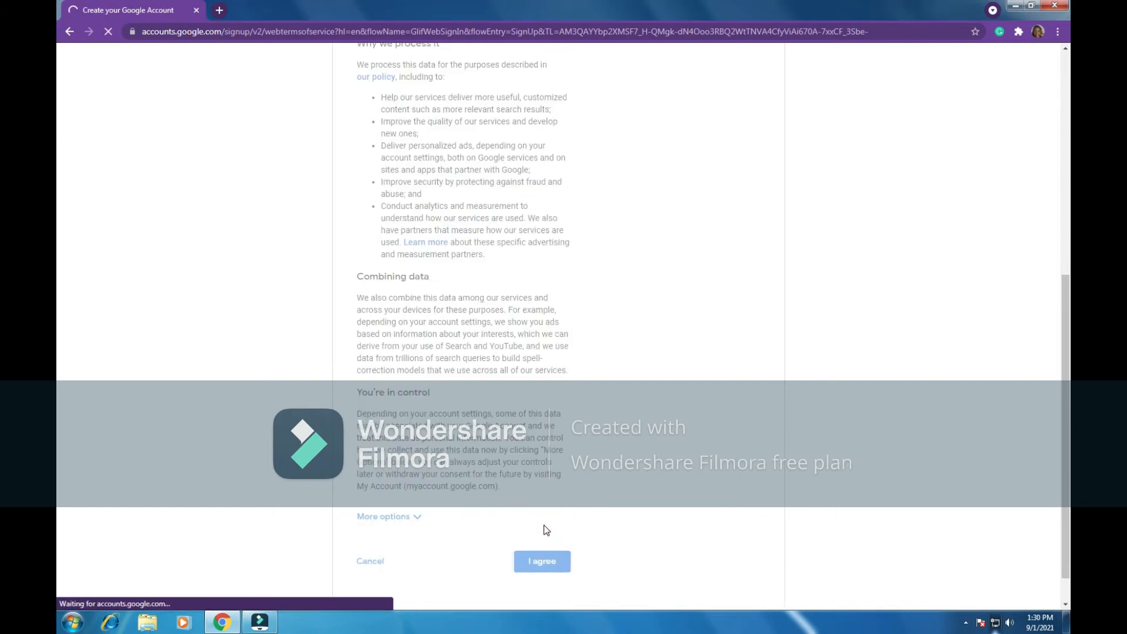
click(541, 561)
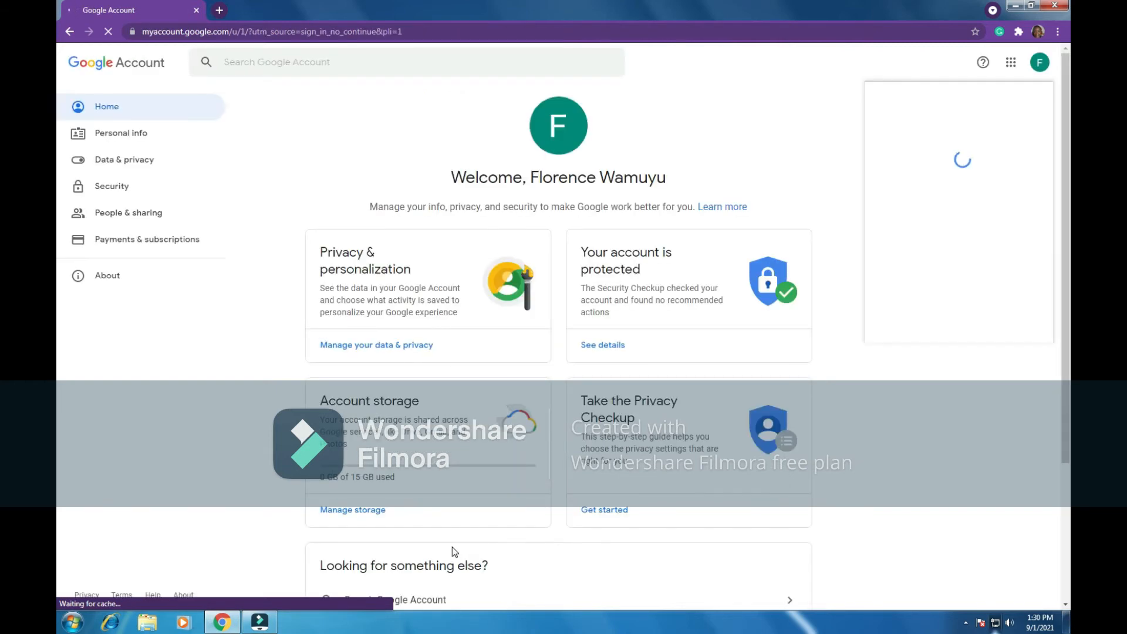
Launch Gmail from the Google apps grid on the account home page
click(1009, 62)
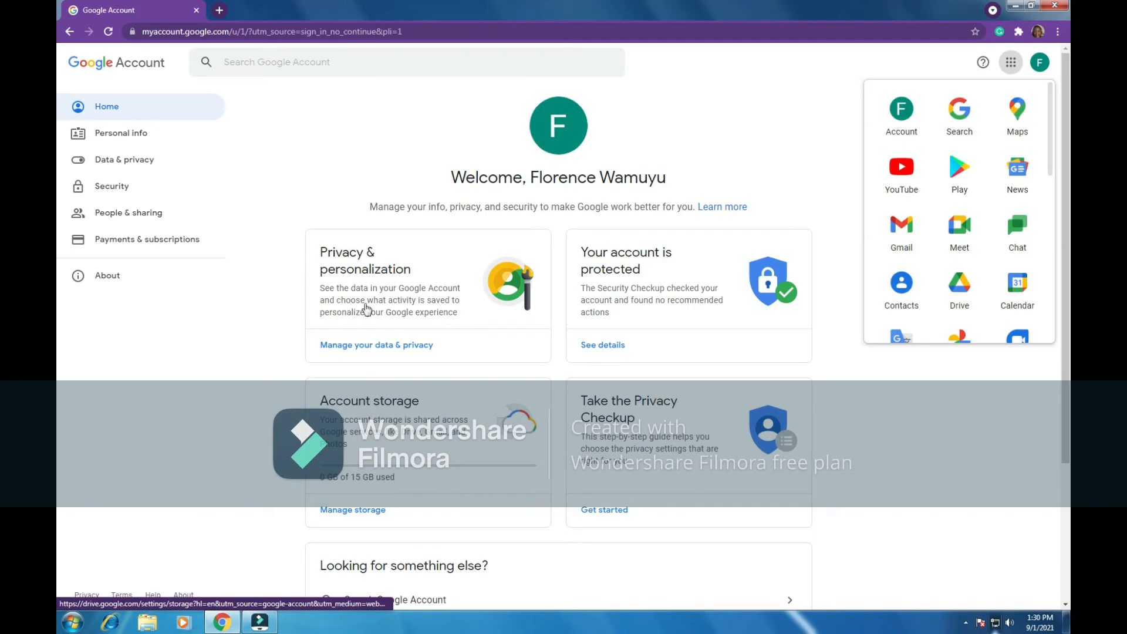
mouse_move(598, 369)
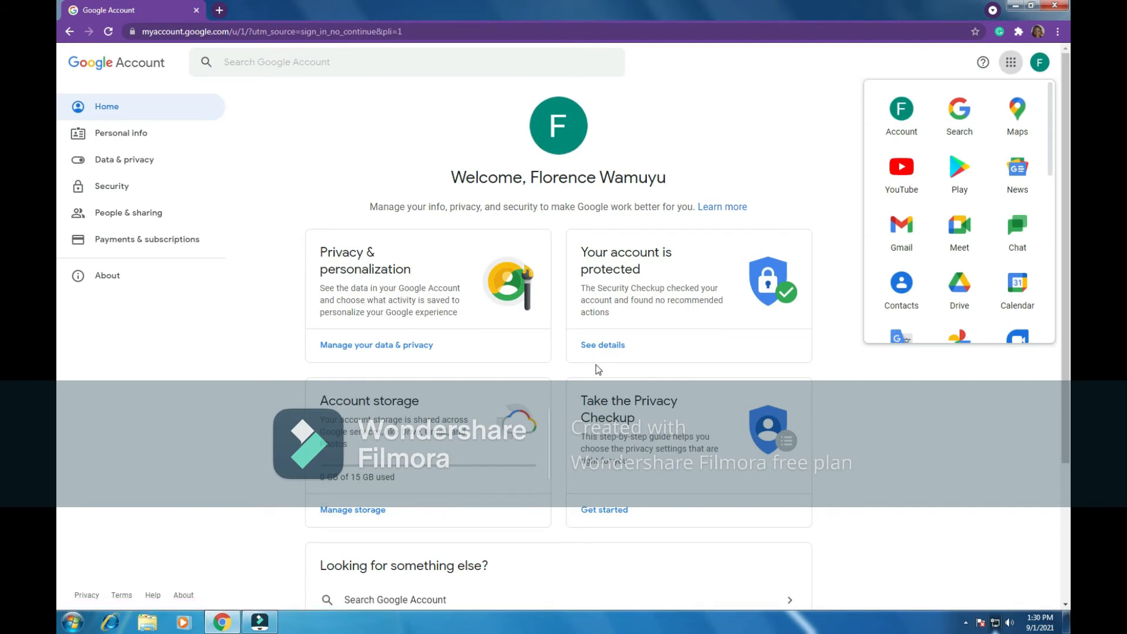
mouse_move(129, 225)
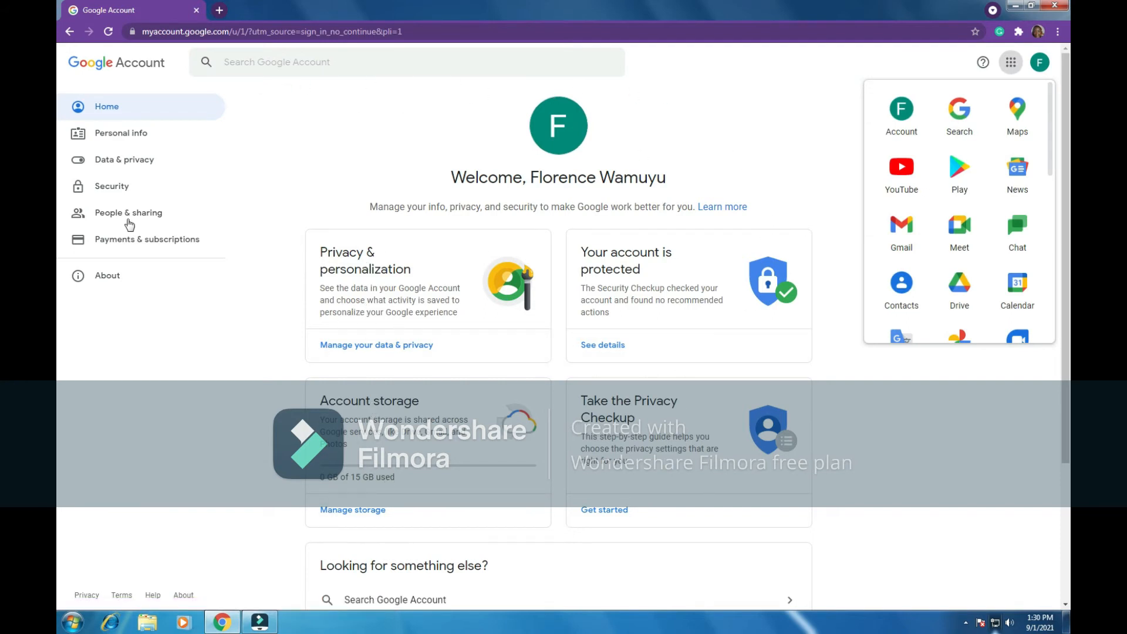
mouse_move(412, 409)
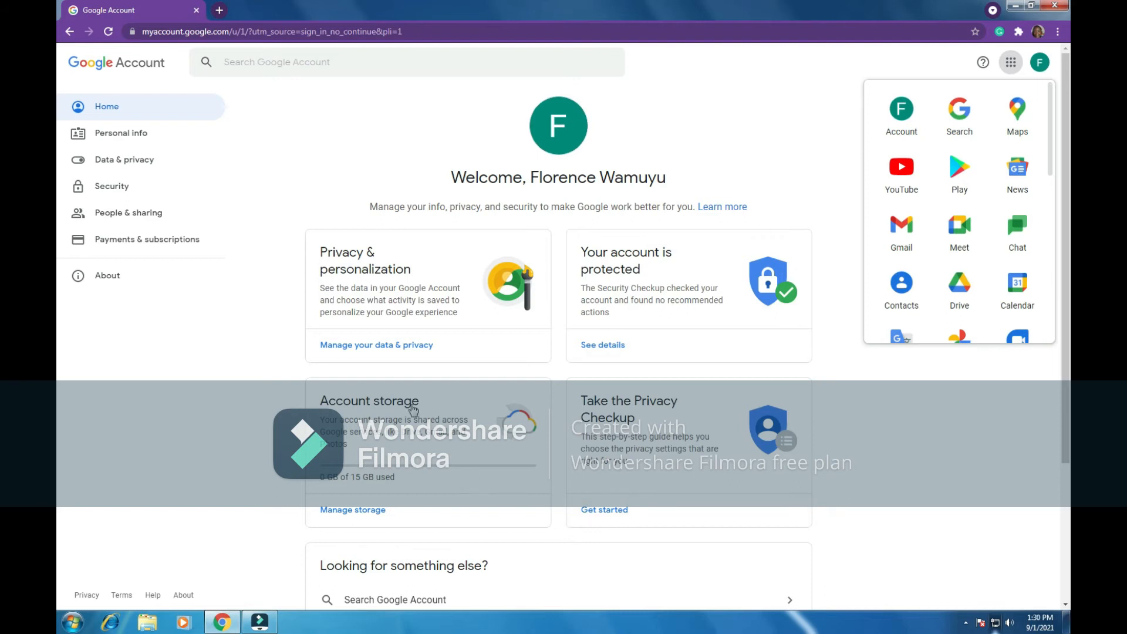
mouse_move(337, 267)
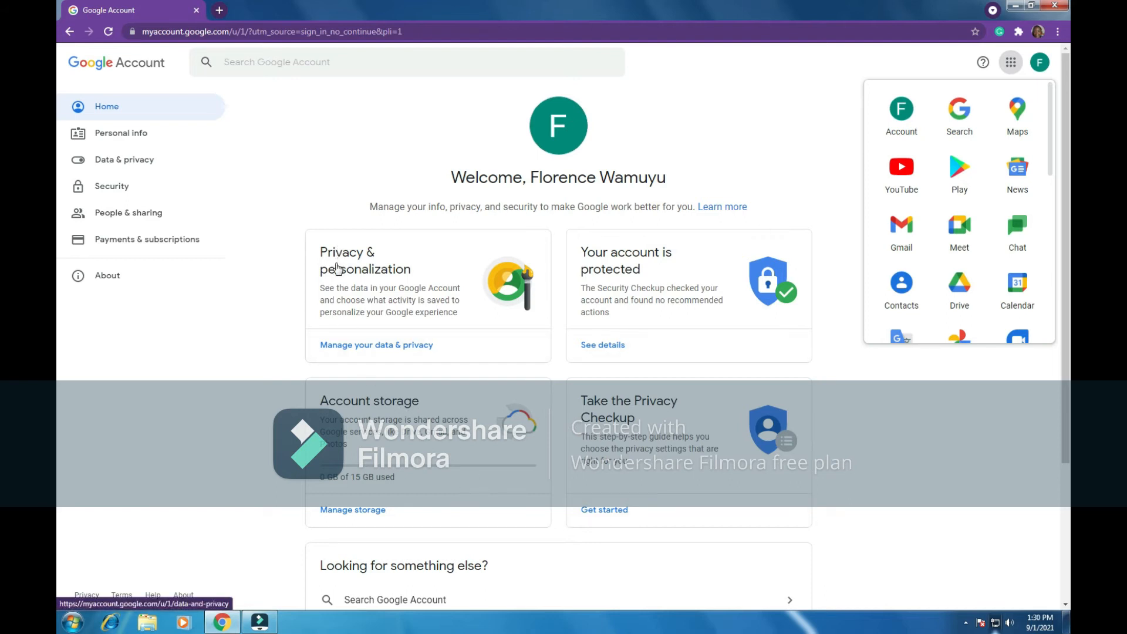
mouse_move(362, 280)
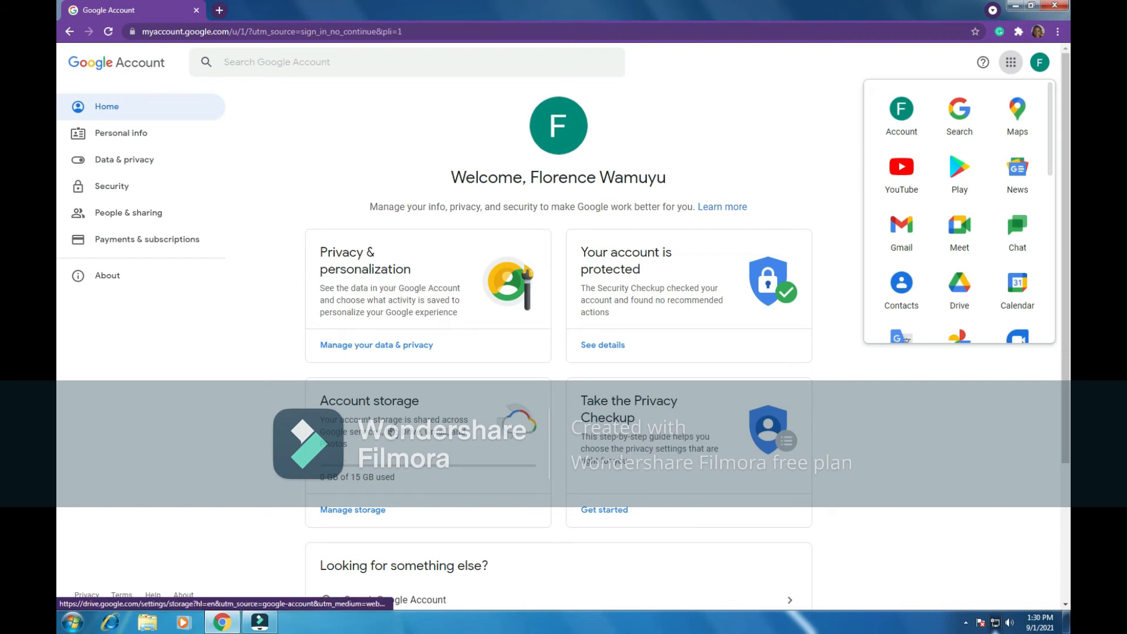
mouse_move(615, 265)
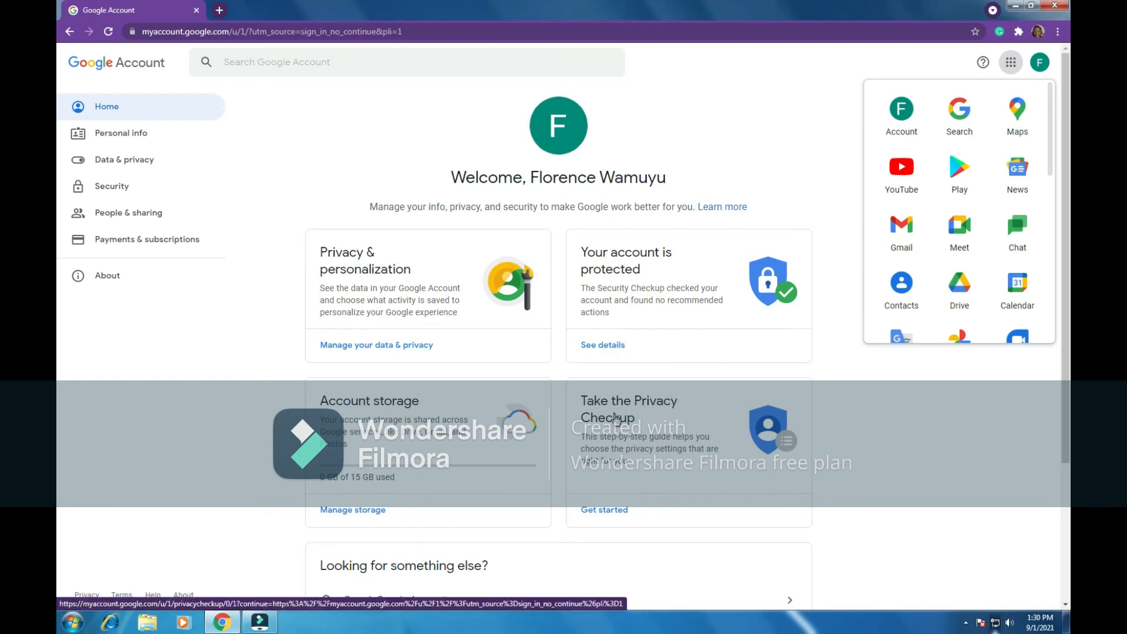
mouse_move(599, 438)
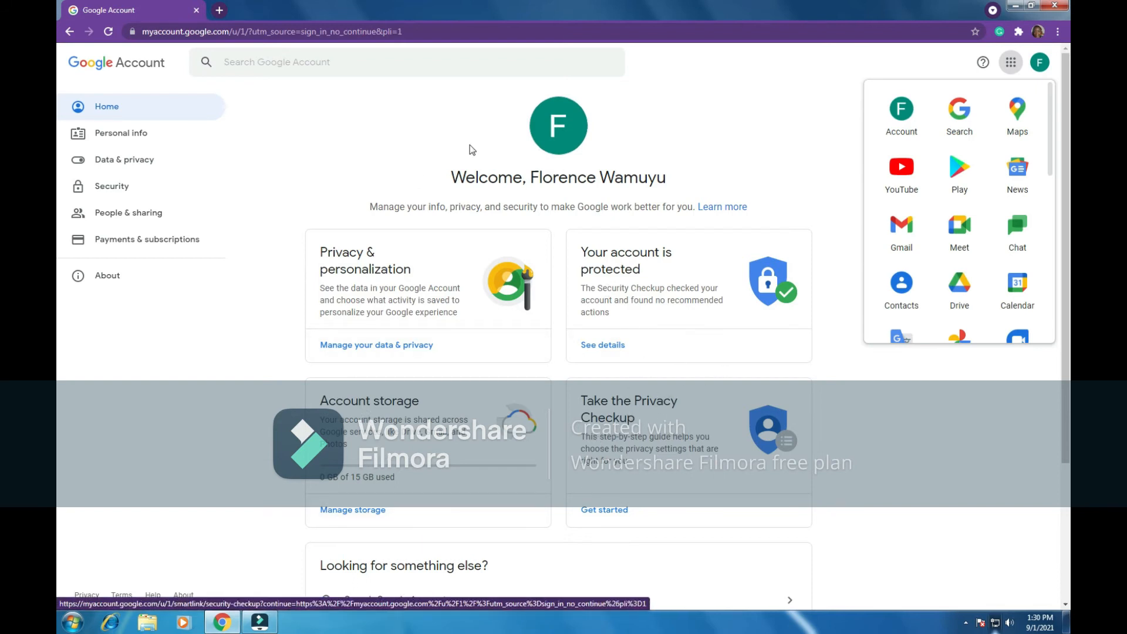
mouse_move(298, 99)
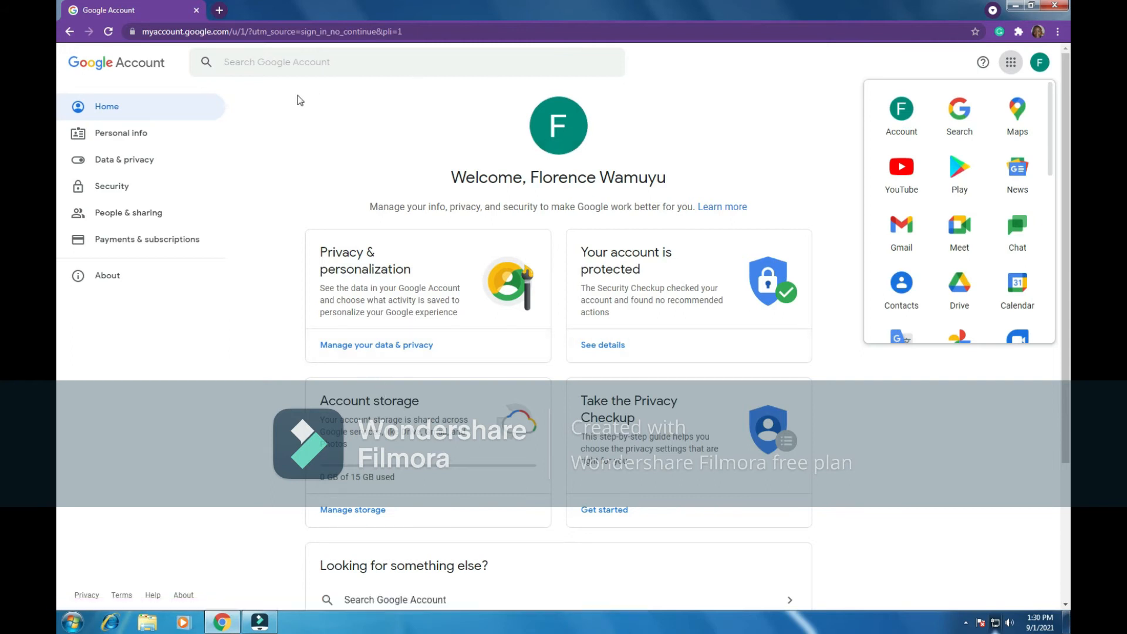
mouse_move(692, 138)
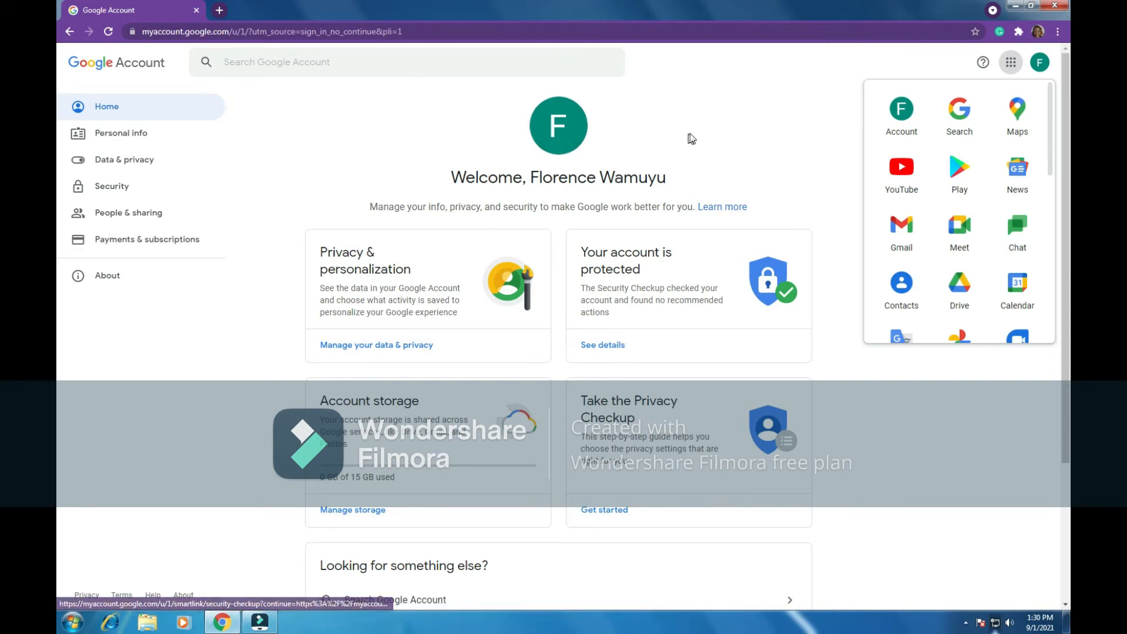
mouse_move(212, 93)
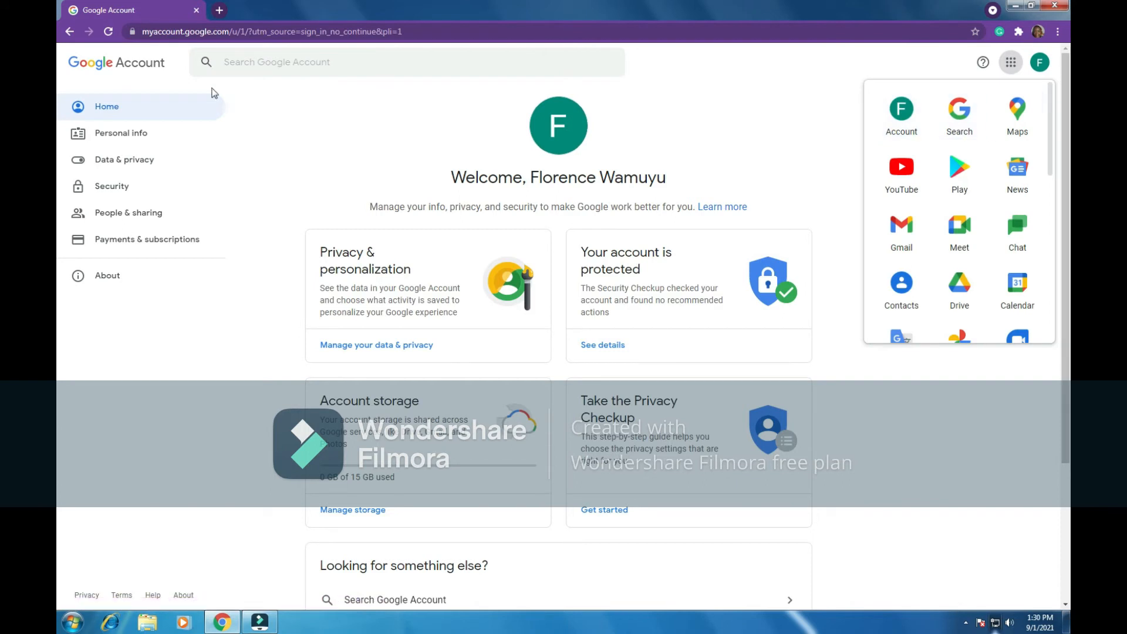
mouse_move(121, 132)
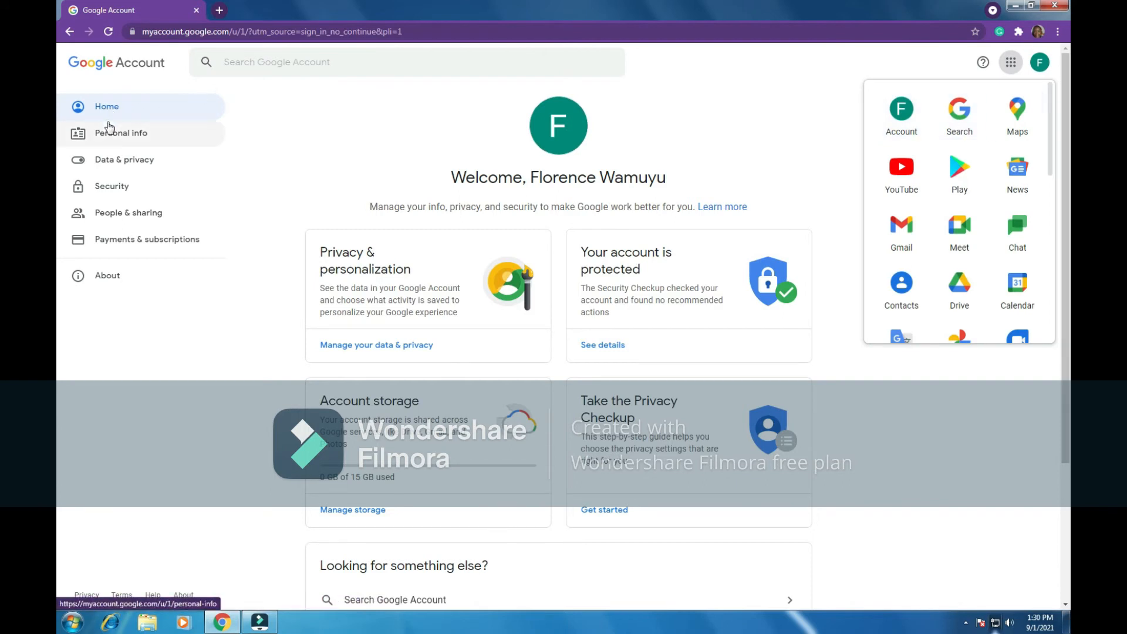
mouse_move(122, 219)
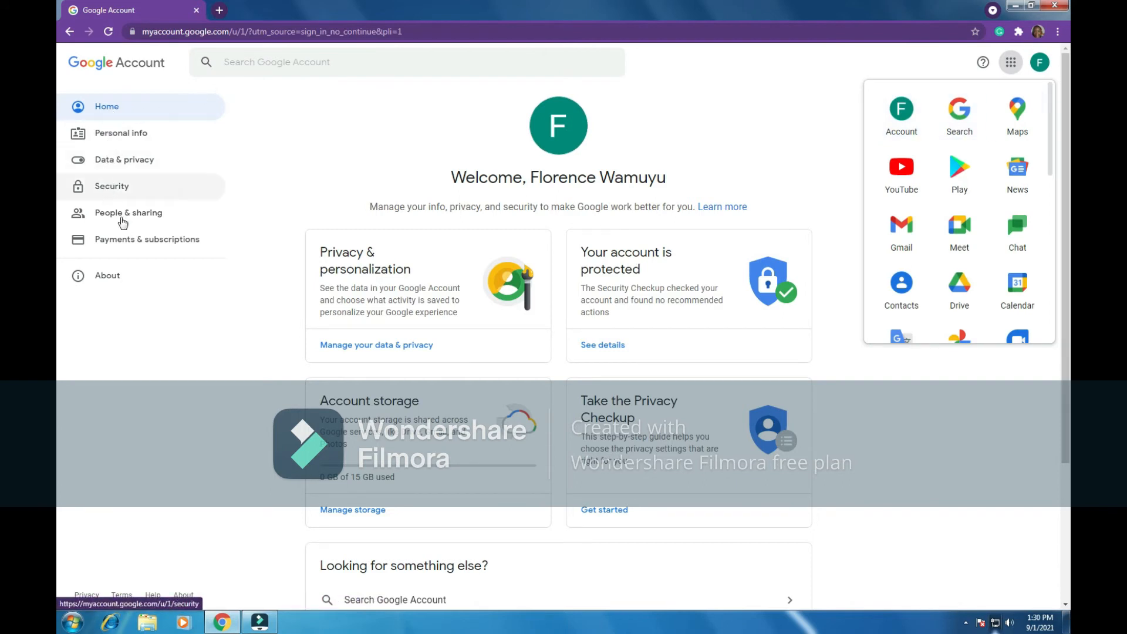
mouse_move(126, 259)
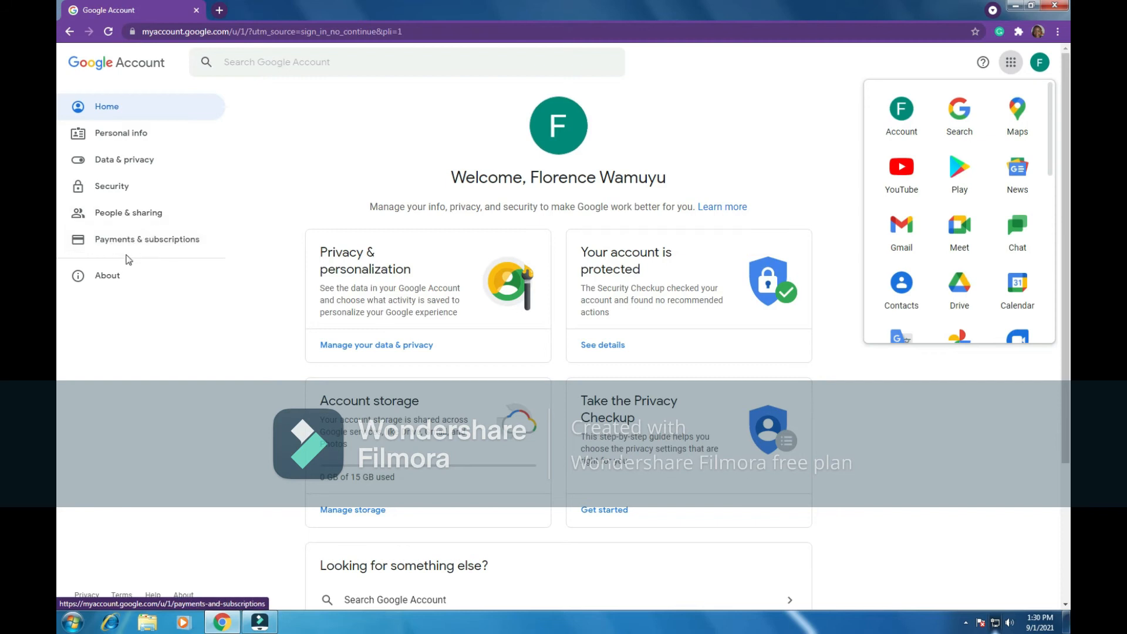
mouse_move(107, 275)
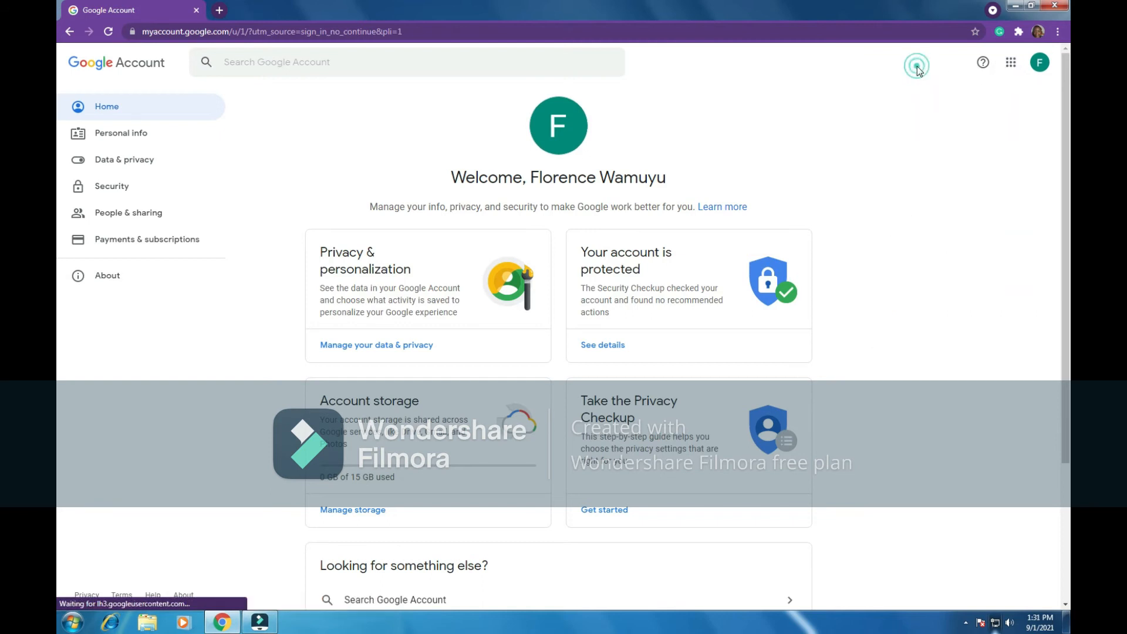
mouse_move(998, 68)
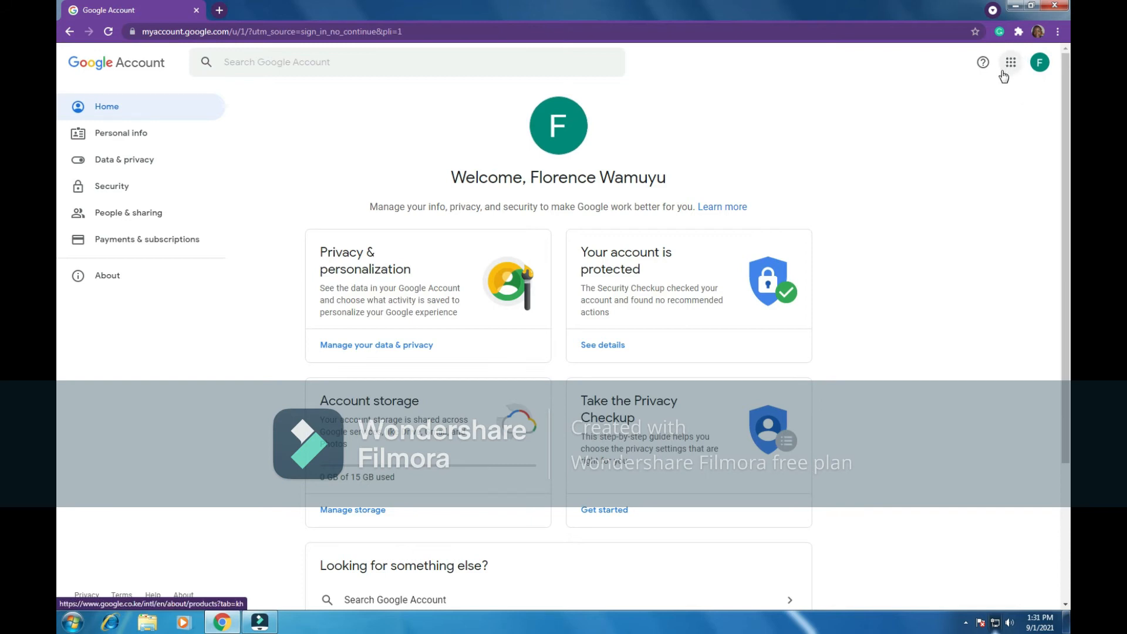
click(1011, 61)
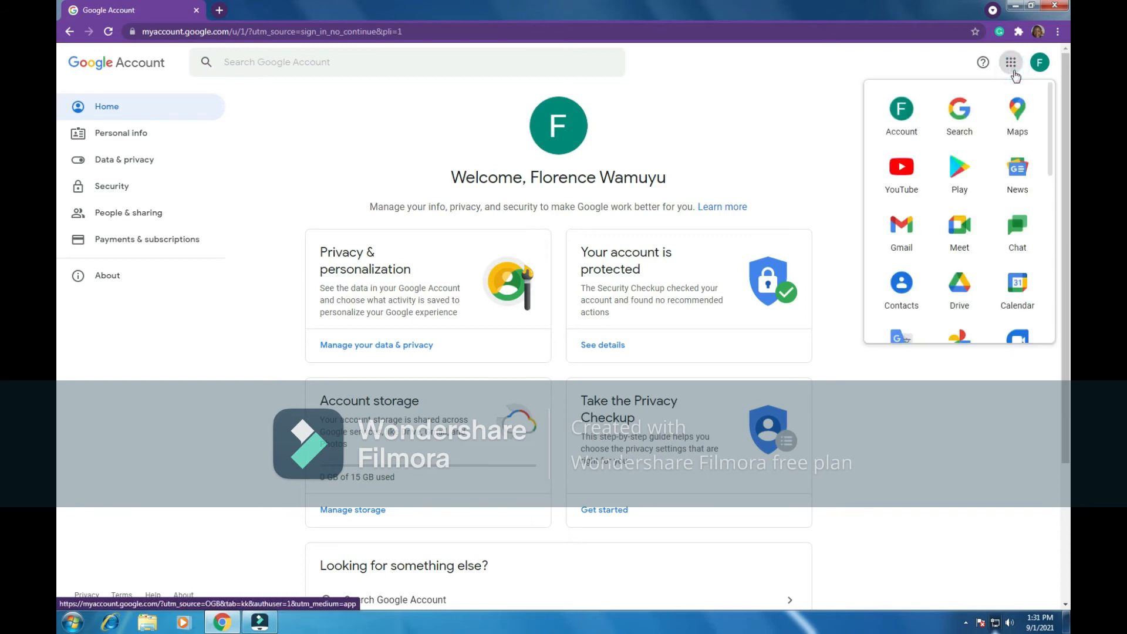
mouse_move(1038, 63)
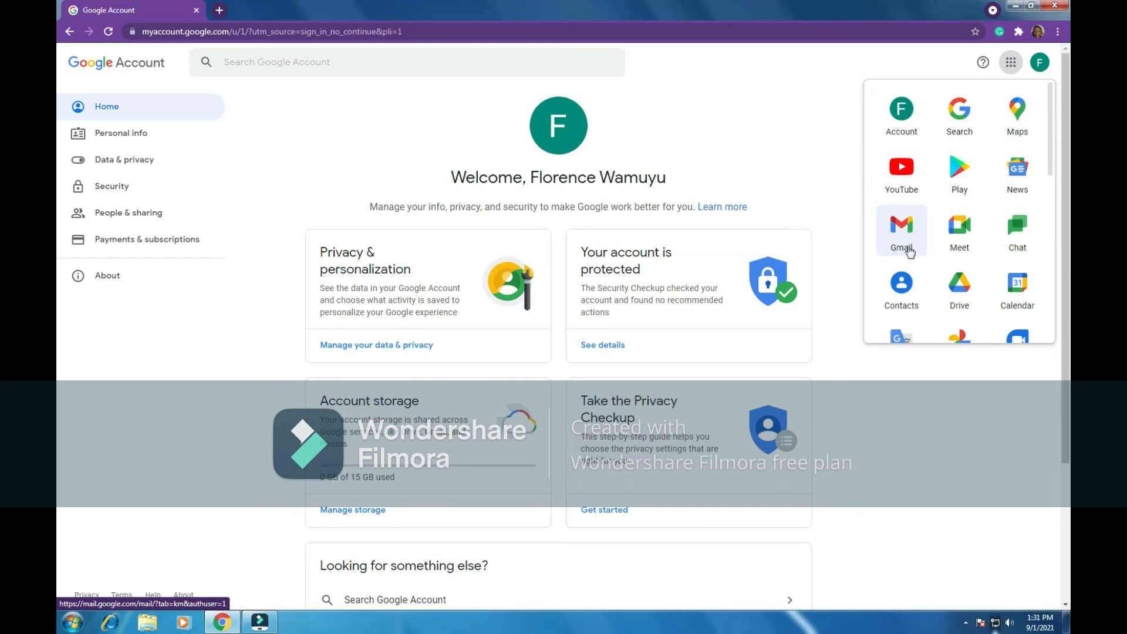
mouse_move(904, 243)
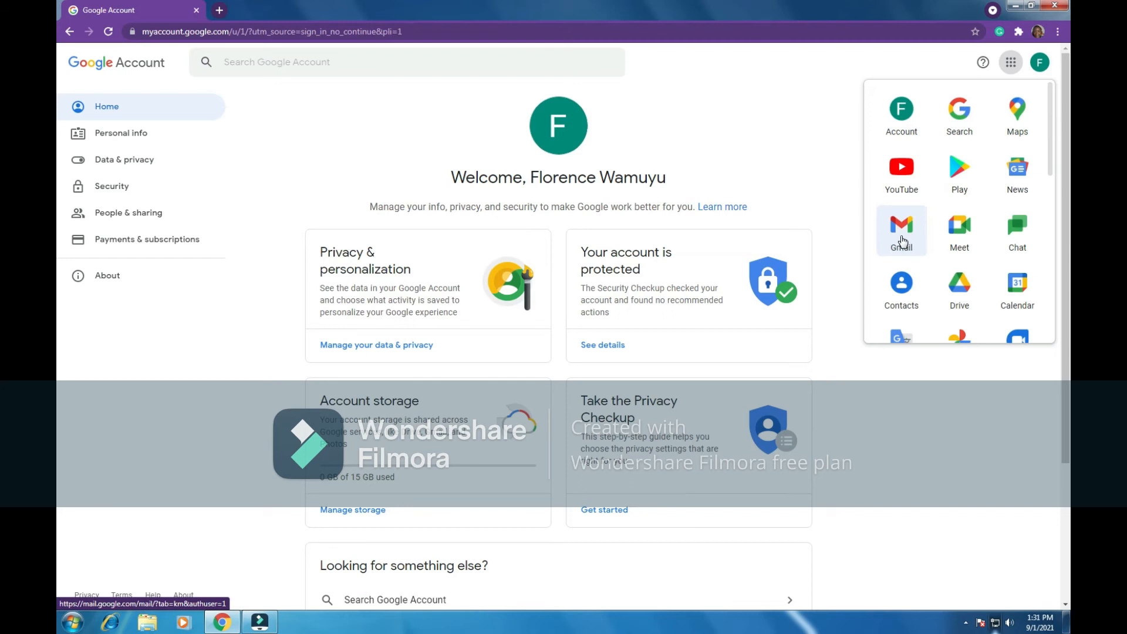
mouse_move(958, 115)
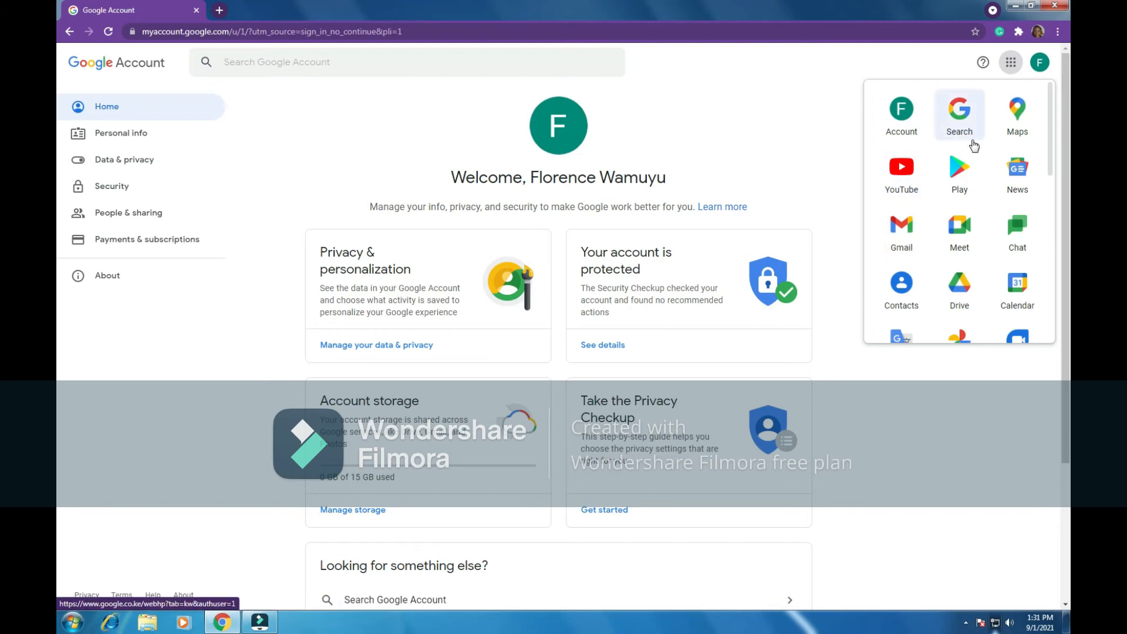
mouse_move(901, 173)
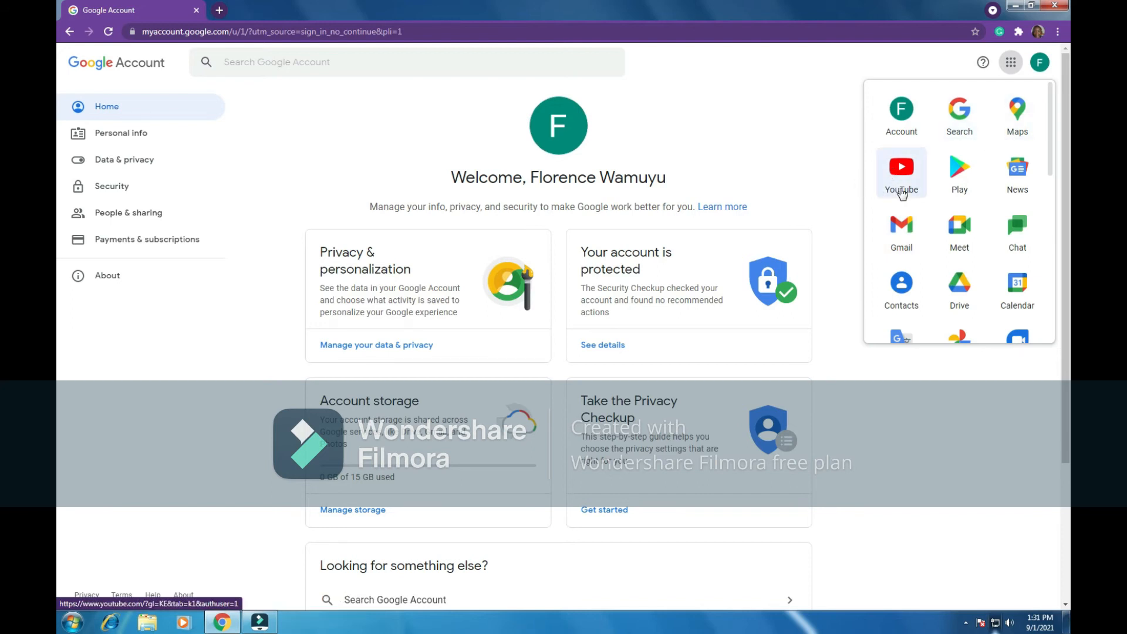
mouse_move(958, 173)
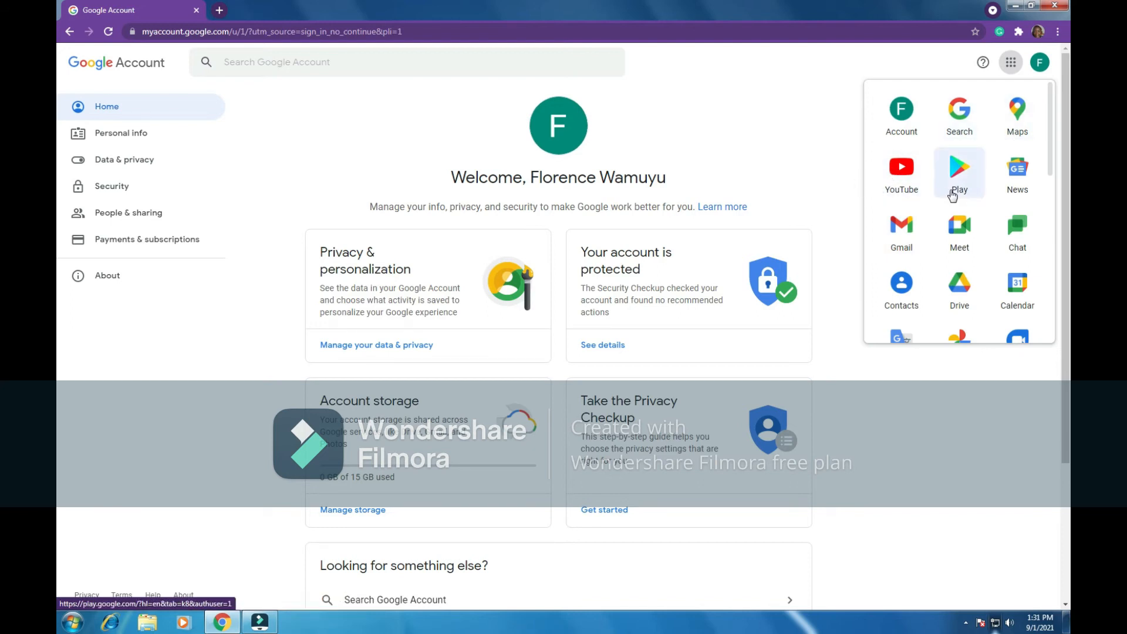
mouse_move(900, 230)
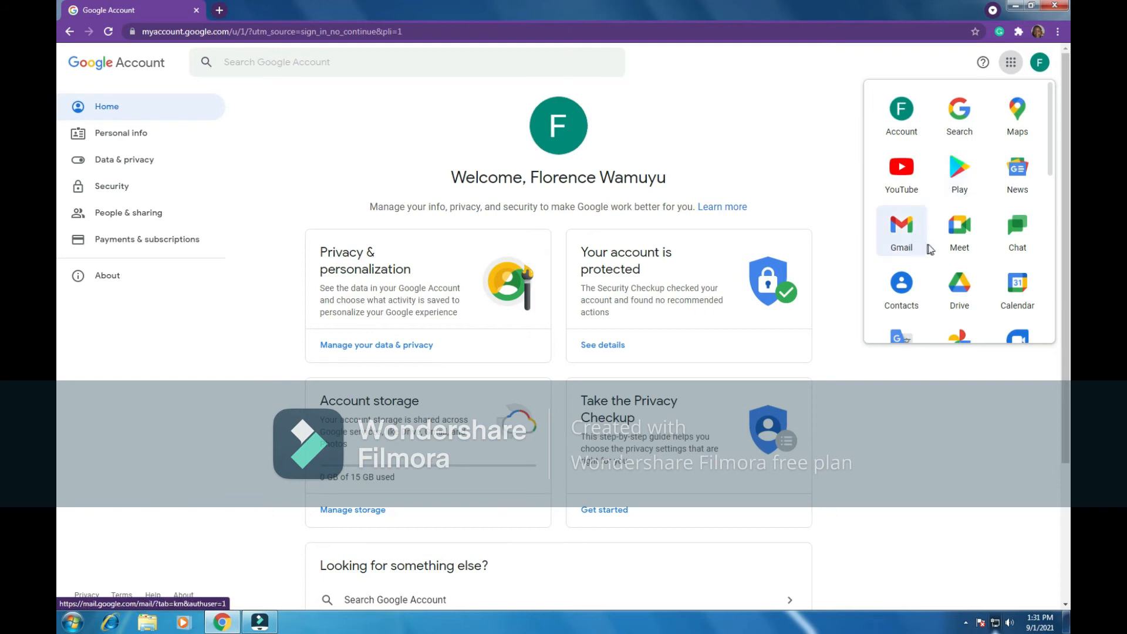
mouse_move(959, 230)
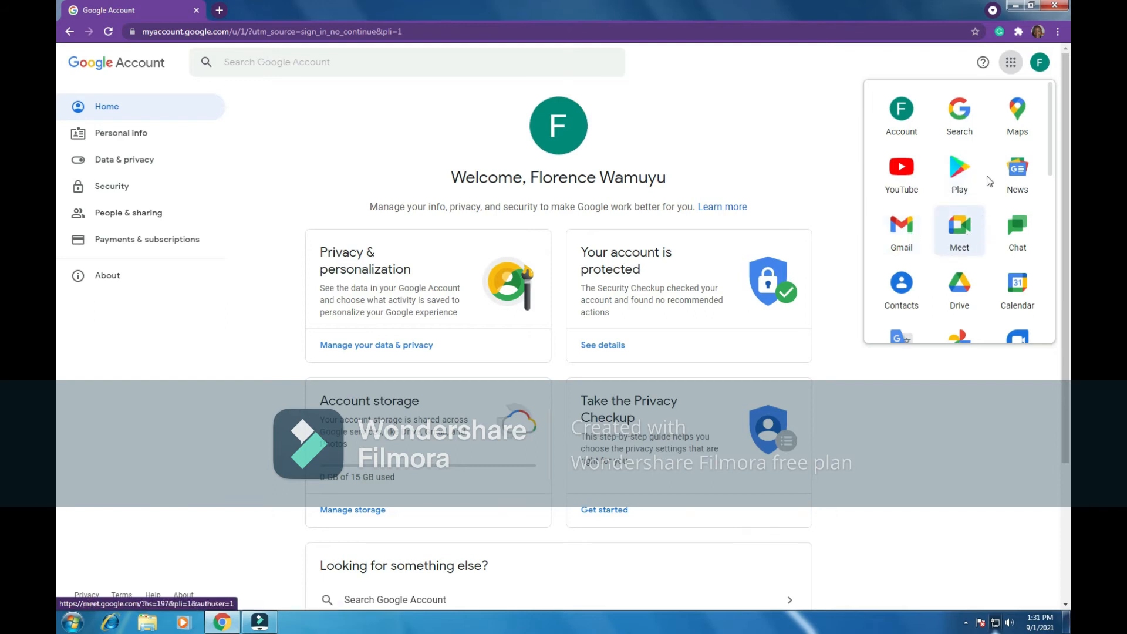
mouse_move(958, 115)
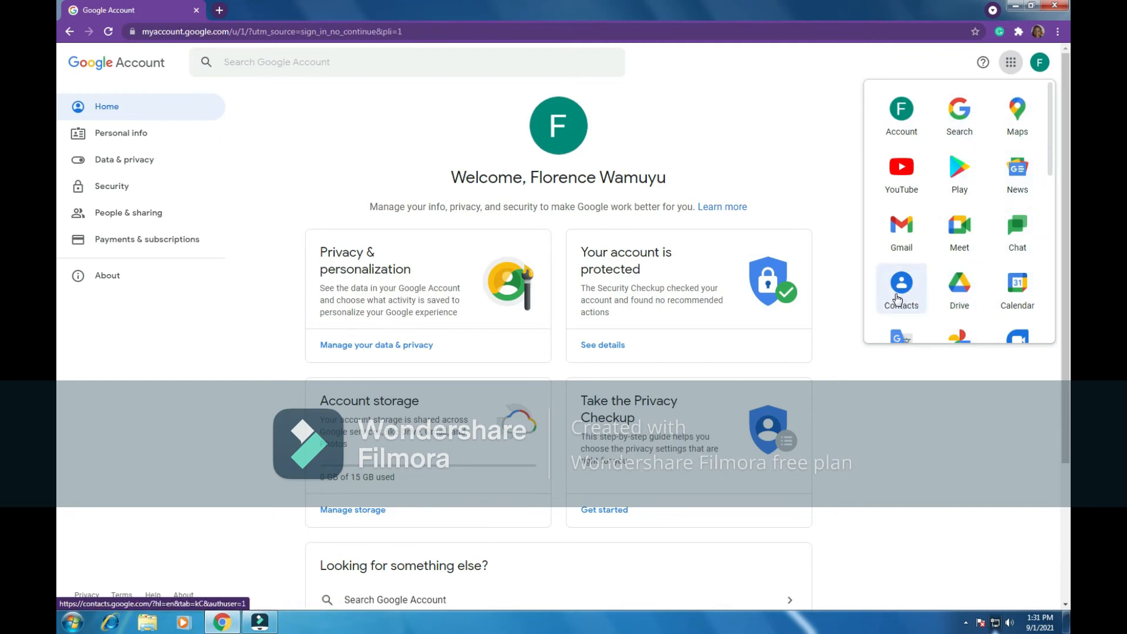
mouse_move(901, 228)
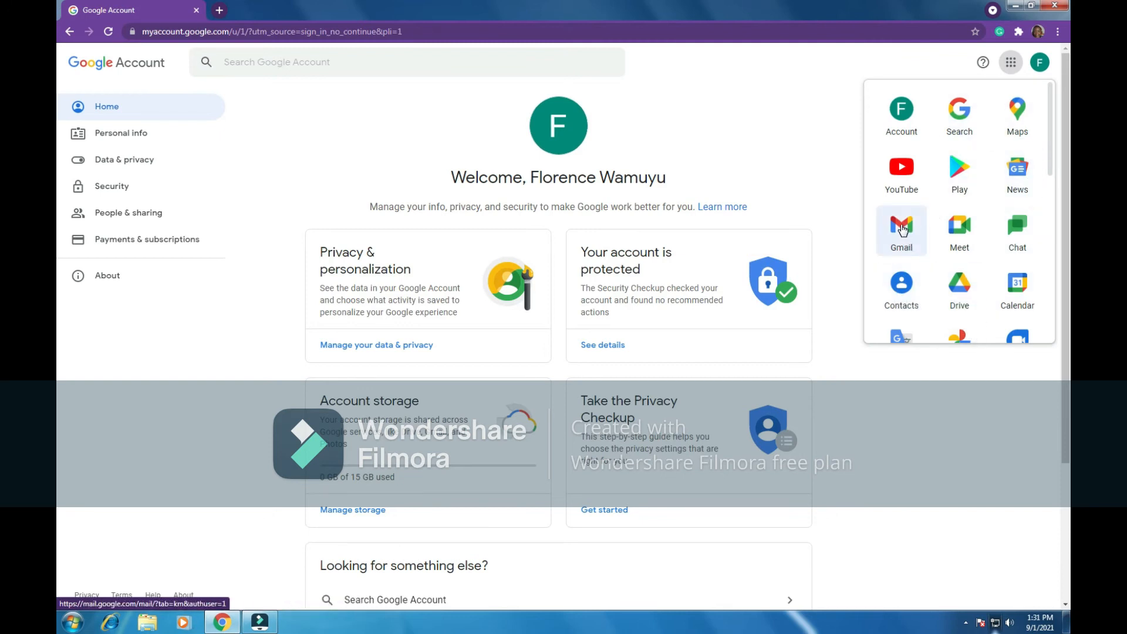
click(900, 230)
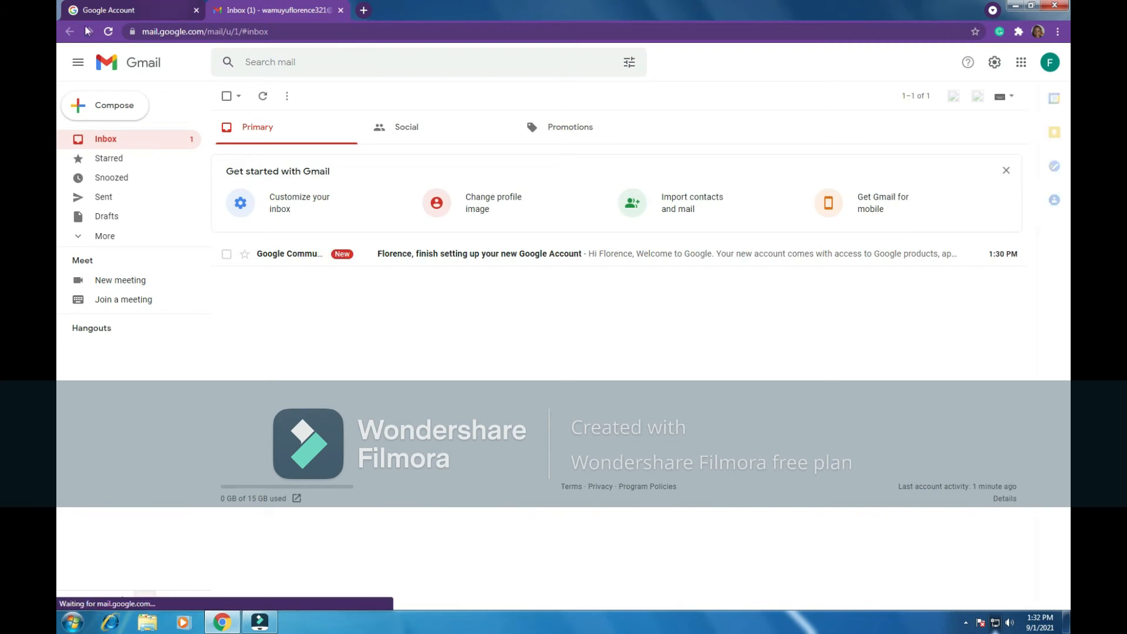
mouse_move(158, 384)
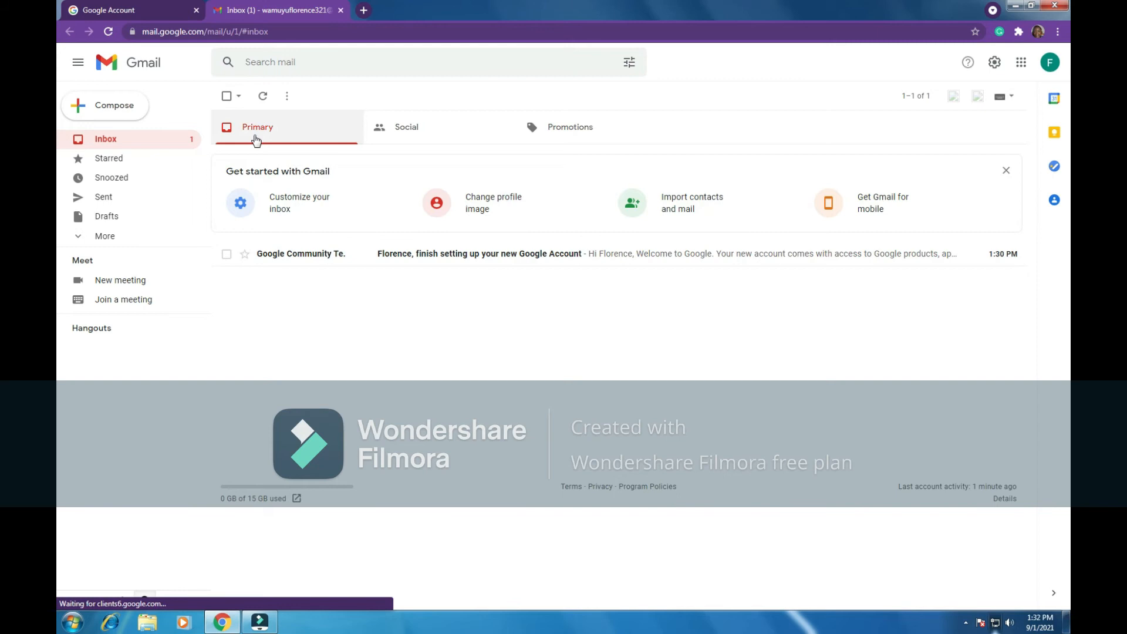
mouse_move(579, 135)
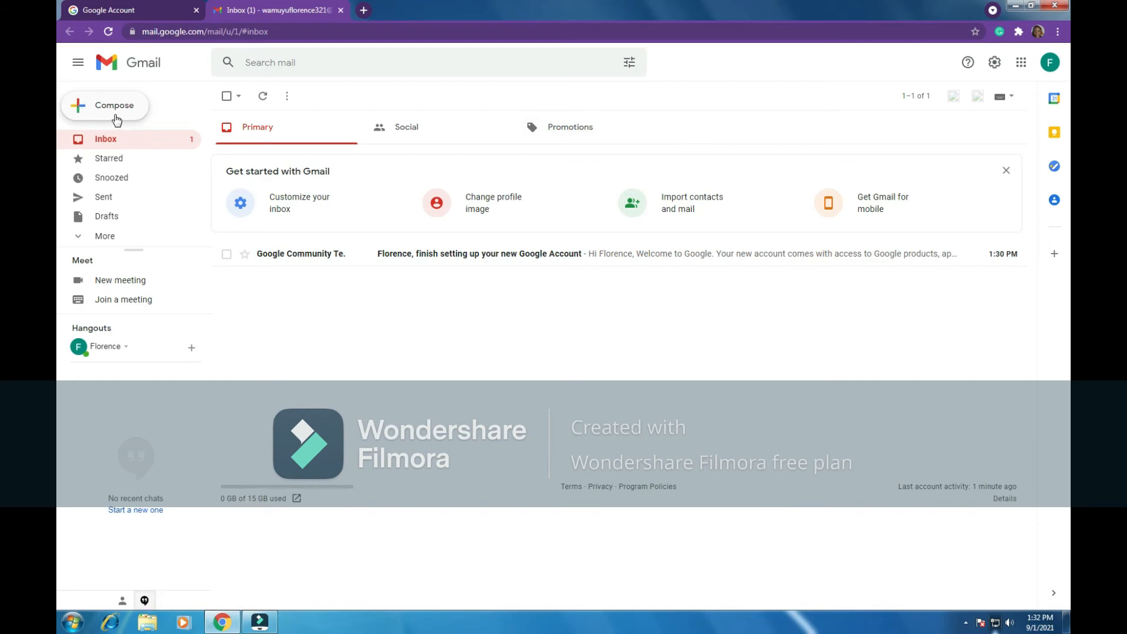
mouse_move(109, 158)
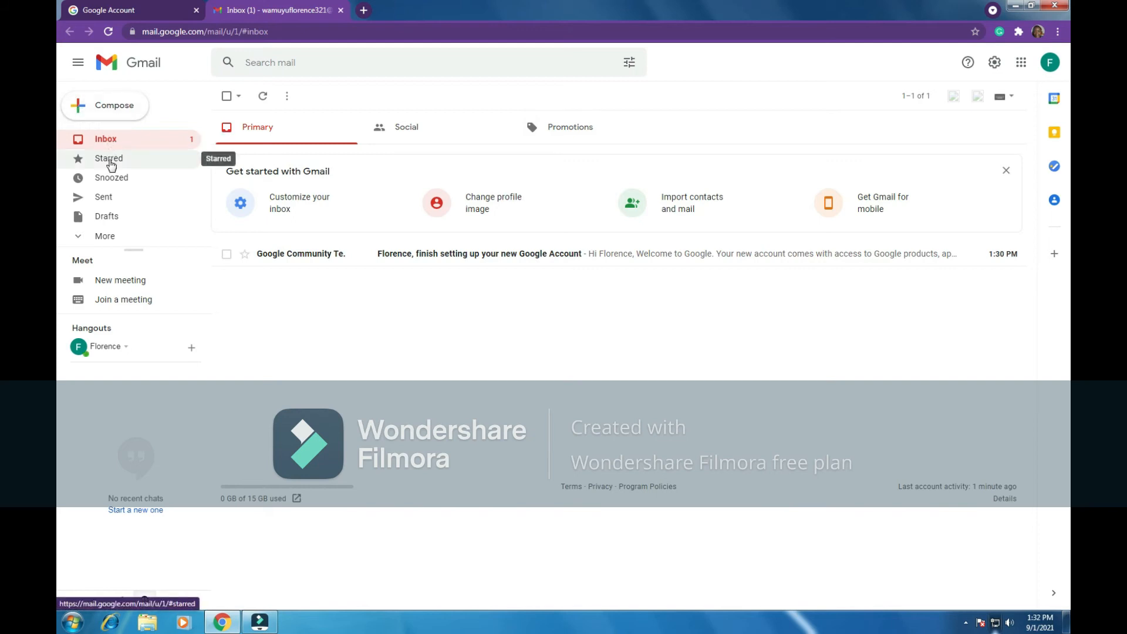
mouse_move(103, 196)
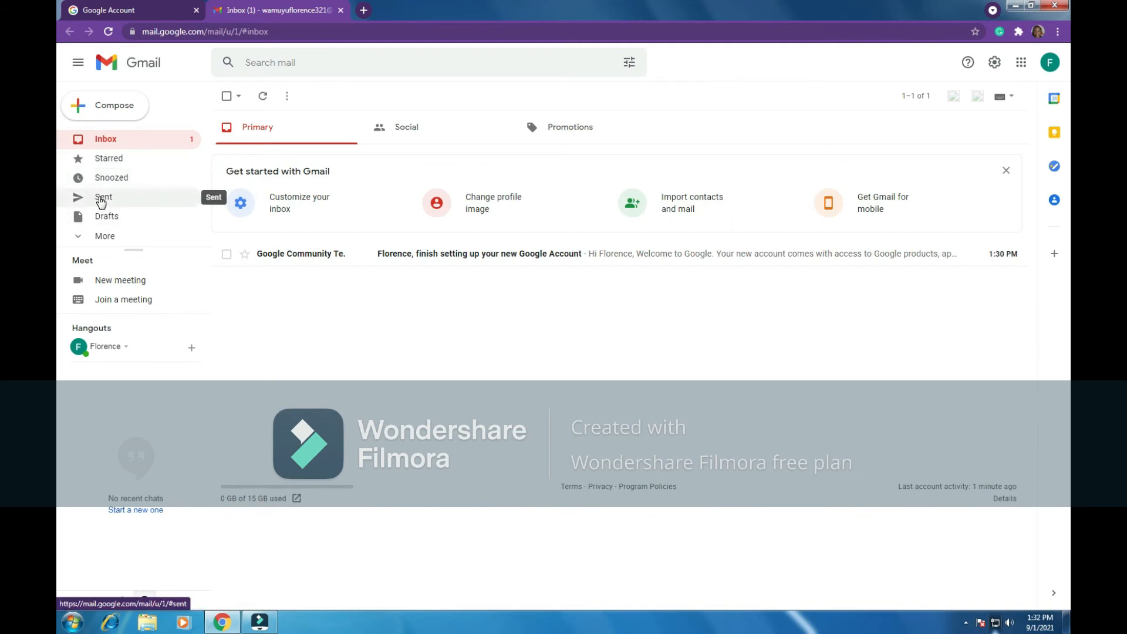
mouse_move(105, 236)
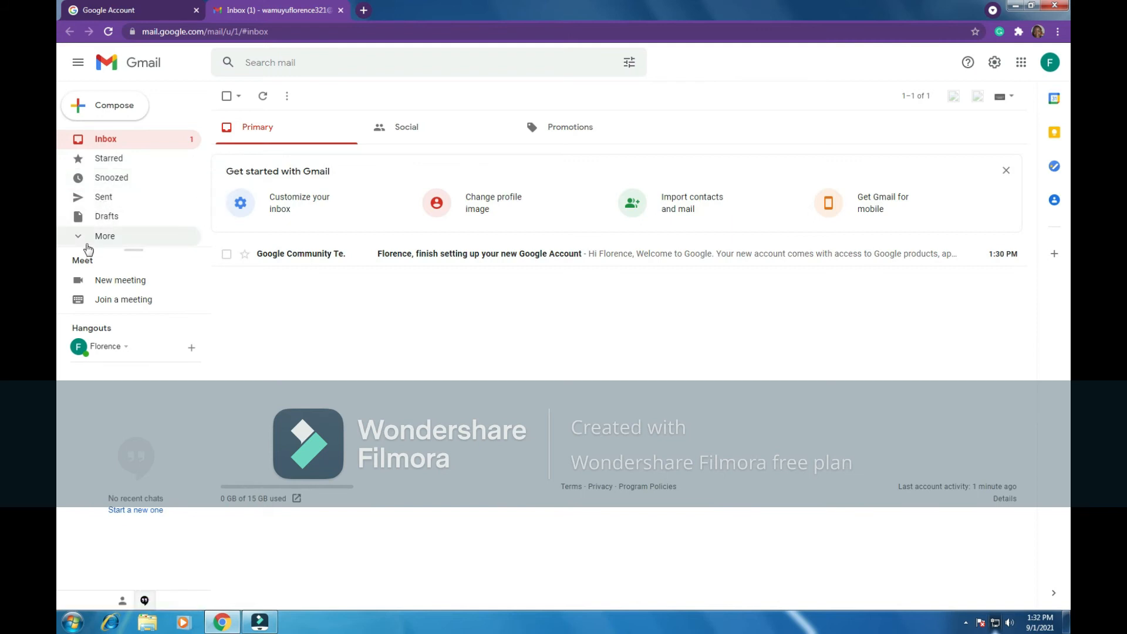
mouse_move(122, 299)
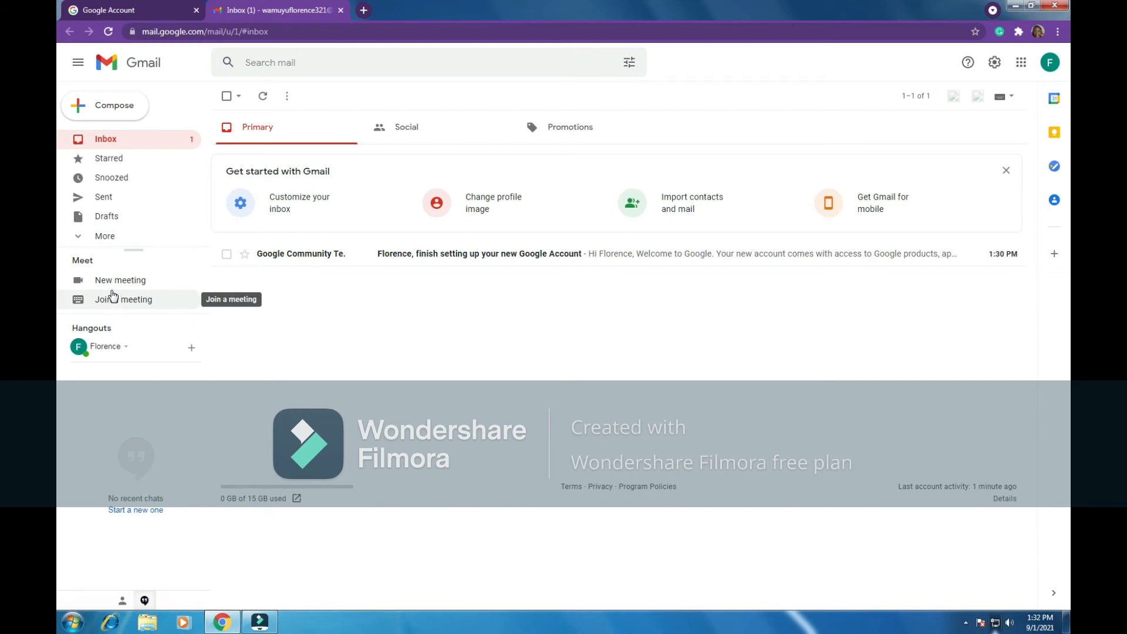
mouse_move(273, 267)
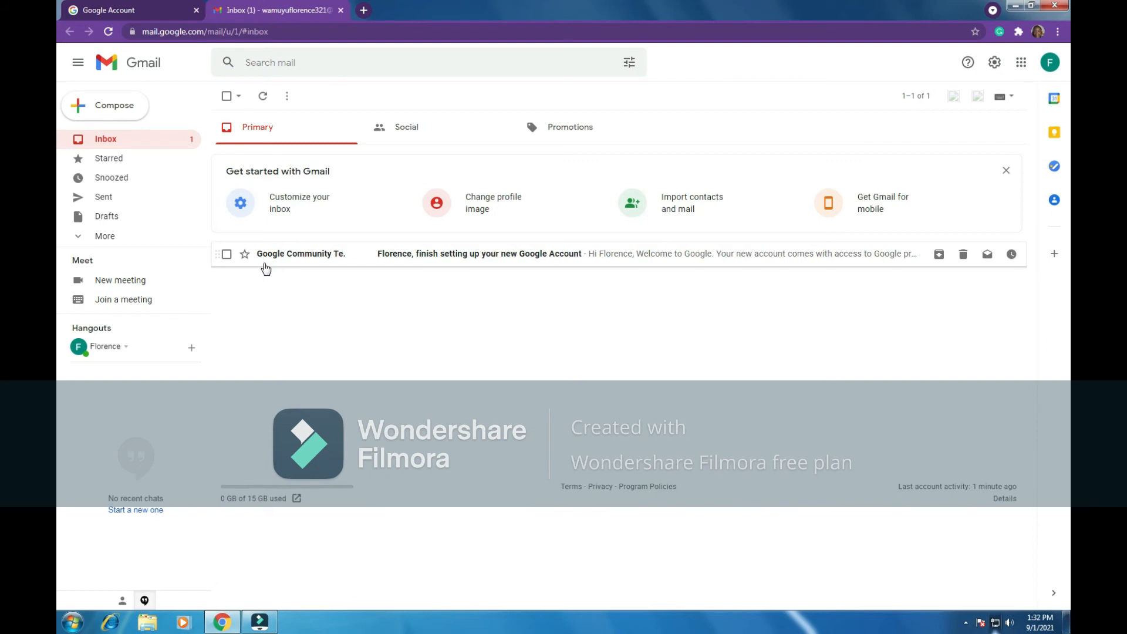
mouse_move(450, 264)
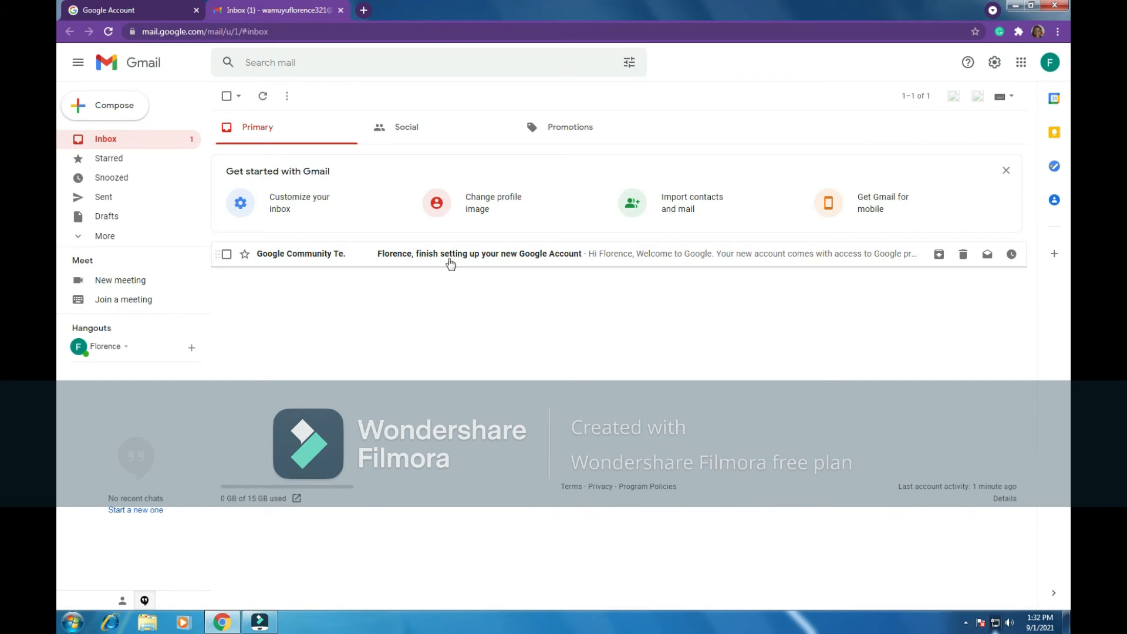
mouse_move(500, 260)
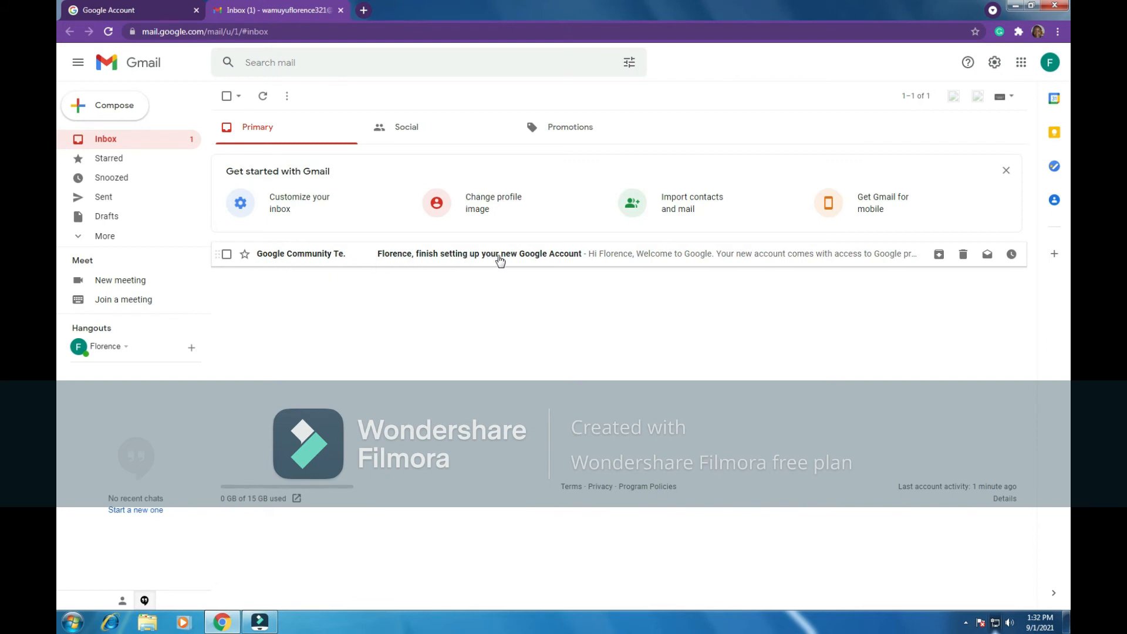
mouse_move(544, 261)
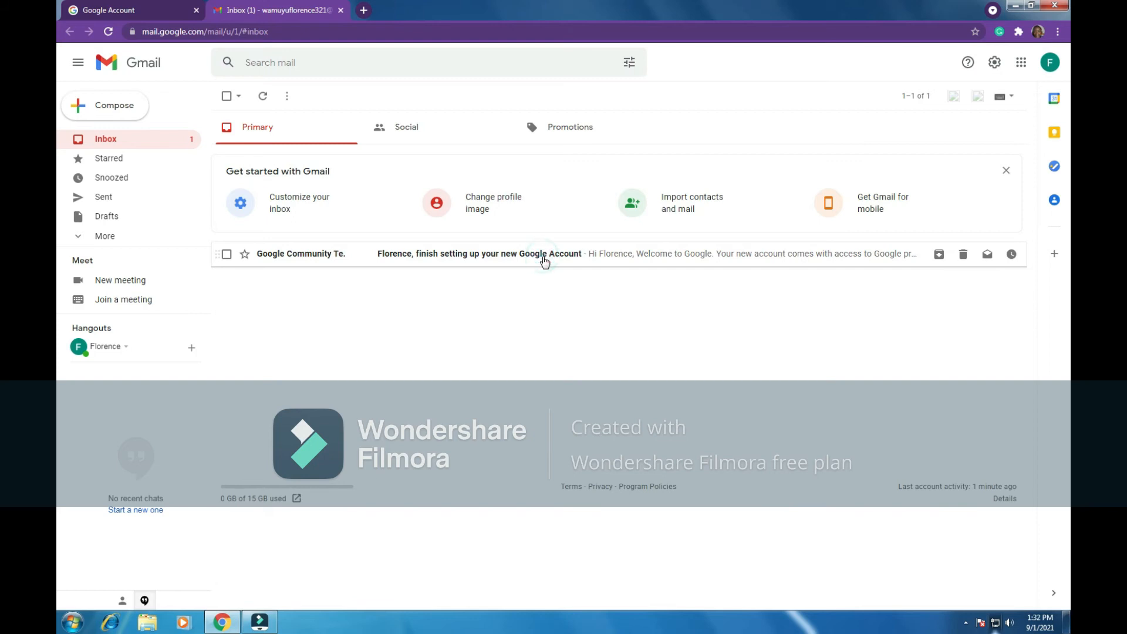
Open the Google Community Team welcome email and accept 'Yes, keep me updated'
click(478, 253)
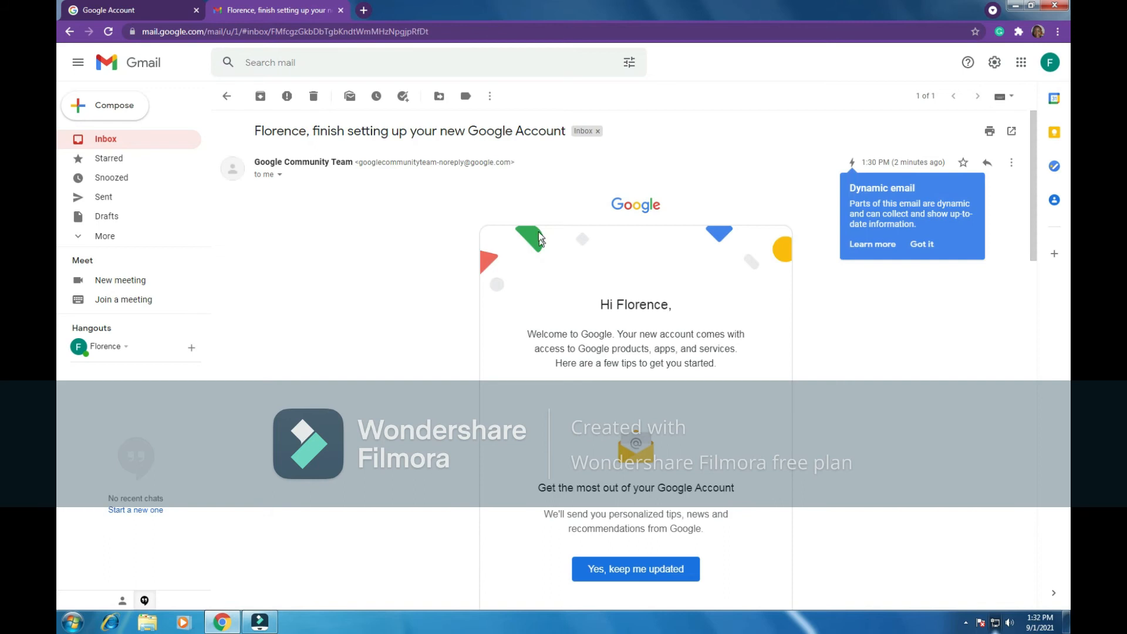
mouse_move(723, 329)
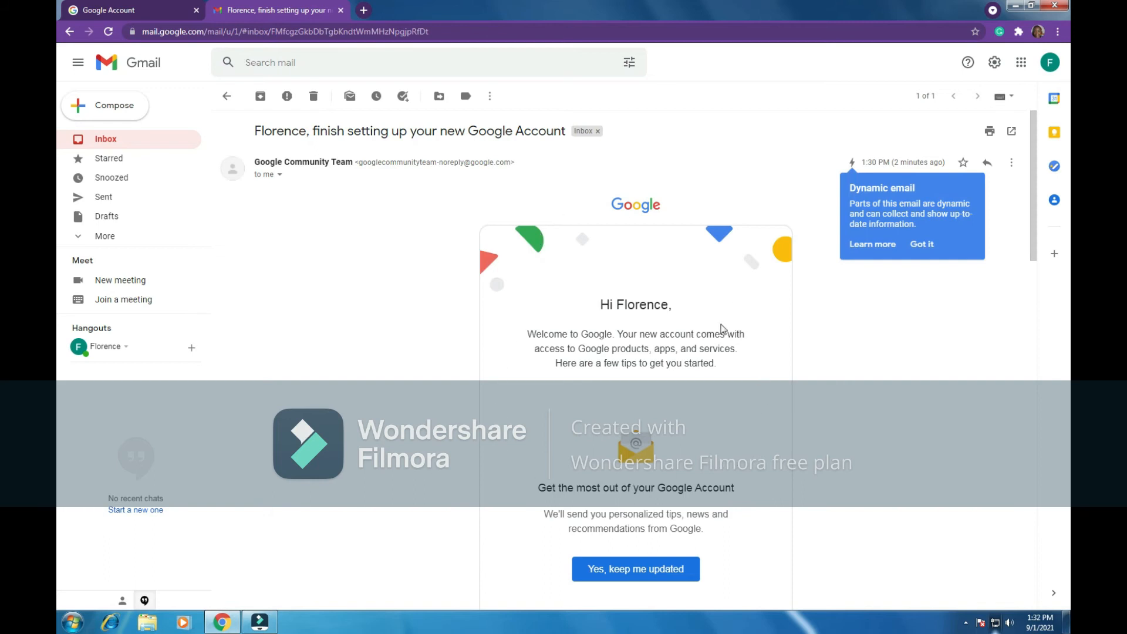
mouse_move(744, 349)
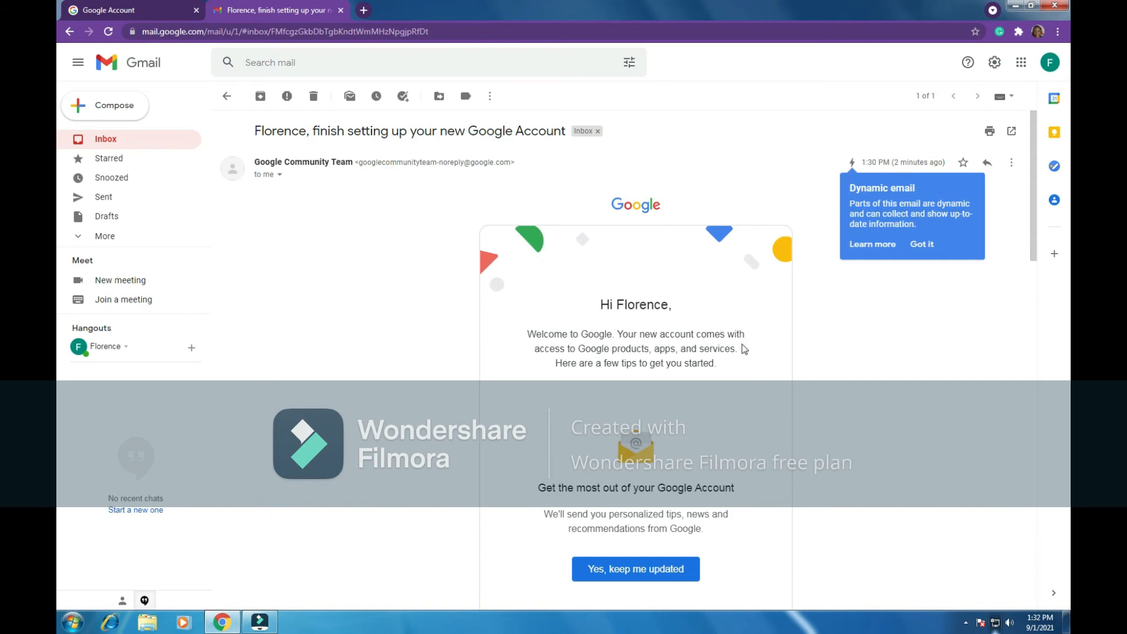
mouse_move(641, 359)
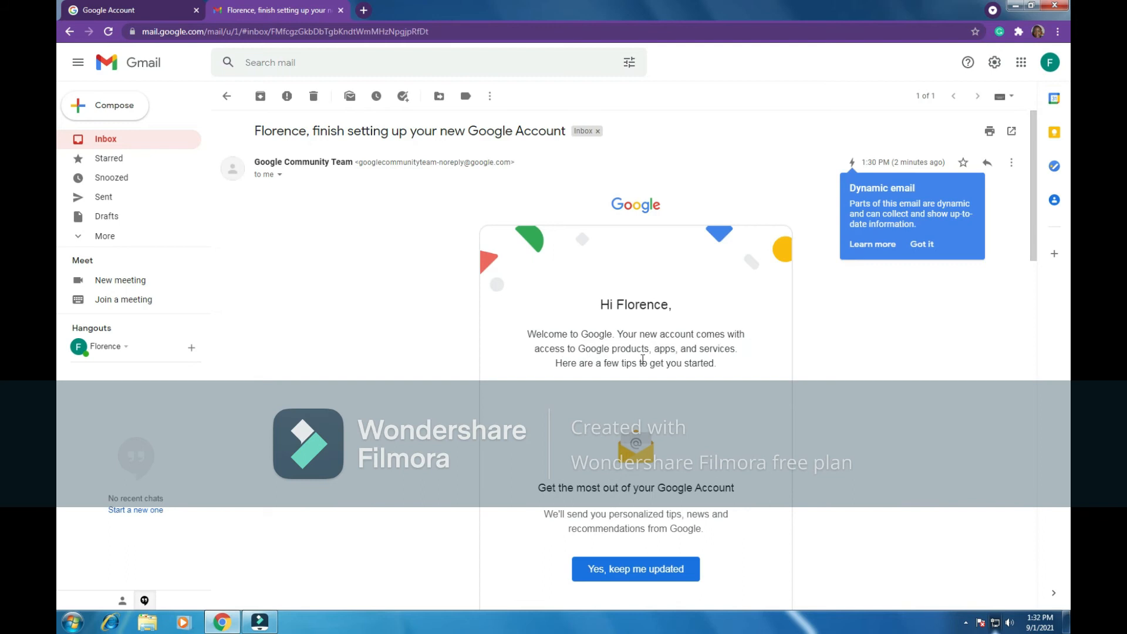
mouse_move(727, 367)
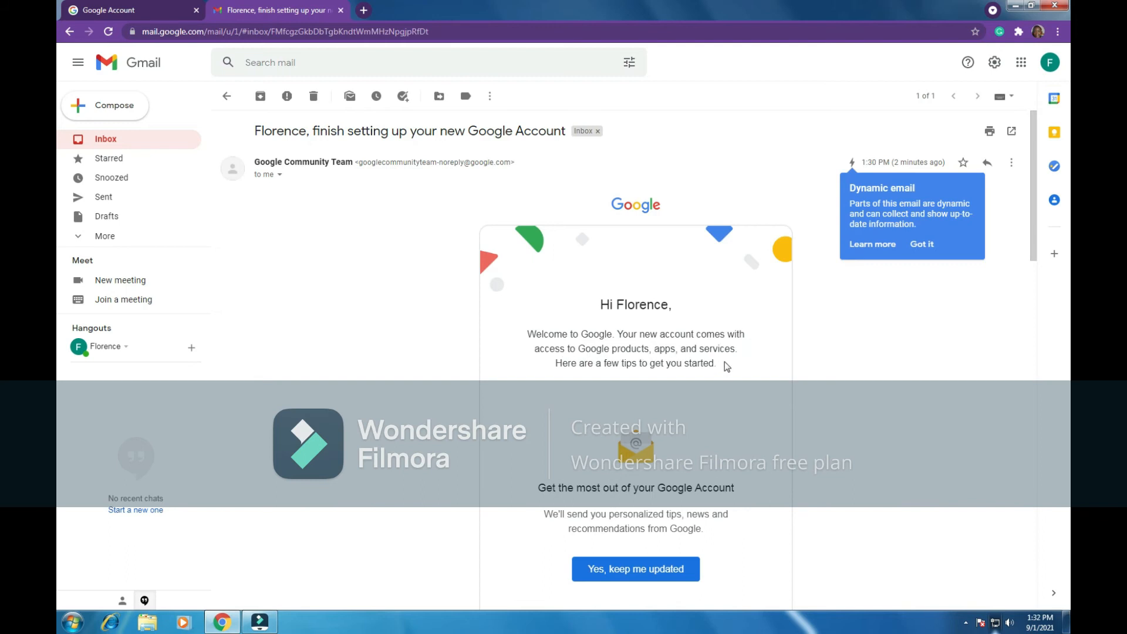
scroll(down, 3)
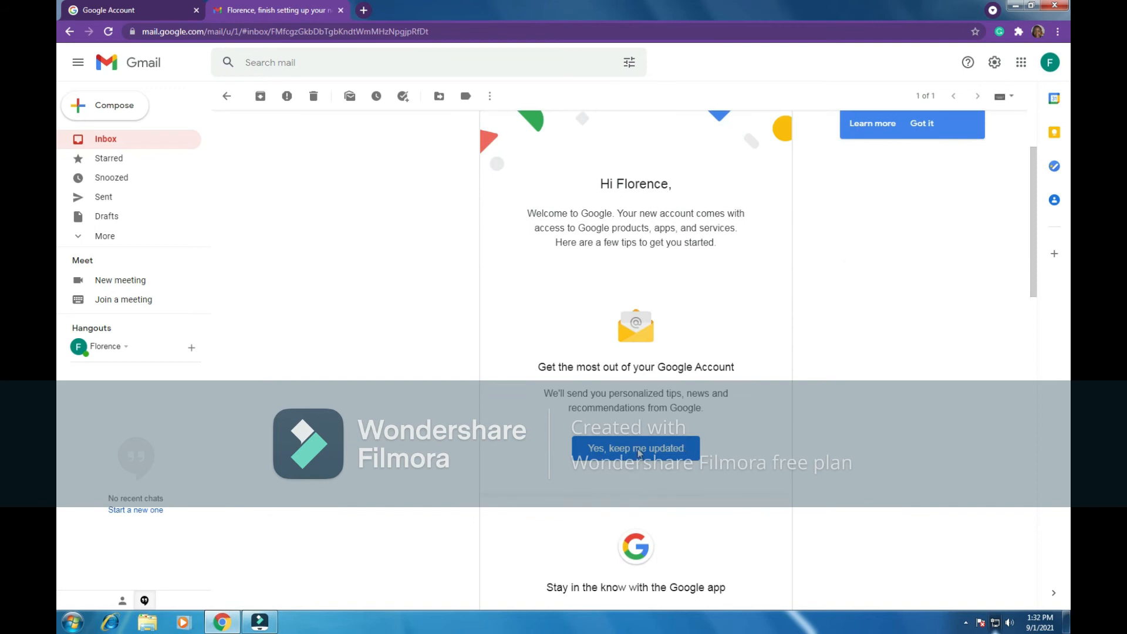
click(635, 448)
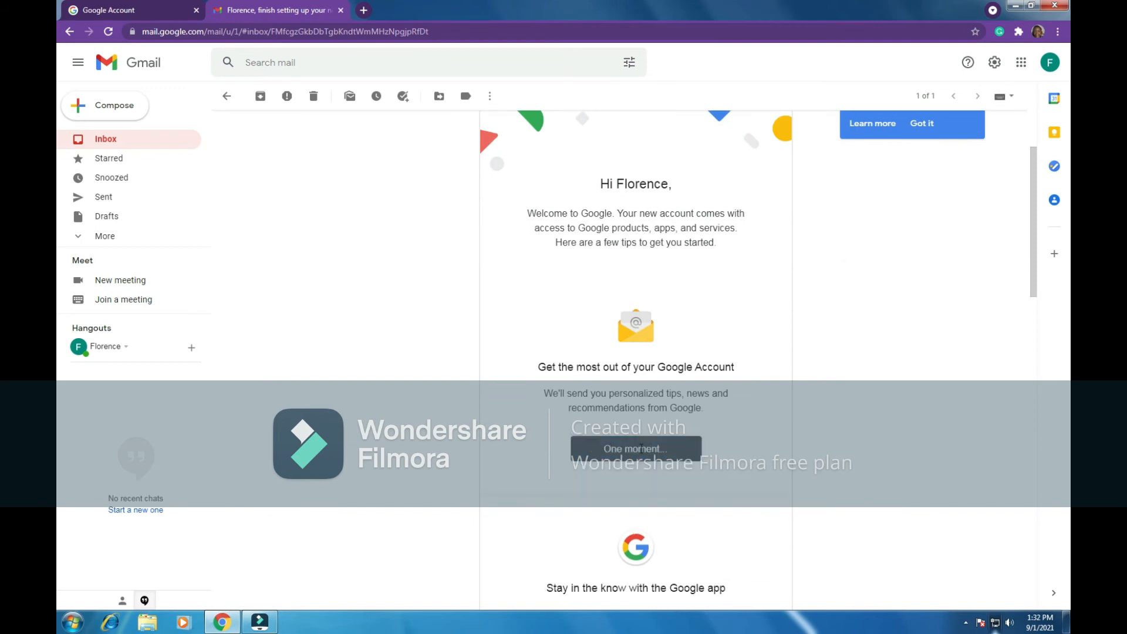
click(634, 447)
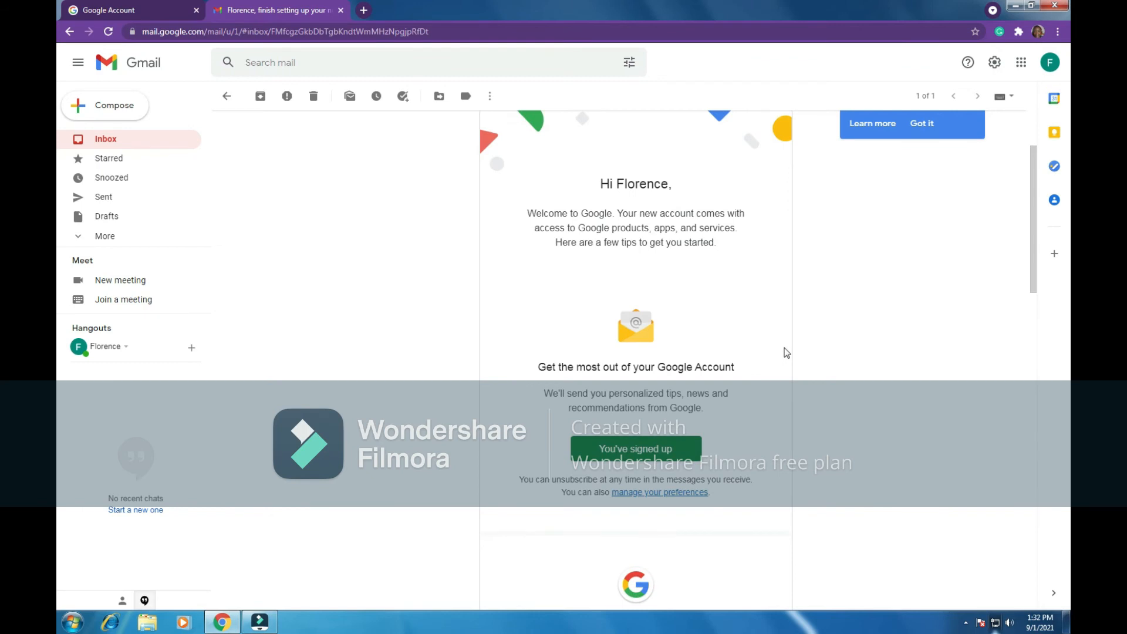
scroll(down, 3)
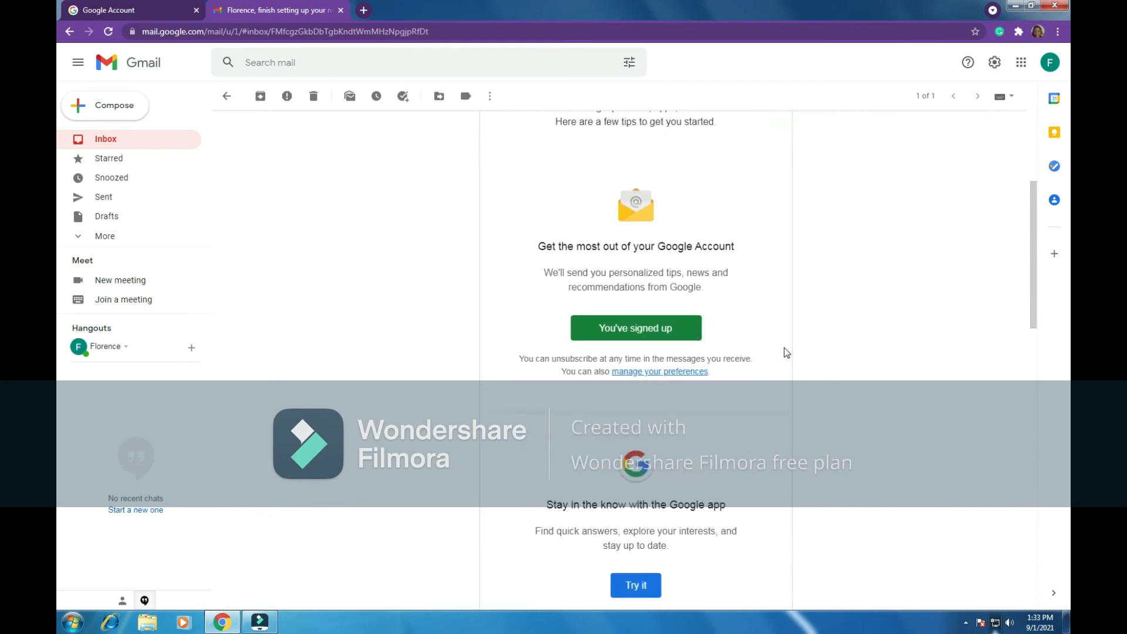
scroll(down, 3)
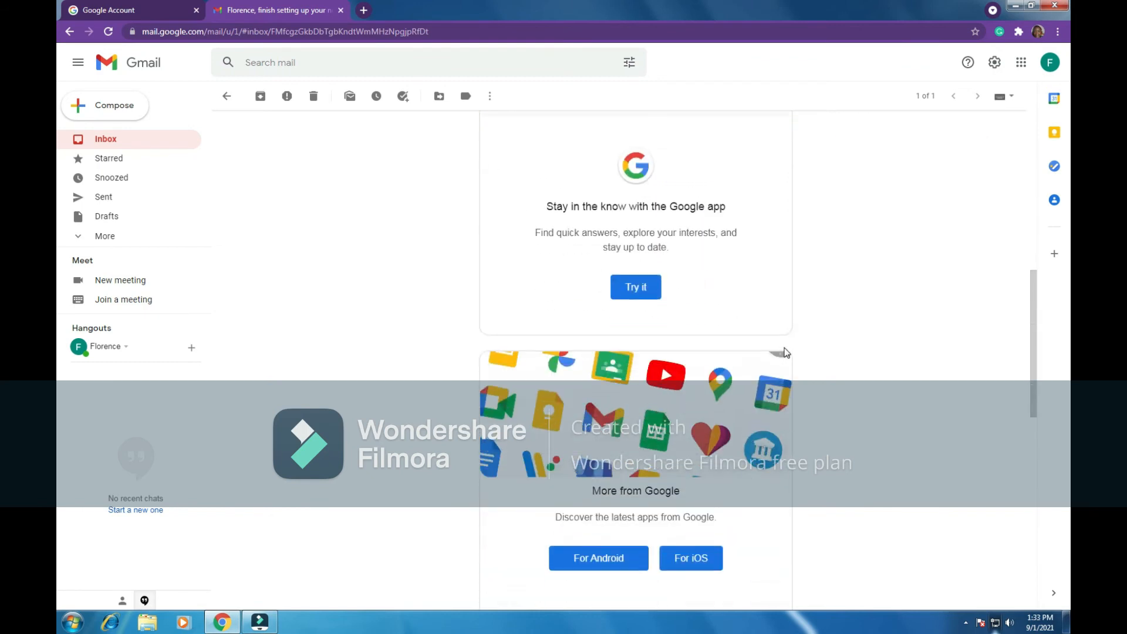
scroll(up, 3)
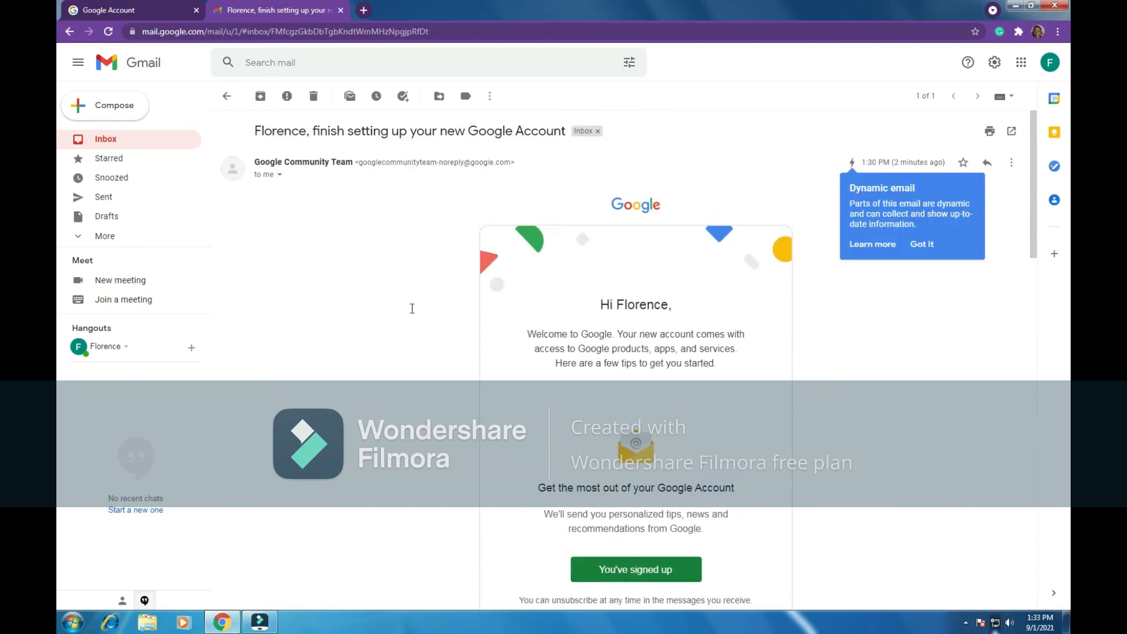
mouse_move(155, 288)
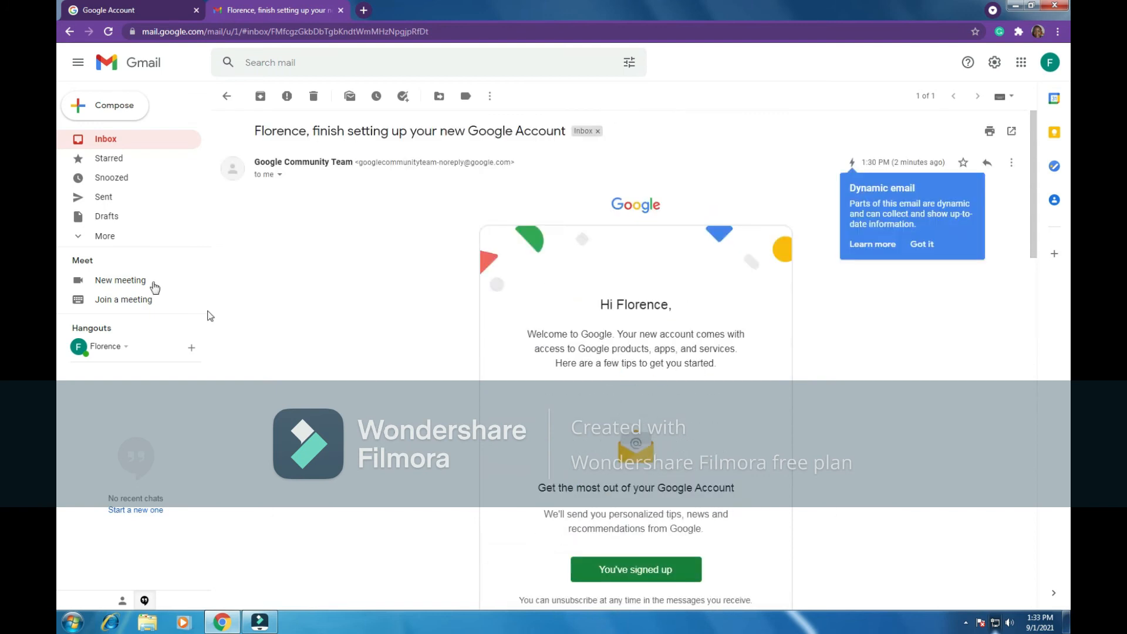
mouse_move(57, 99)
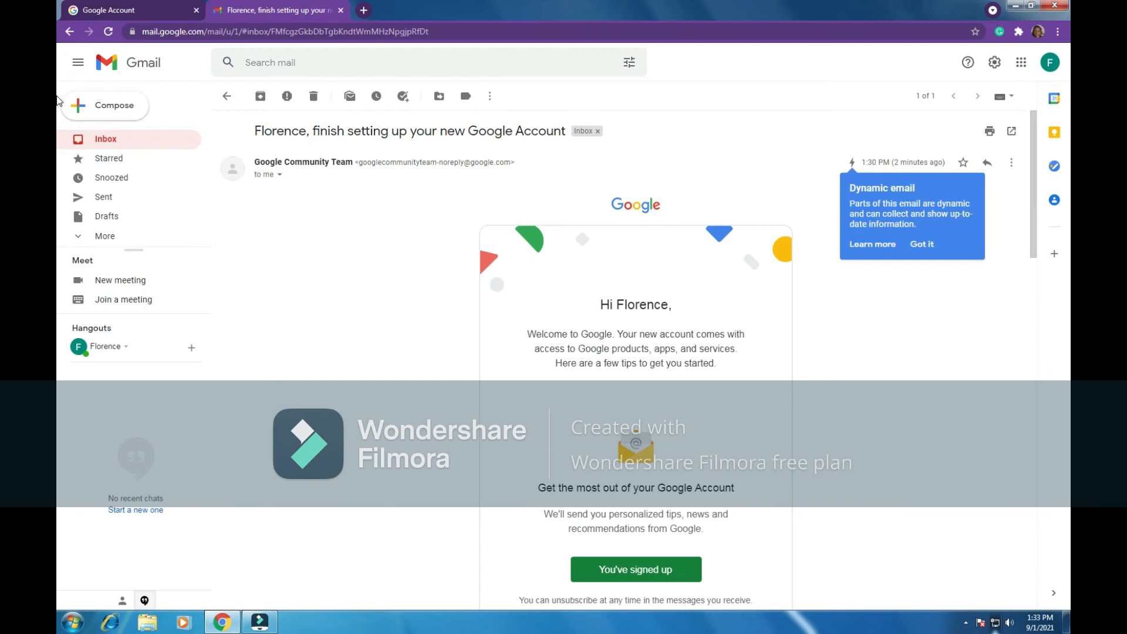
mouse_move(79, 113)
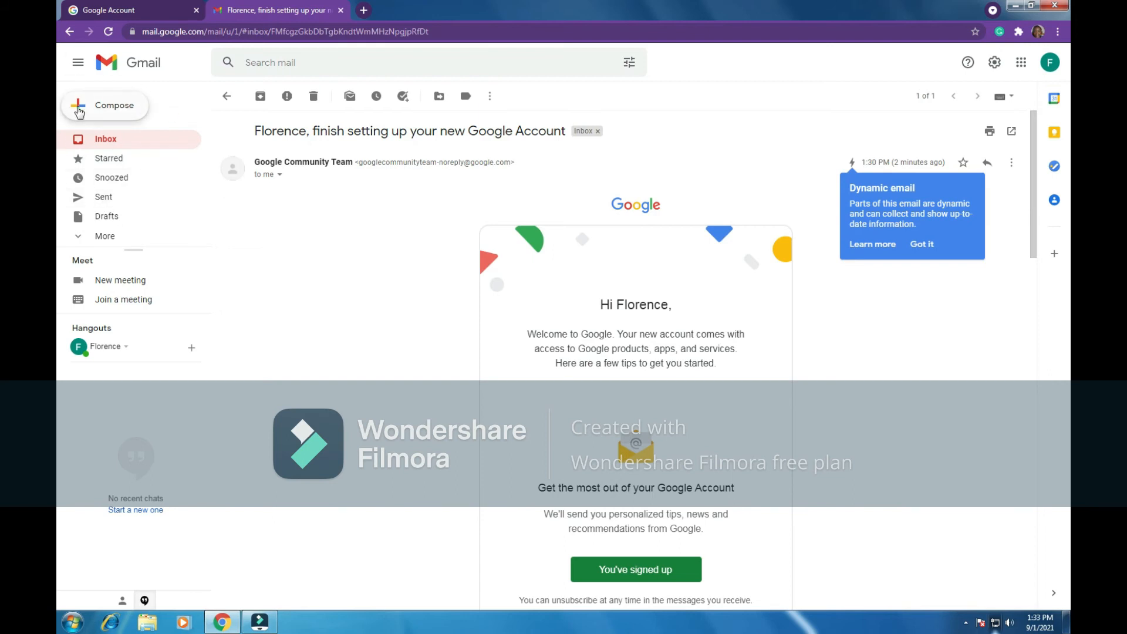
click(104, 105)
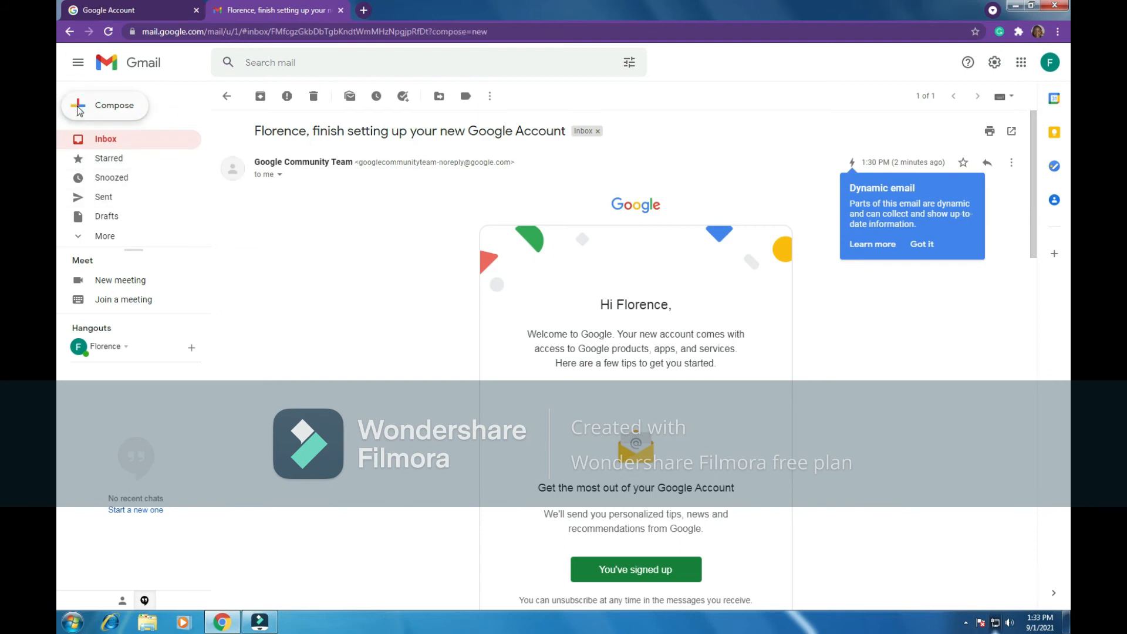
click(105, 105)
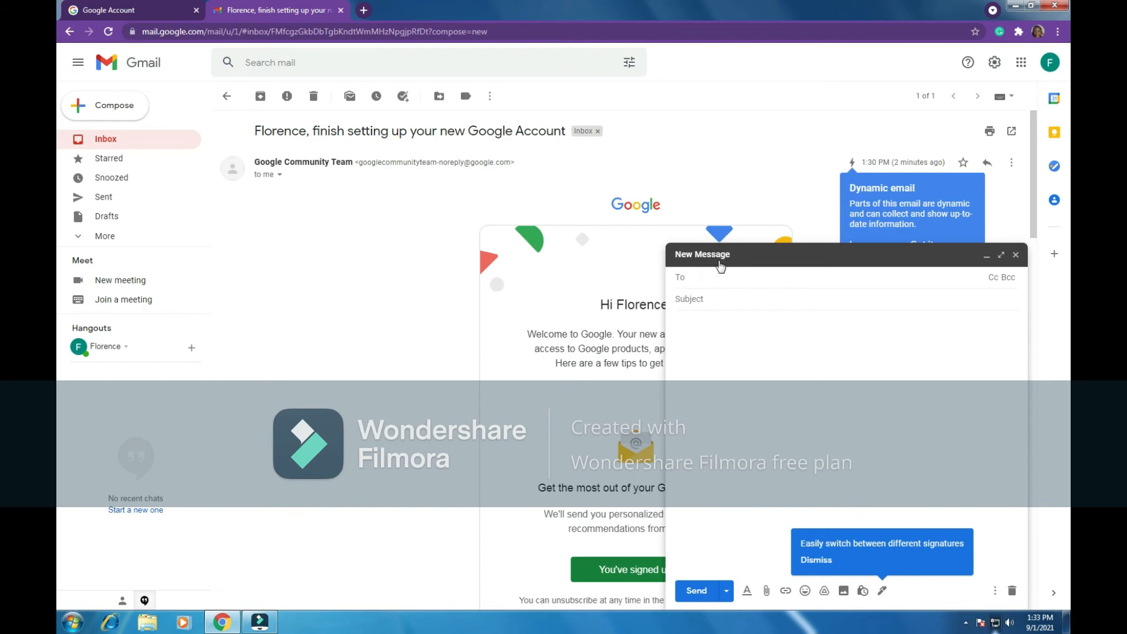
mouse_move(684, 295)
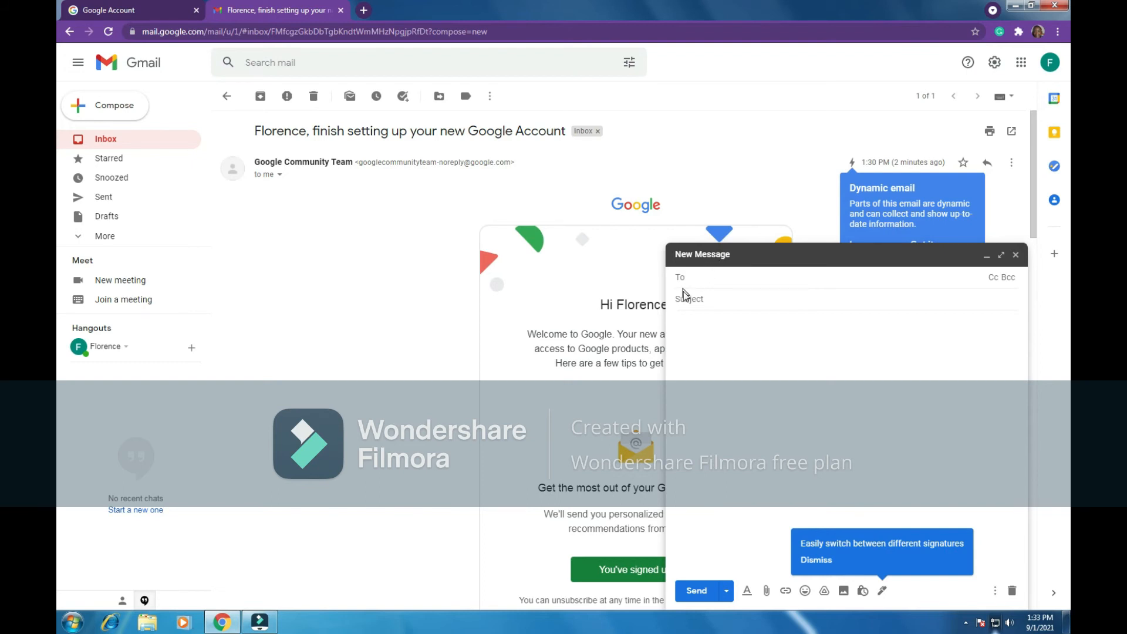
mouse_move(999, 292)
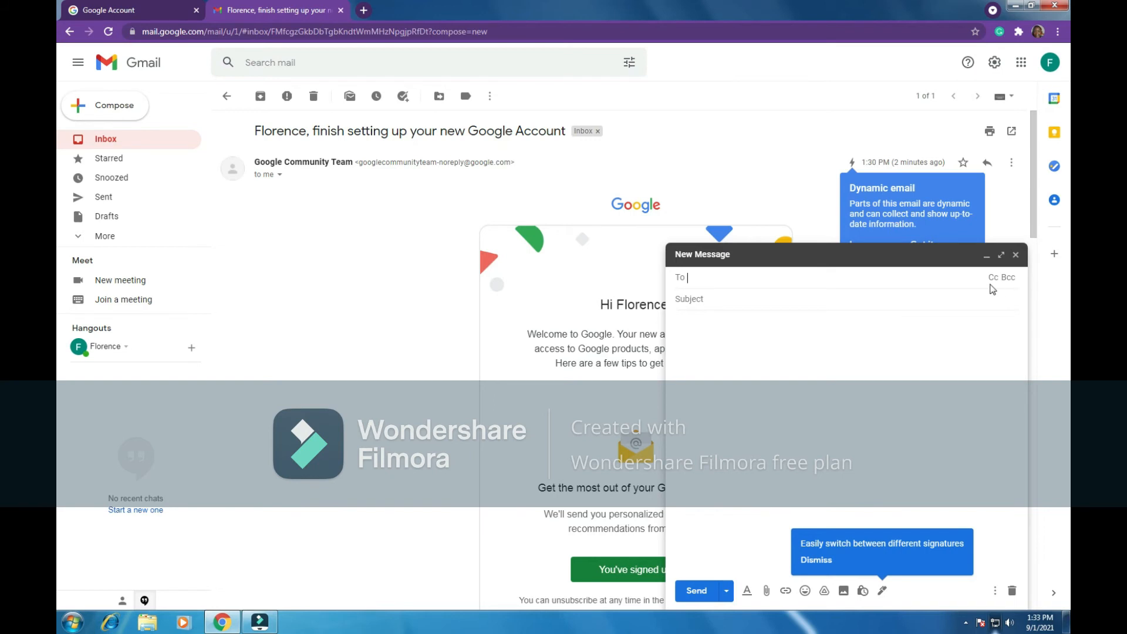
mouse_move(993, 278)
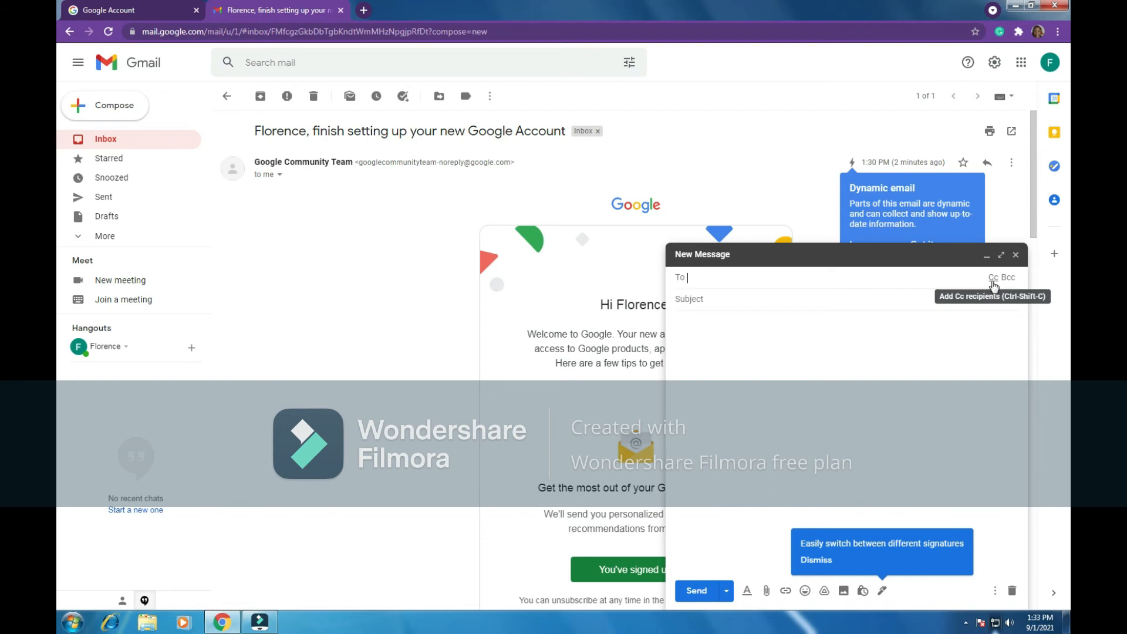
mouse_move(1009, 277)
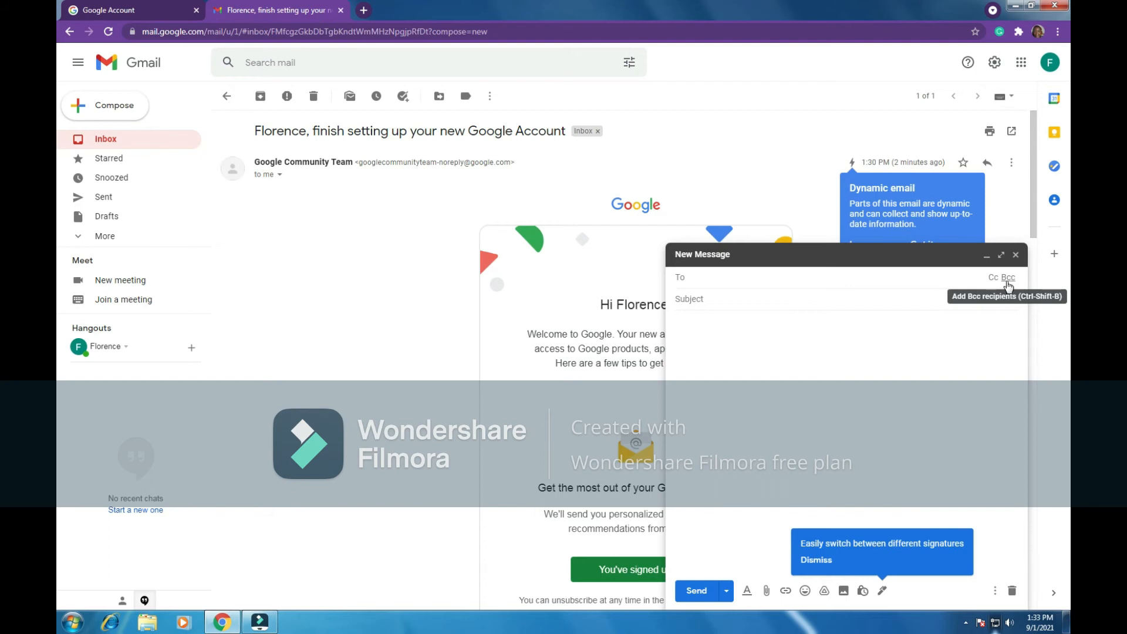
mouse_move(721, 360)
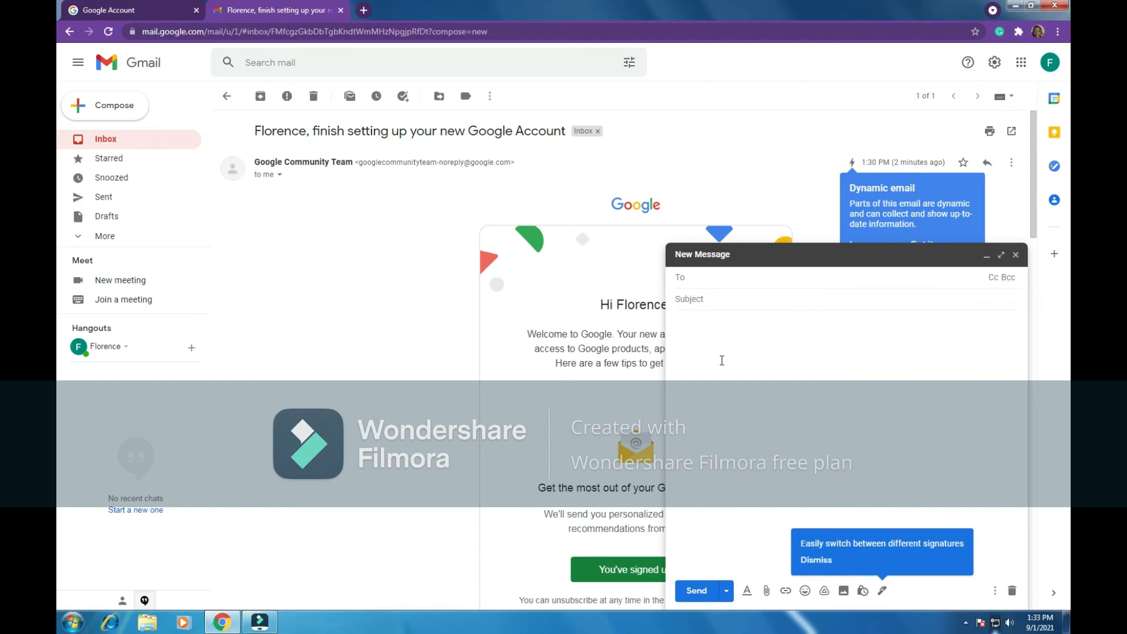
mouse_move(695, 590)
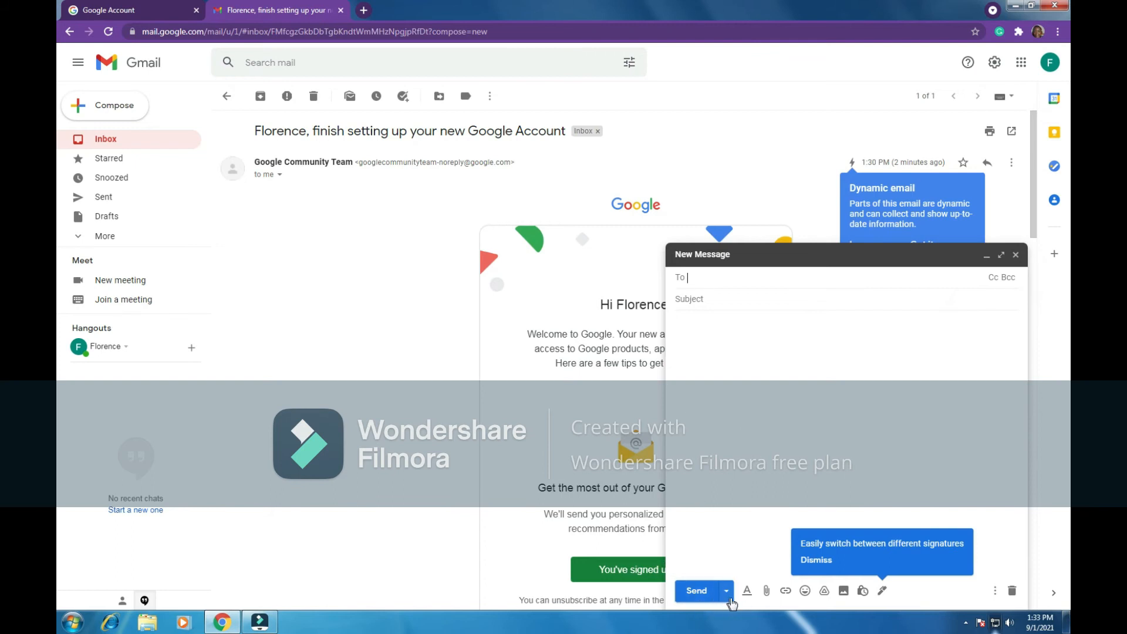
mouse_move(746, 590)
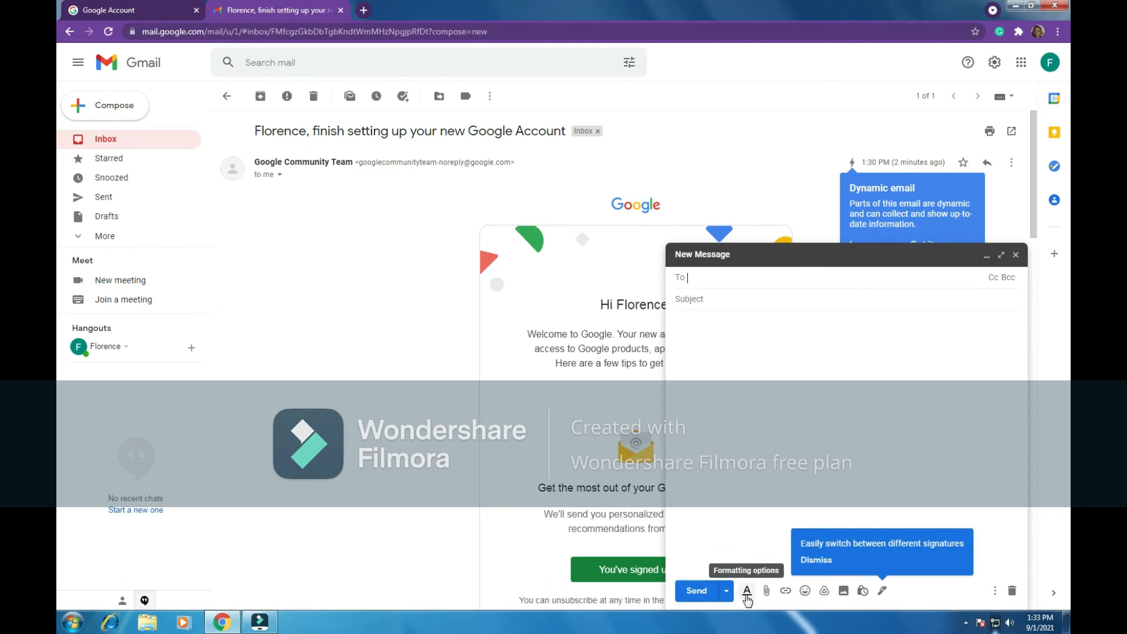
mouse_move(766, 591)
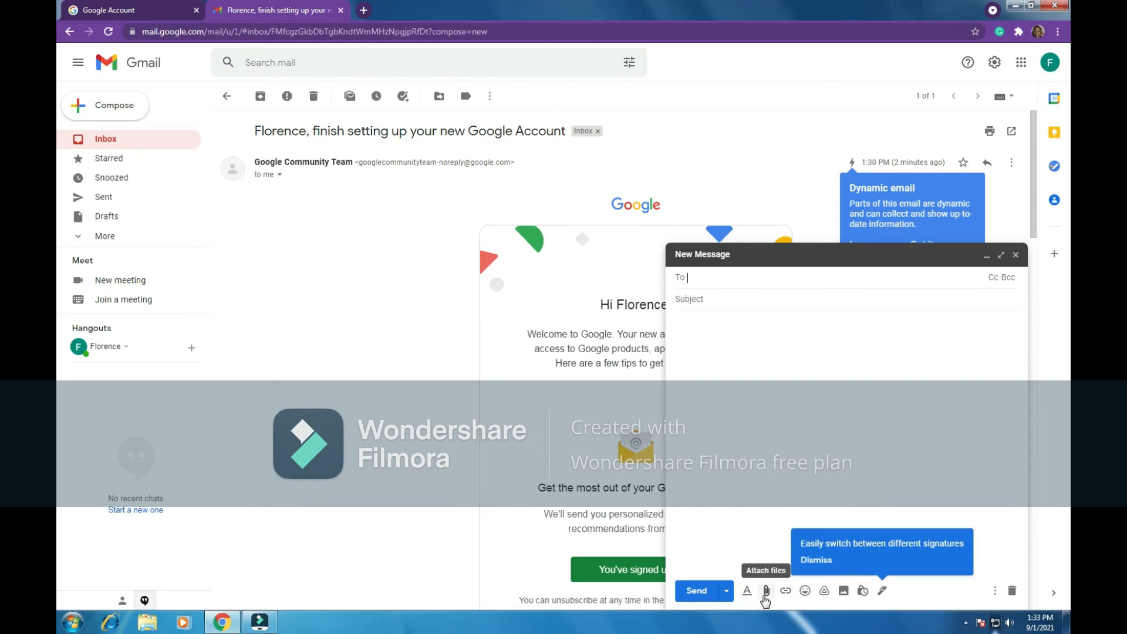
mouse_move(772, 601)
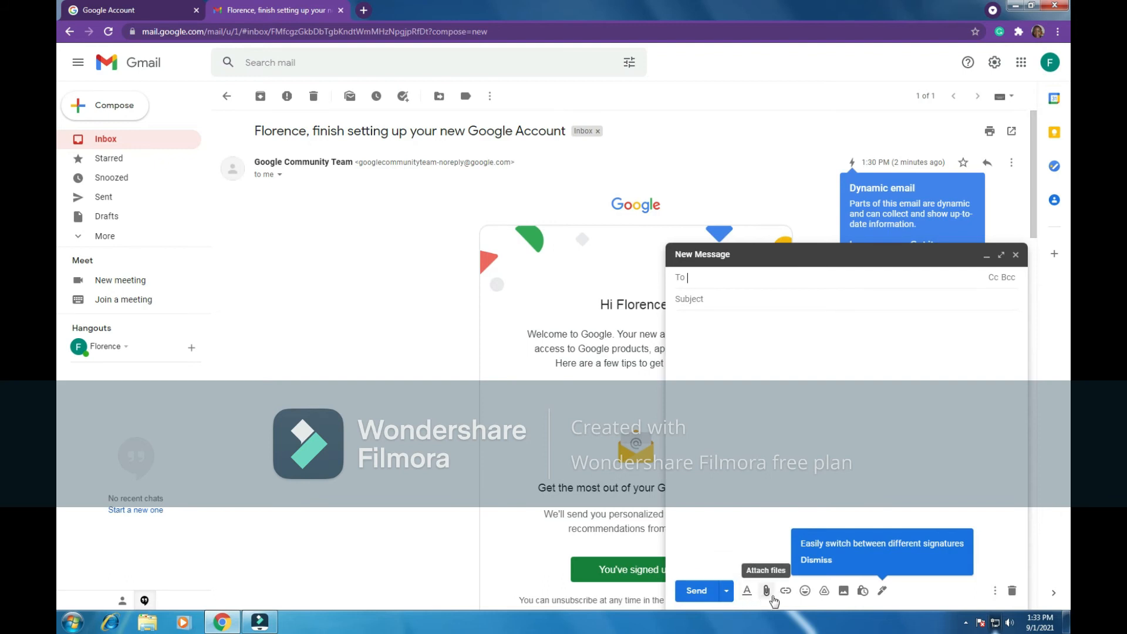
mouse_move(785, 590)
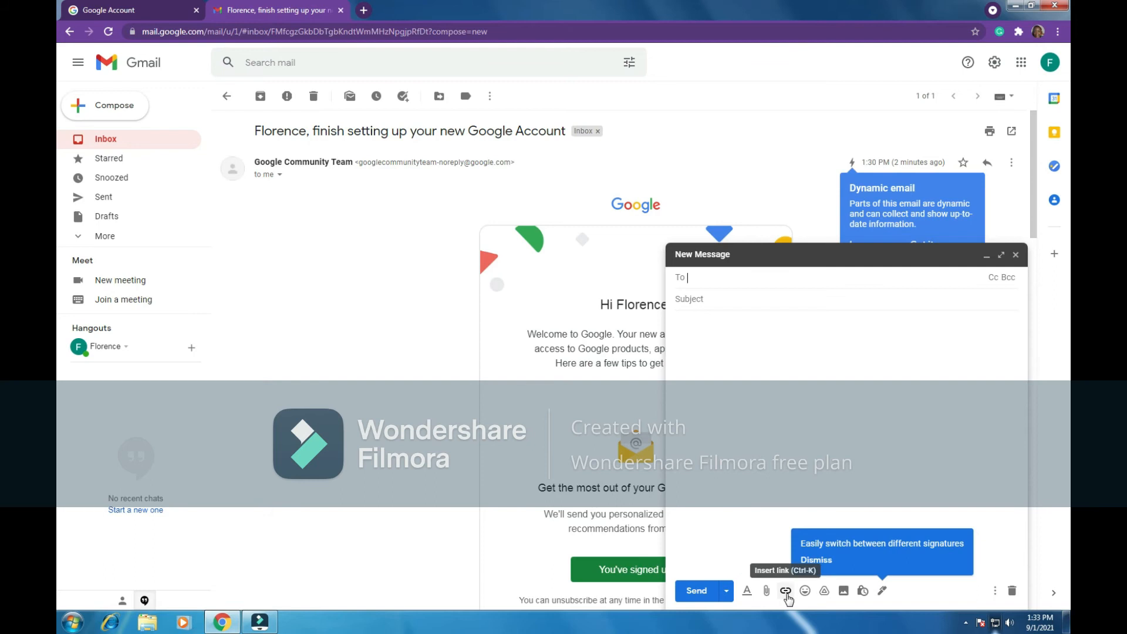
mouse_move(806, 590)
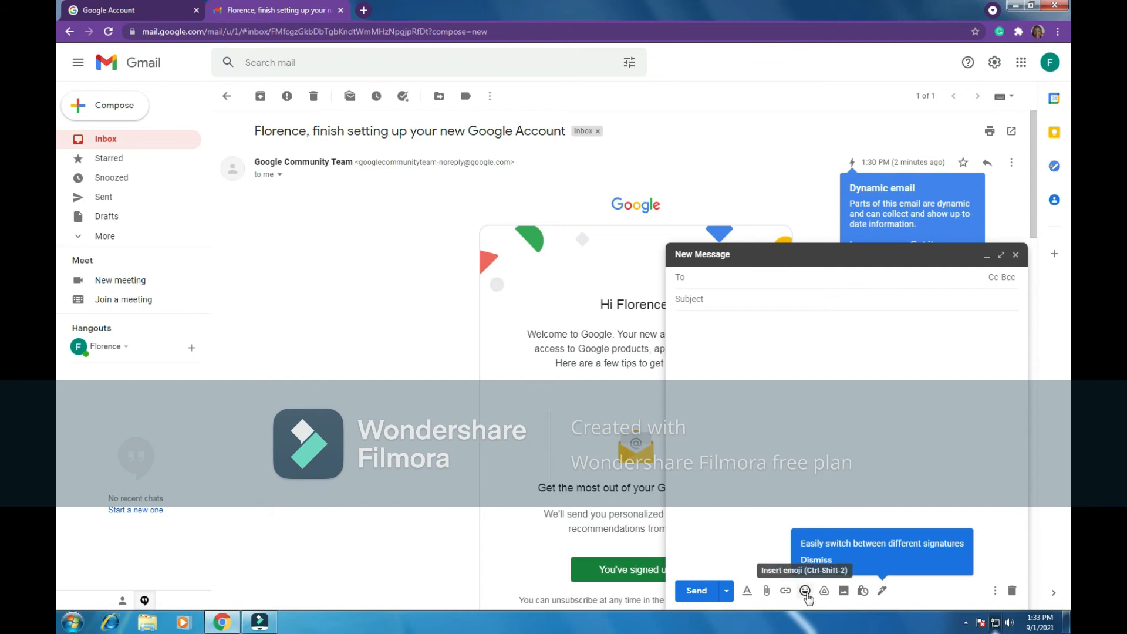
mouse_move(824, 592)
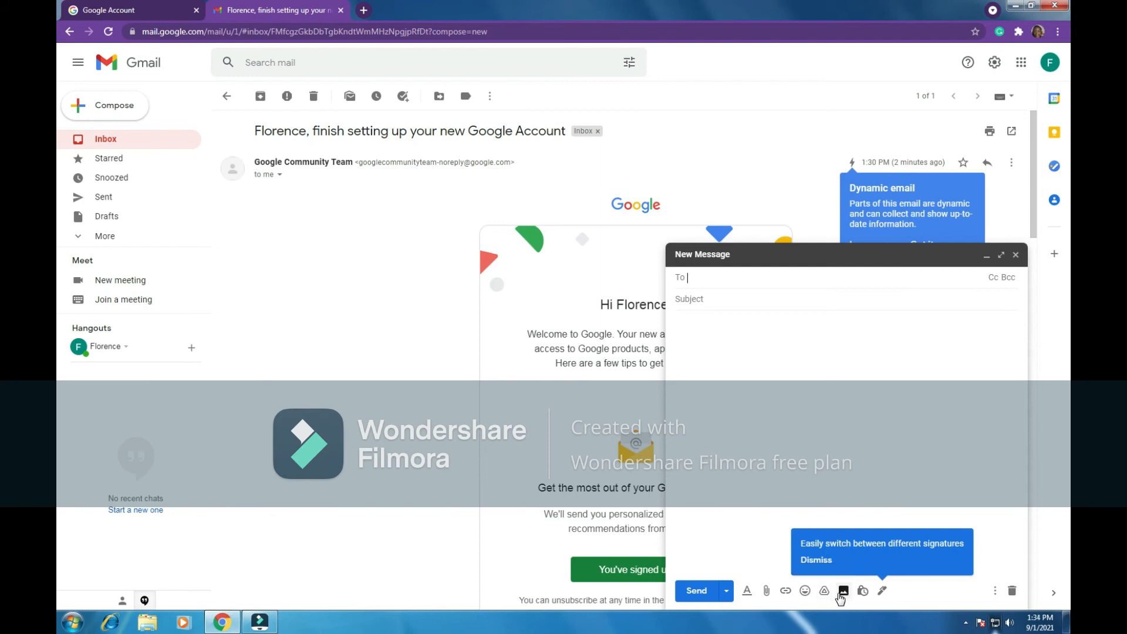
mouse_move(843, 590)
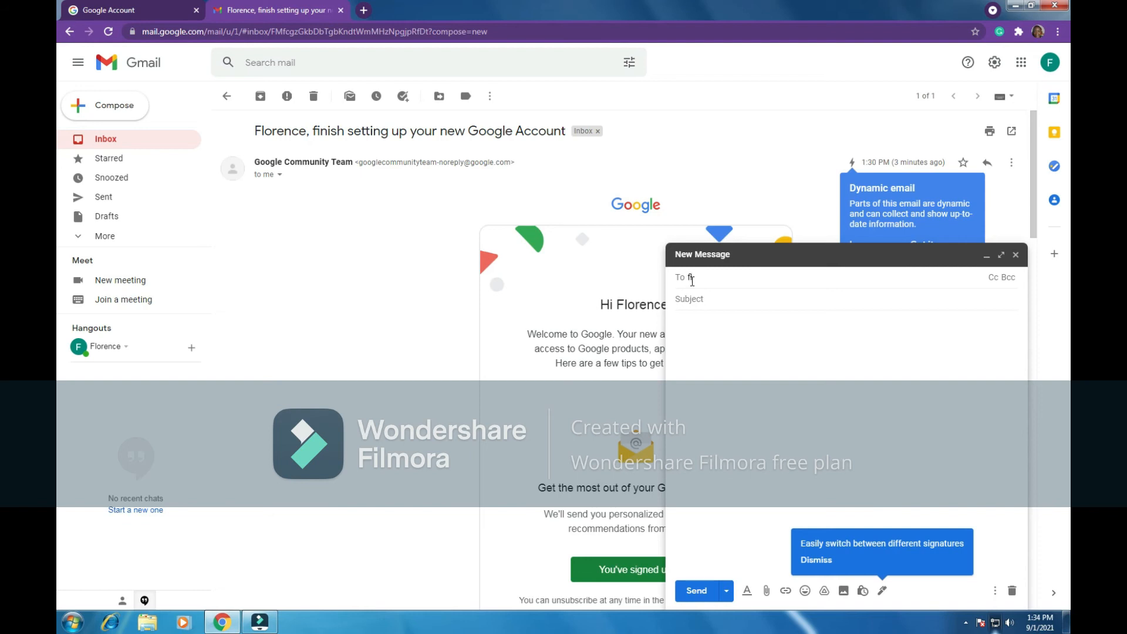
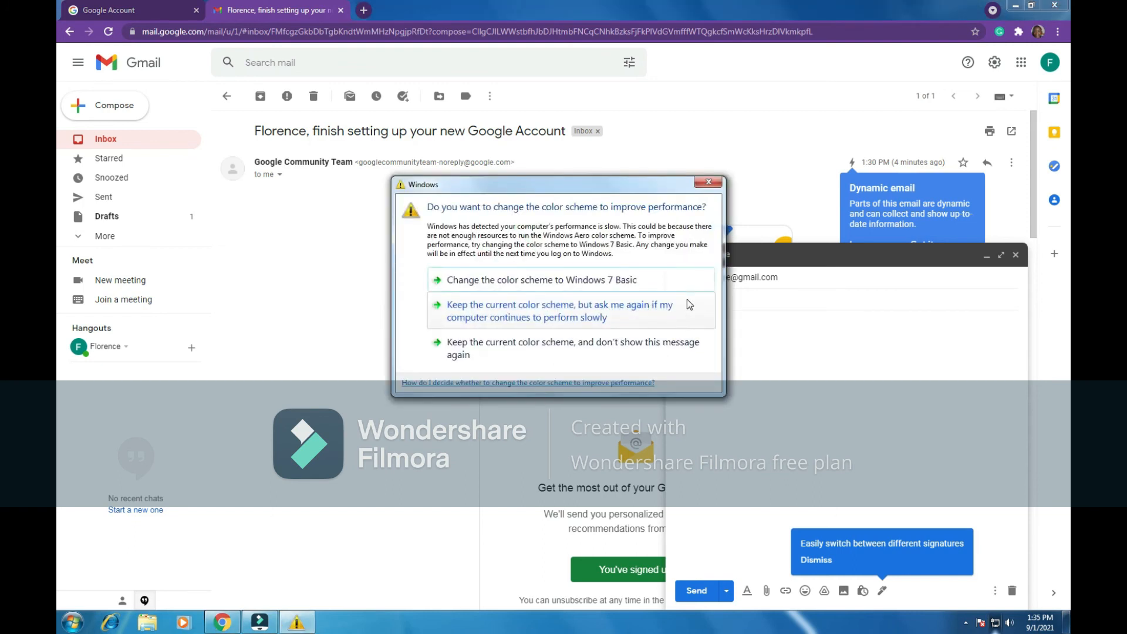
Address the new message to Florence's Gmail address in the To field
mouse_move(703, 199)
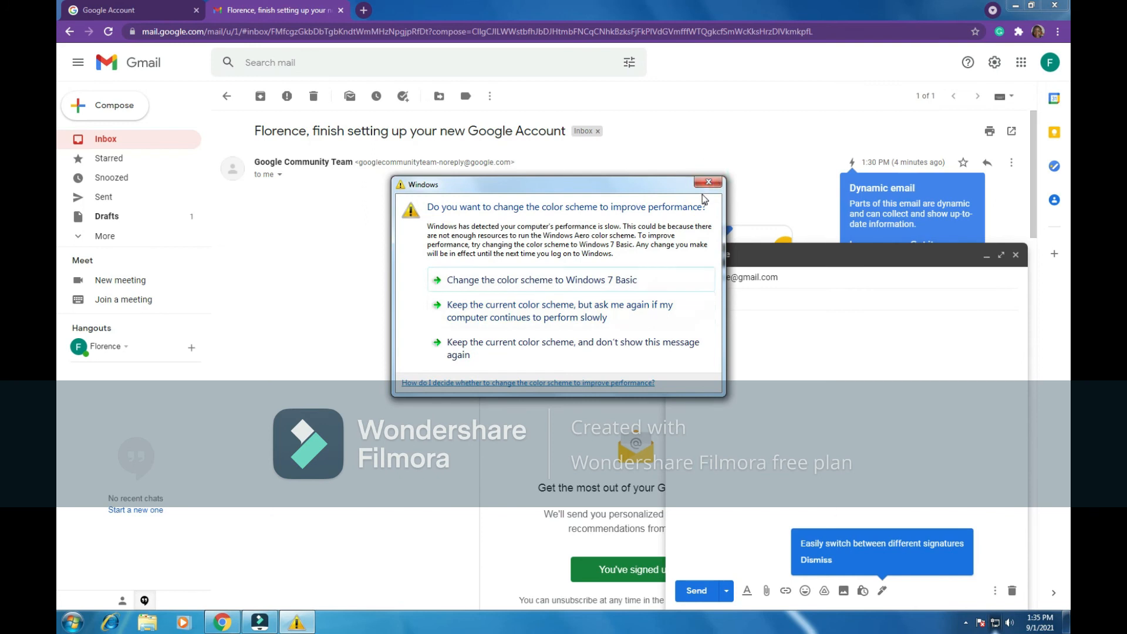
Dismiss the colour-scheme performance warning and enter the subject 'greeting'
click(710, 181)
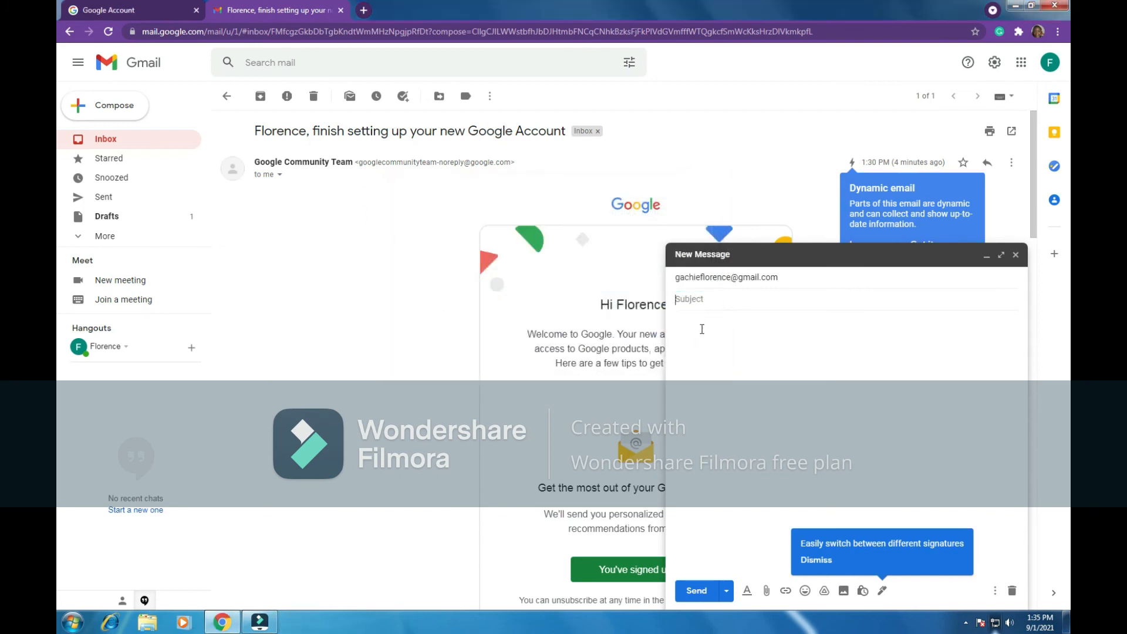
text(greet)
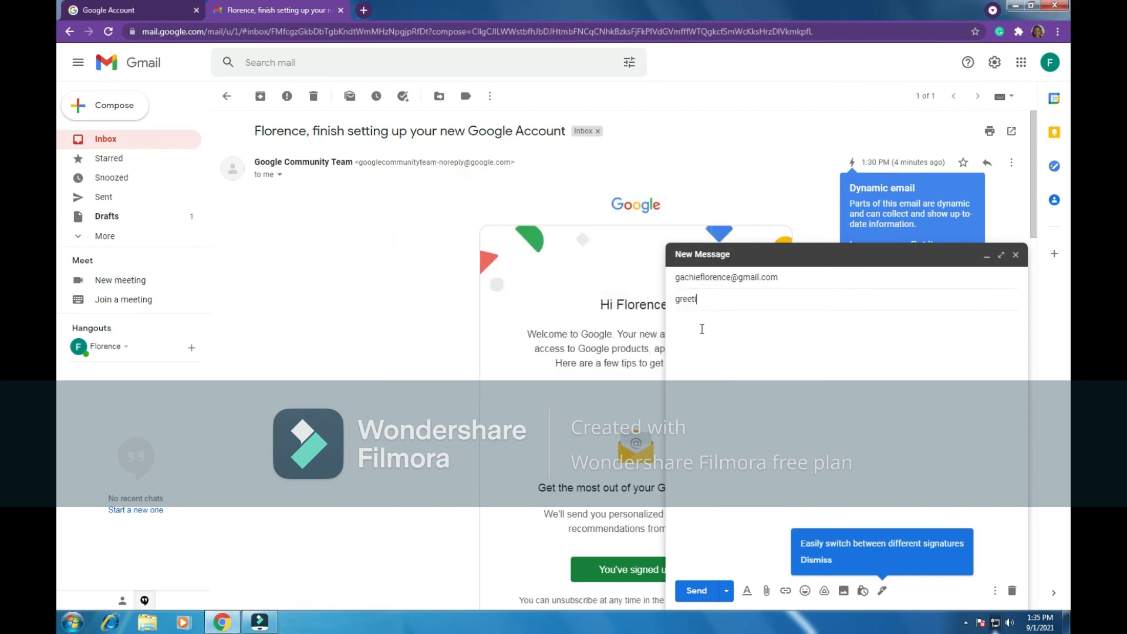
text(ing)
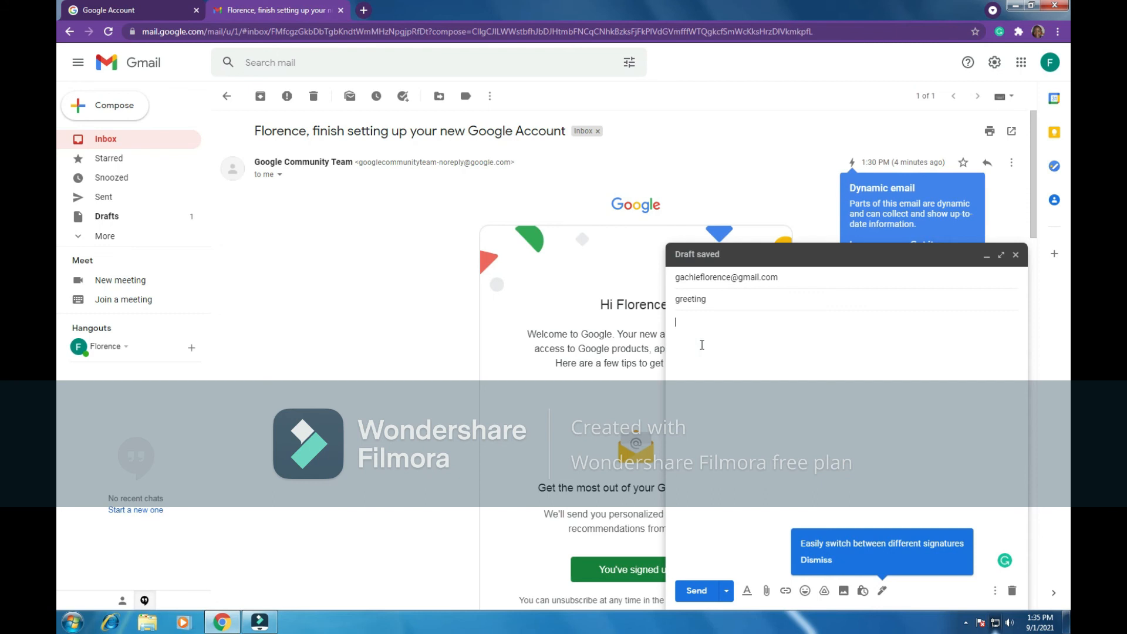
Start the body by greeting Florence: 'I hope you received my email'
text(Hello)
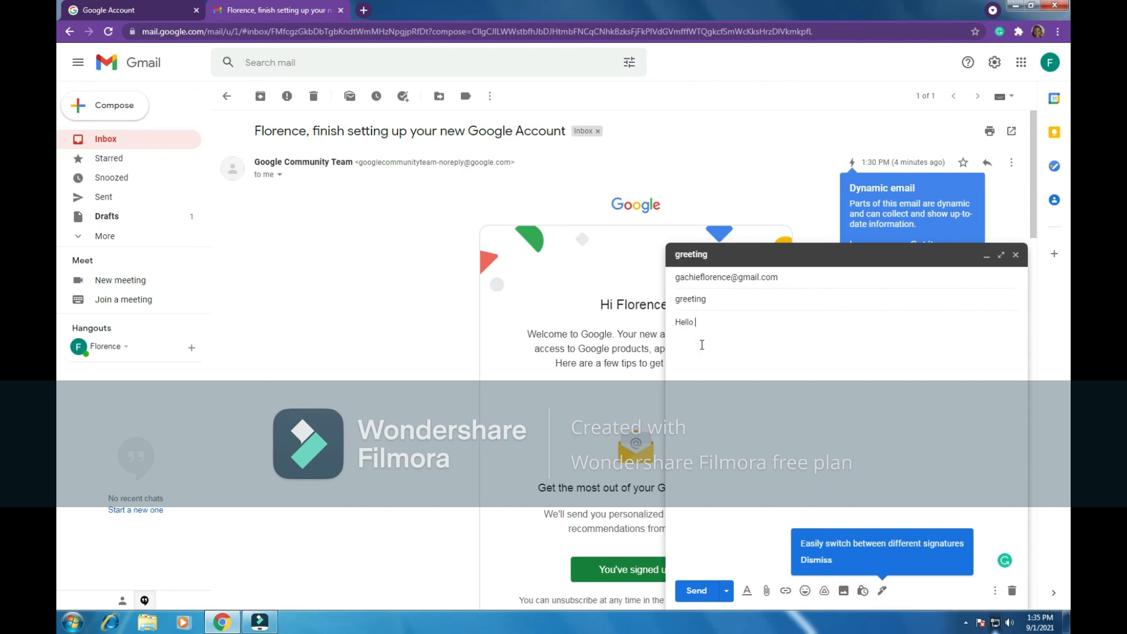
text(florence)
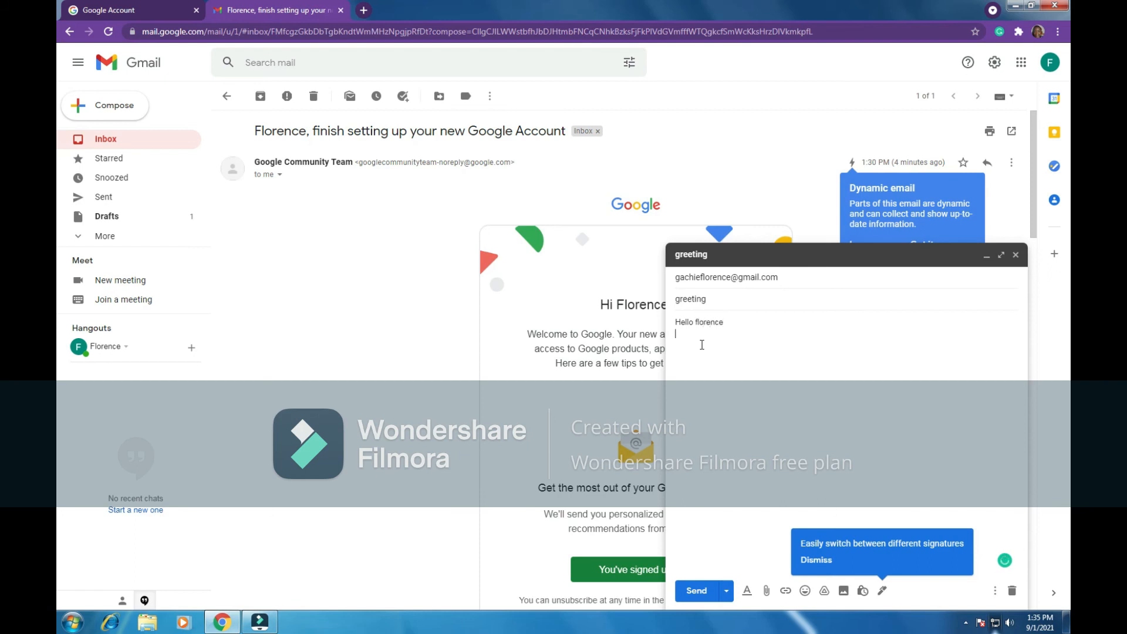
text(I ho)
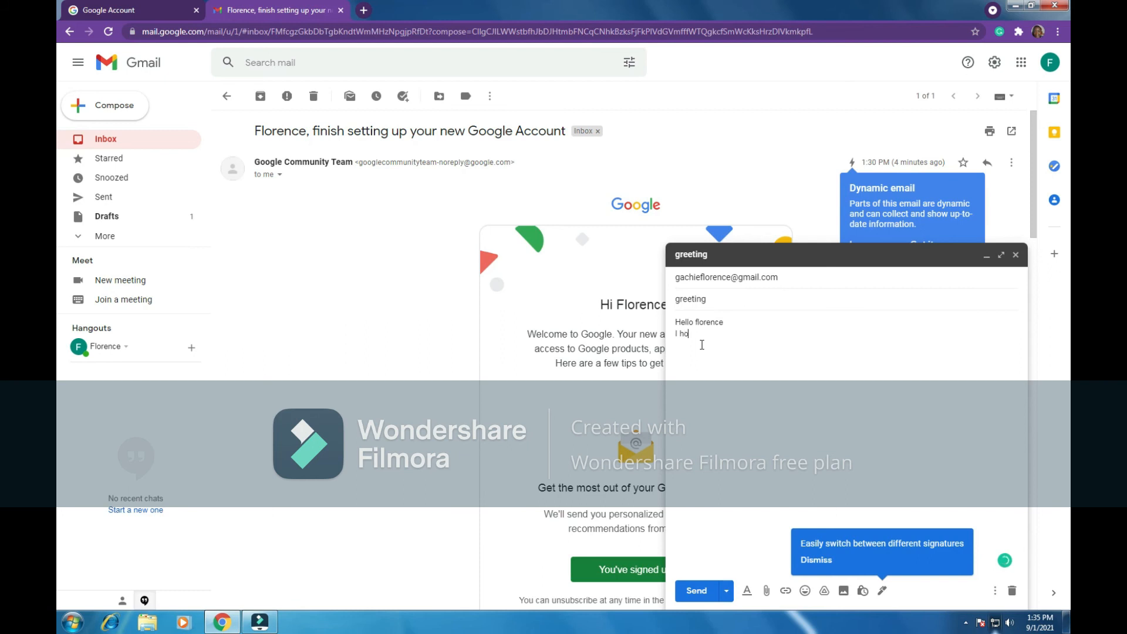
text(p)
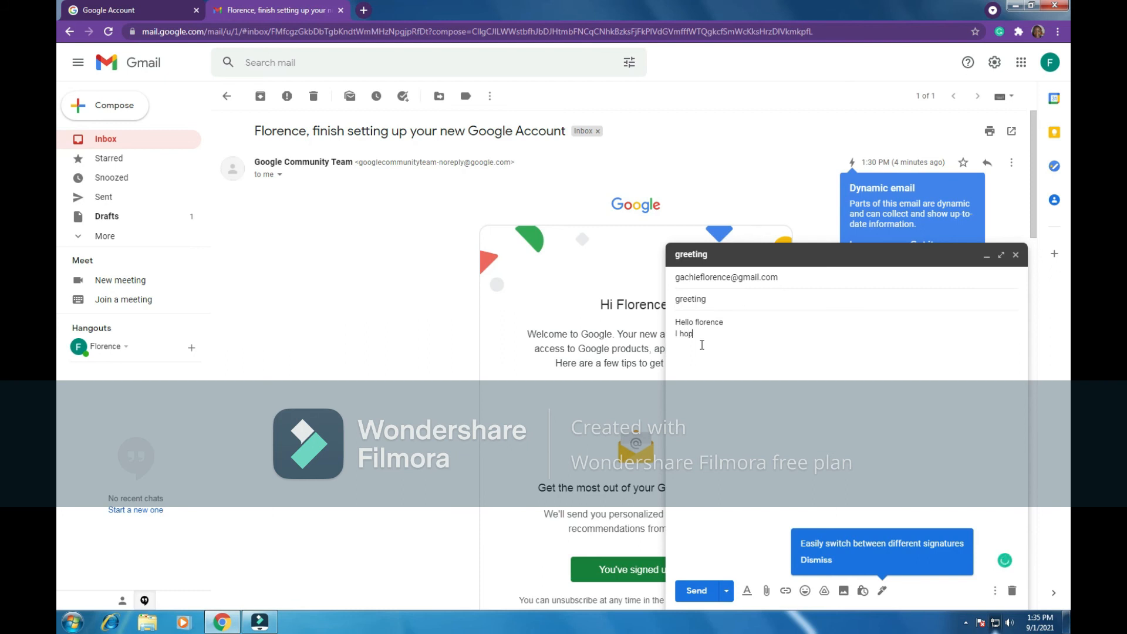
text(e you have re)
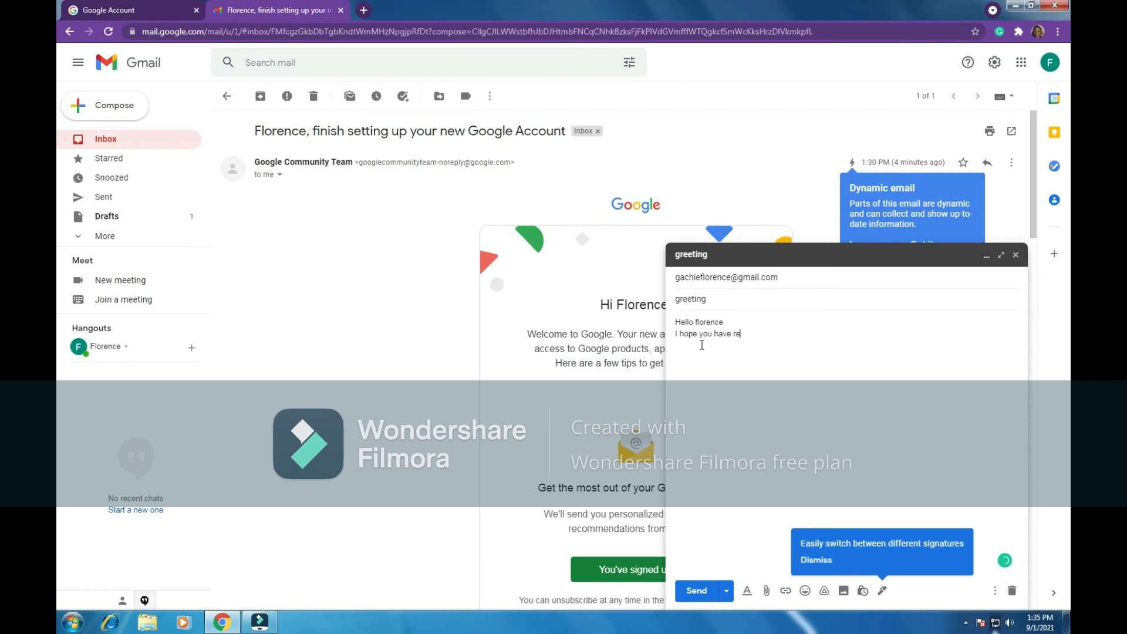
text(ceived)
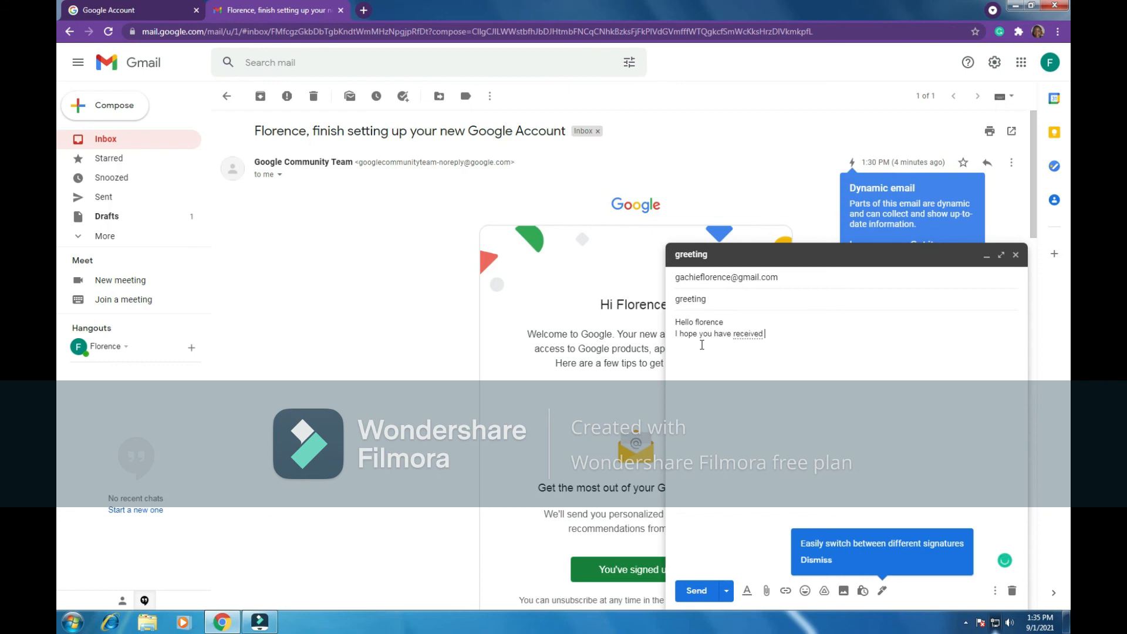
text(my)
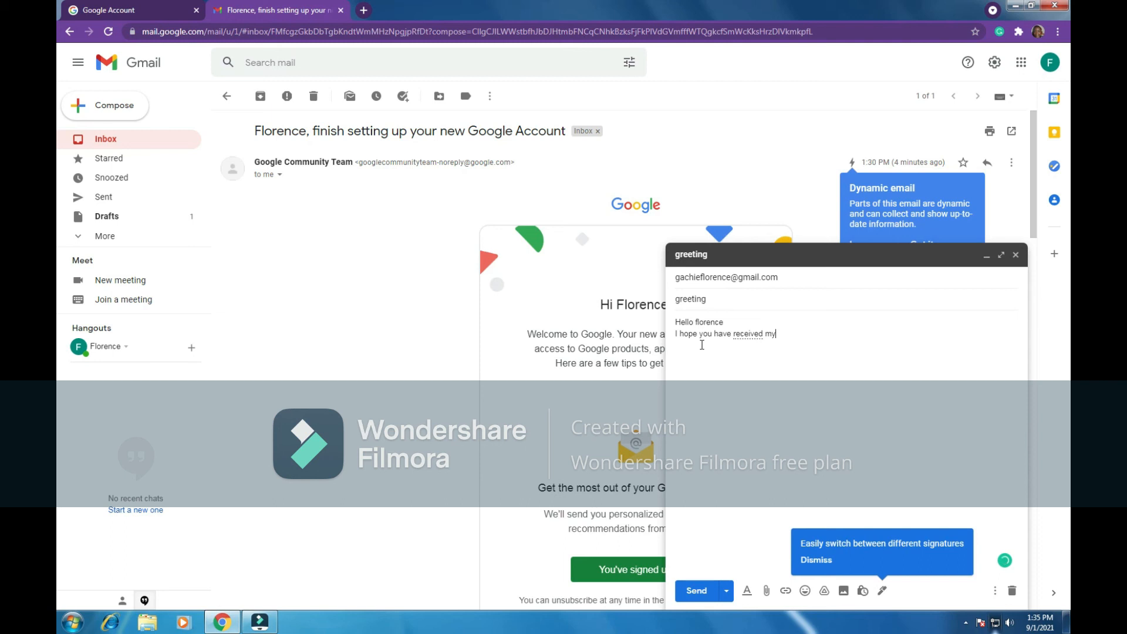
text(email r)
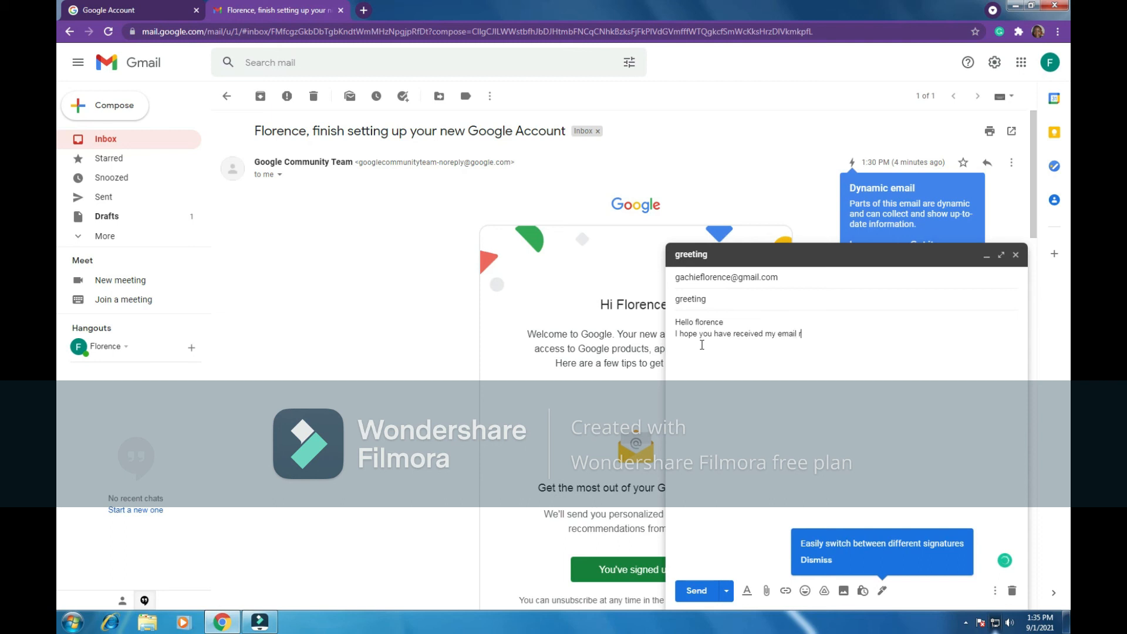
Finish the sentence about computer lessons on opening an email account, then add 'Thank you'
text(regard)
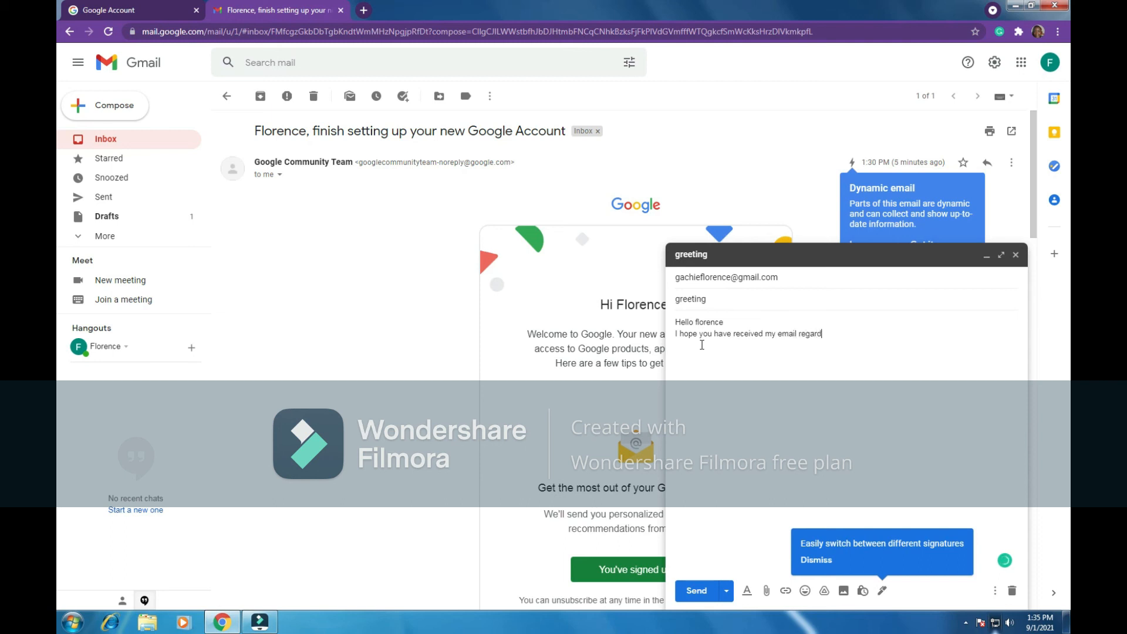
text(ing computer)
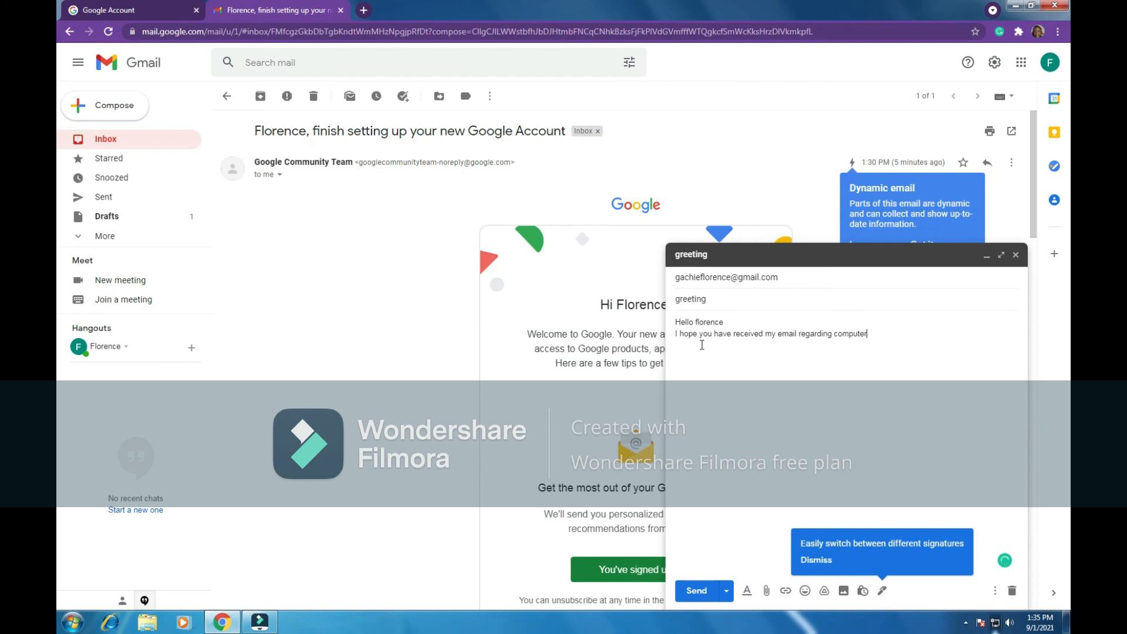
text(lessons)
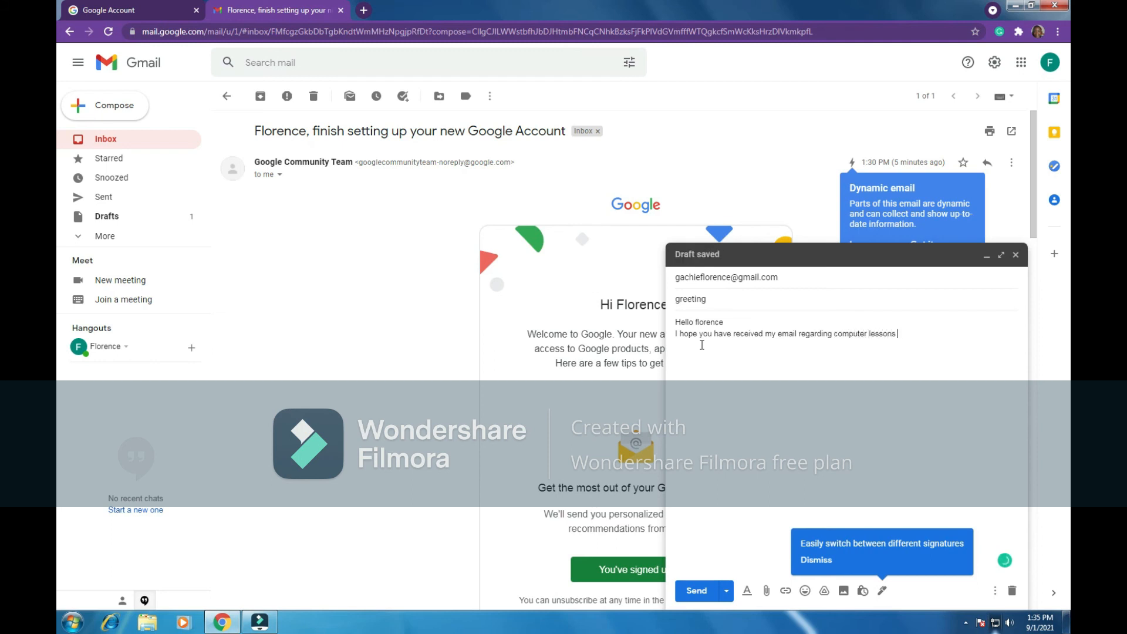
text(on op)
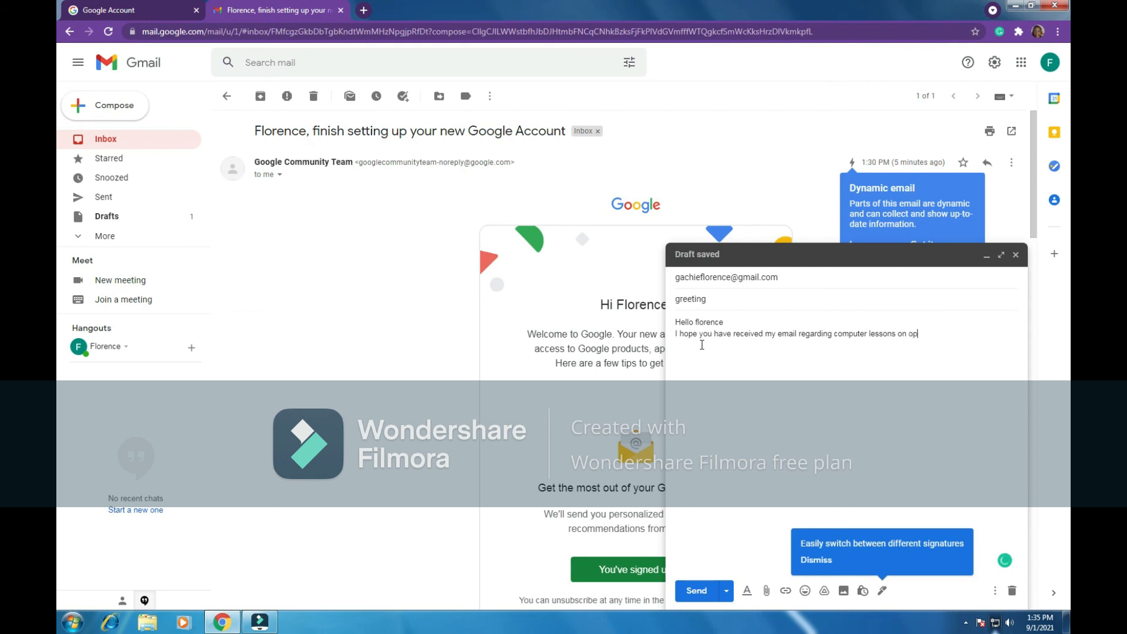
text(ening a)
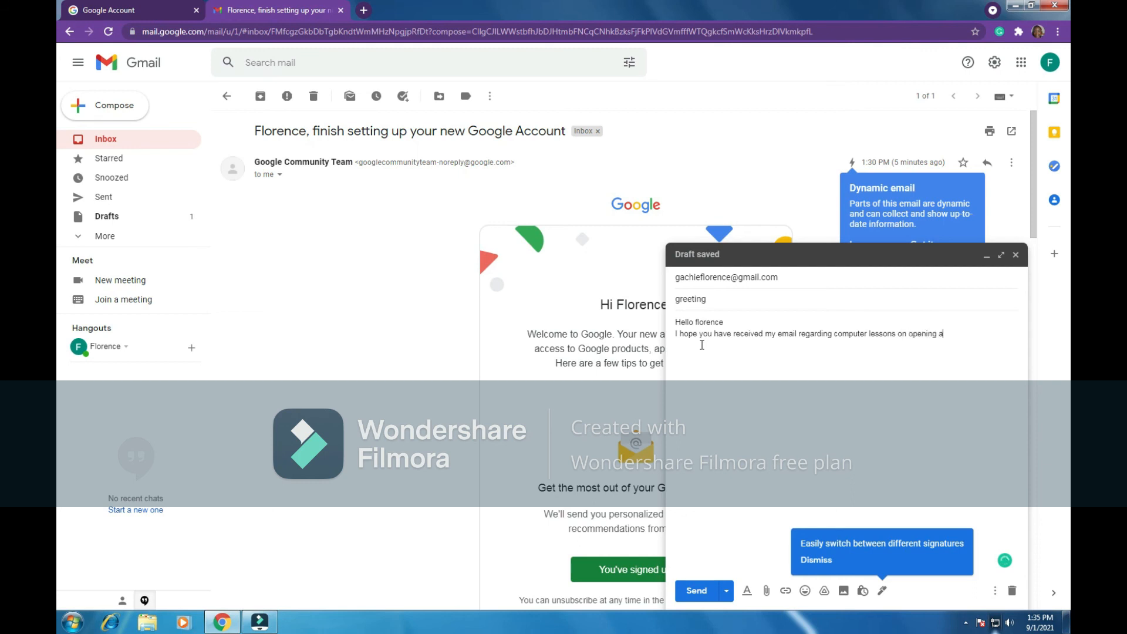
text(n e)
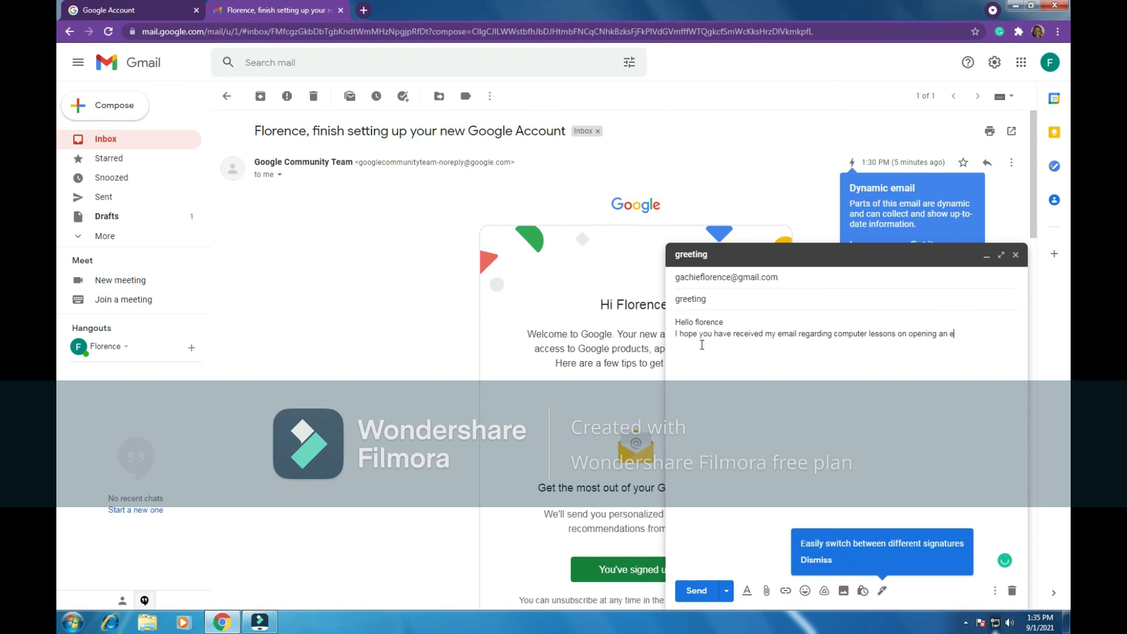
text(mail accou)
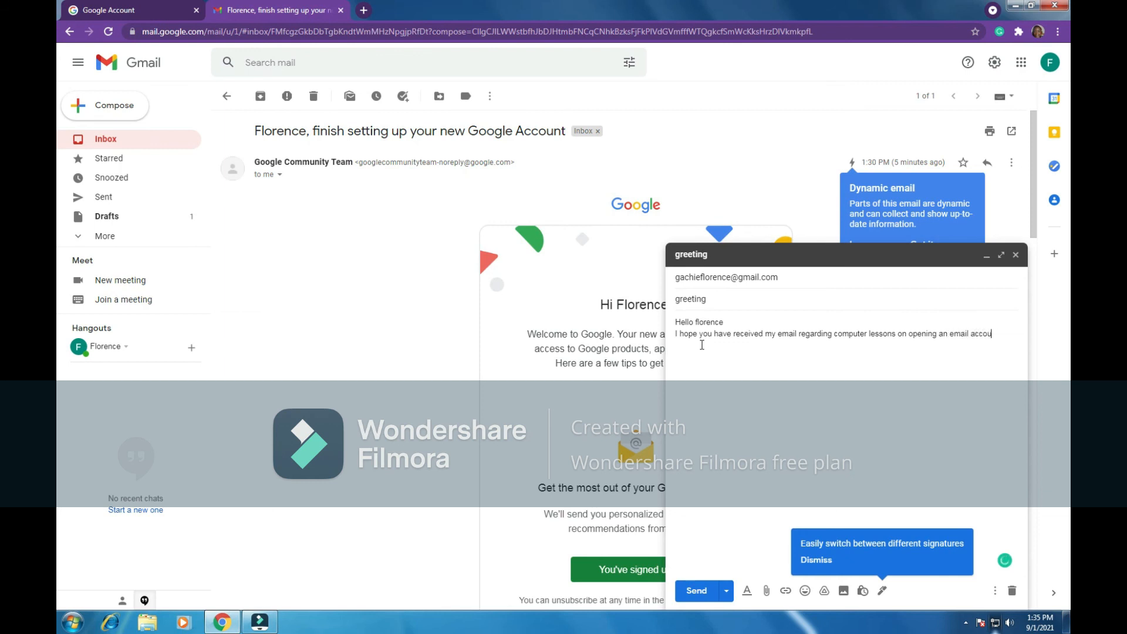
text(nt.)
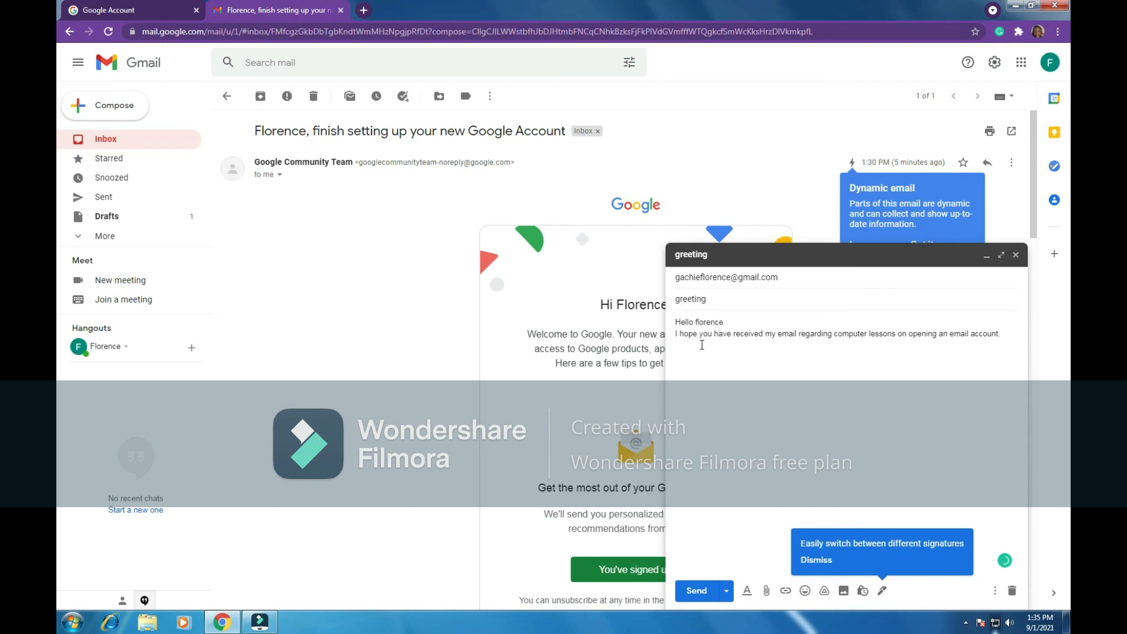
text(Tha)
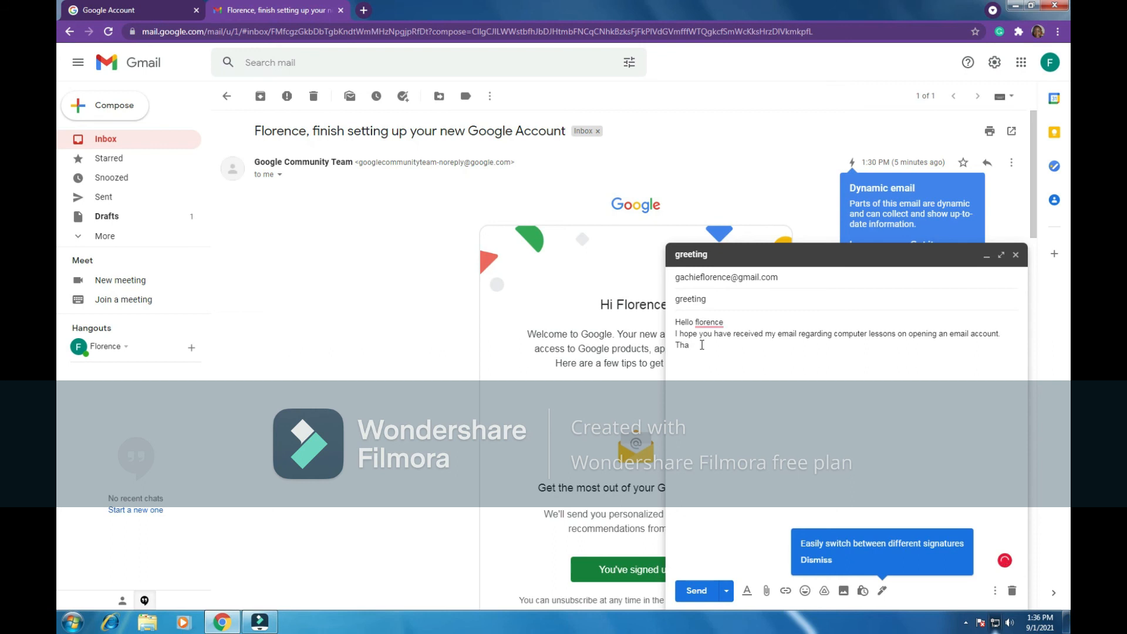
text(nk)
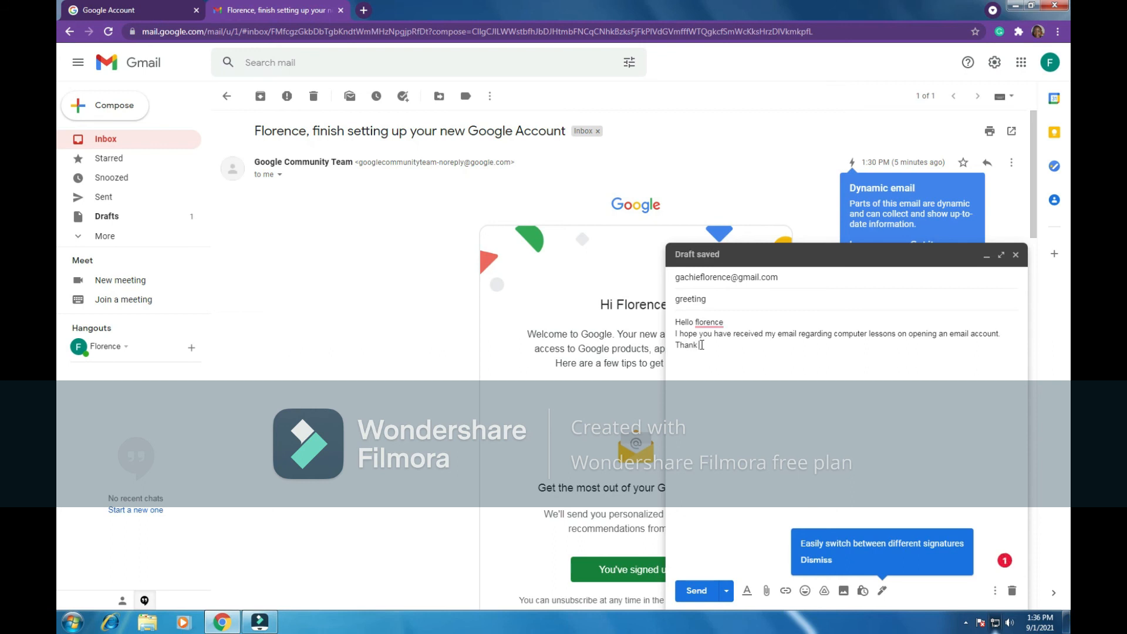
text(you)
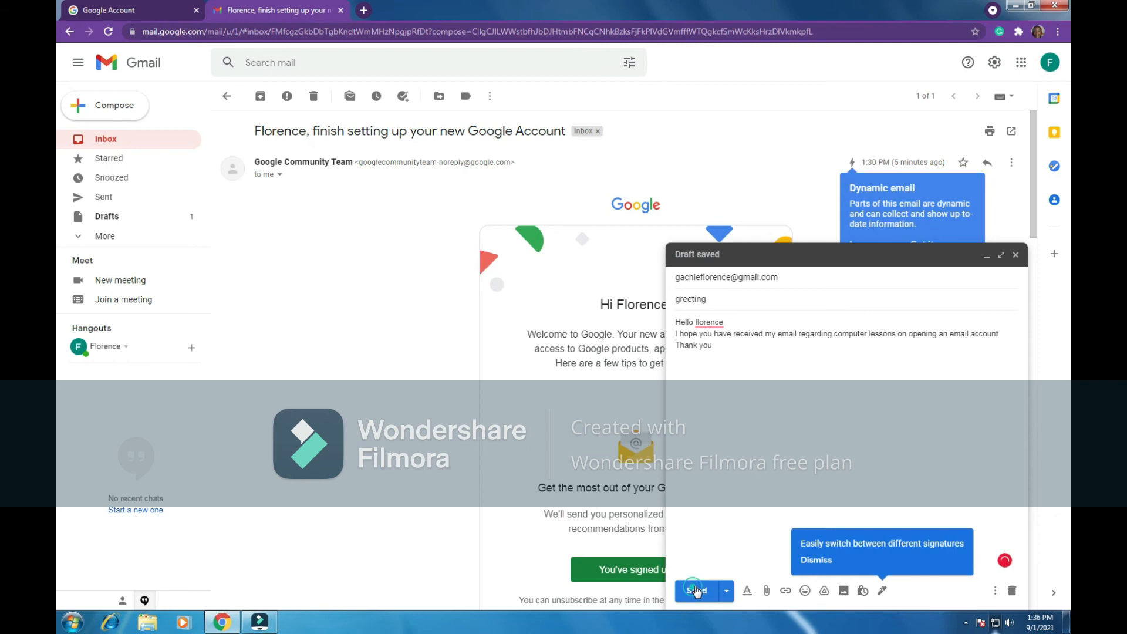
Send the greeting email and confirm it appears in the Sent folder
click(694, 590)
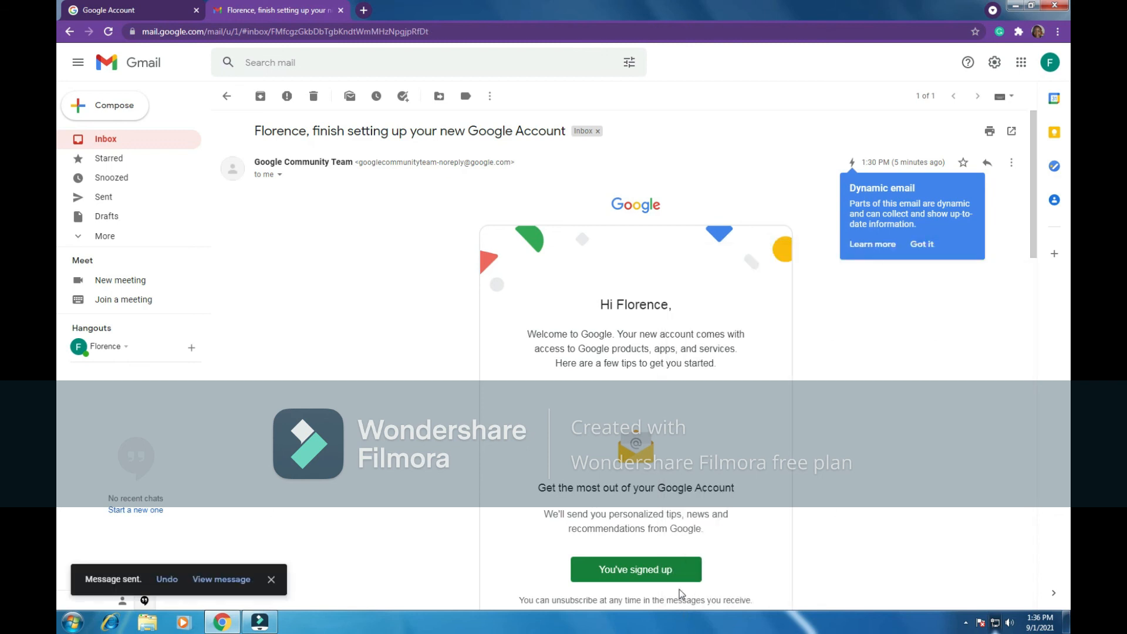
mouse_move(118, 591)
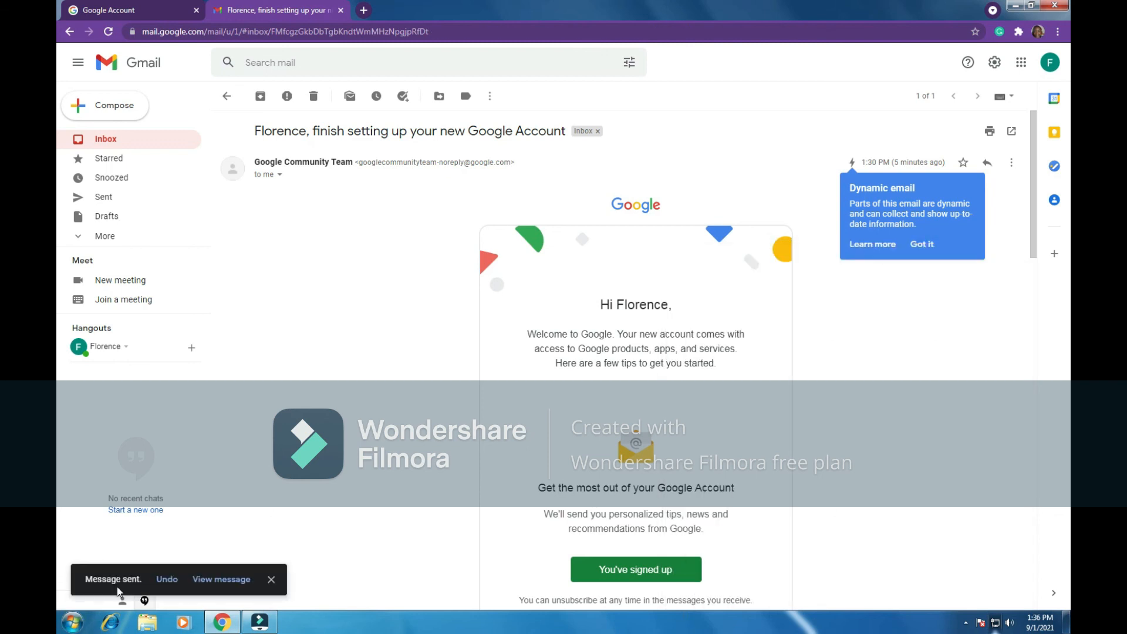
click(166, 579)
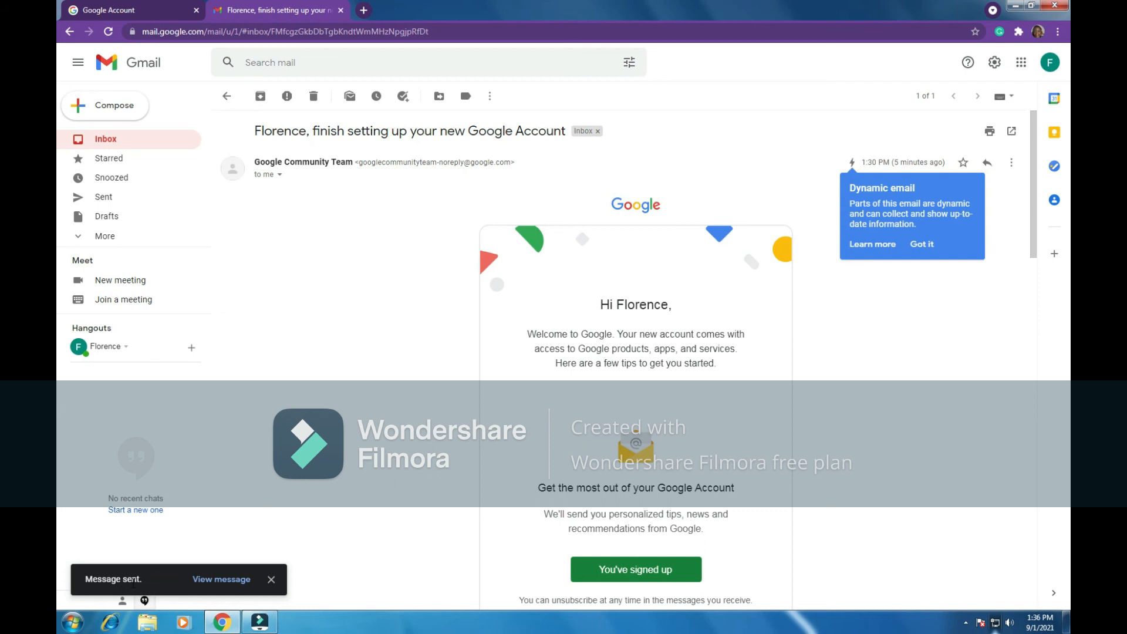
mouse_move(109, 314)
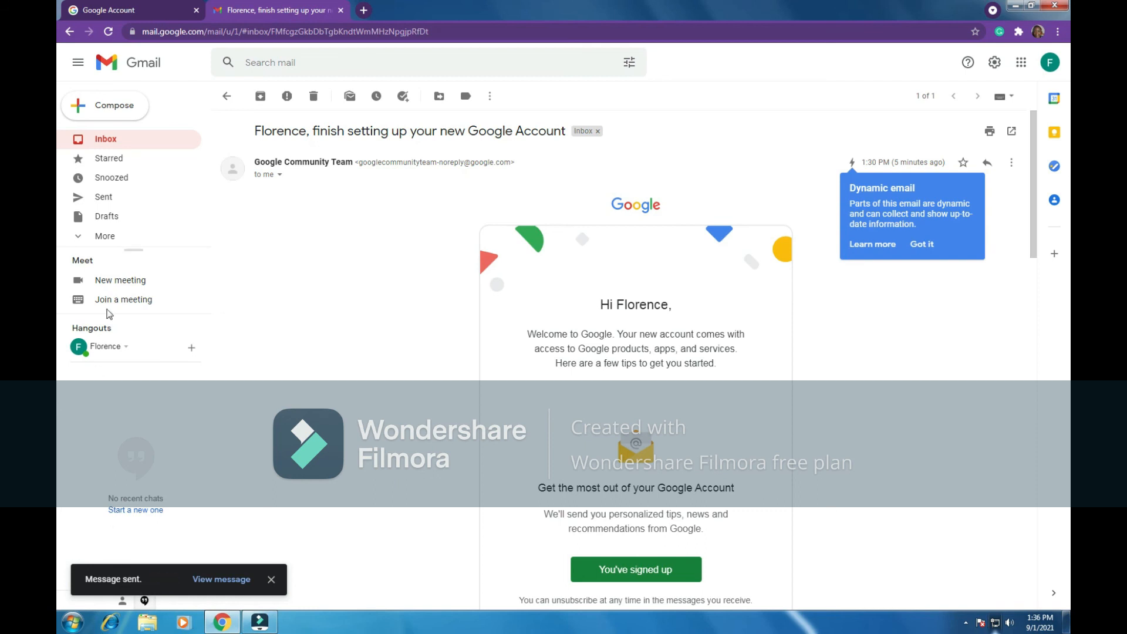
mouse_move(104, 198)
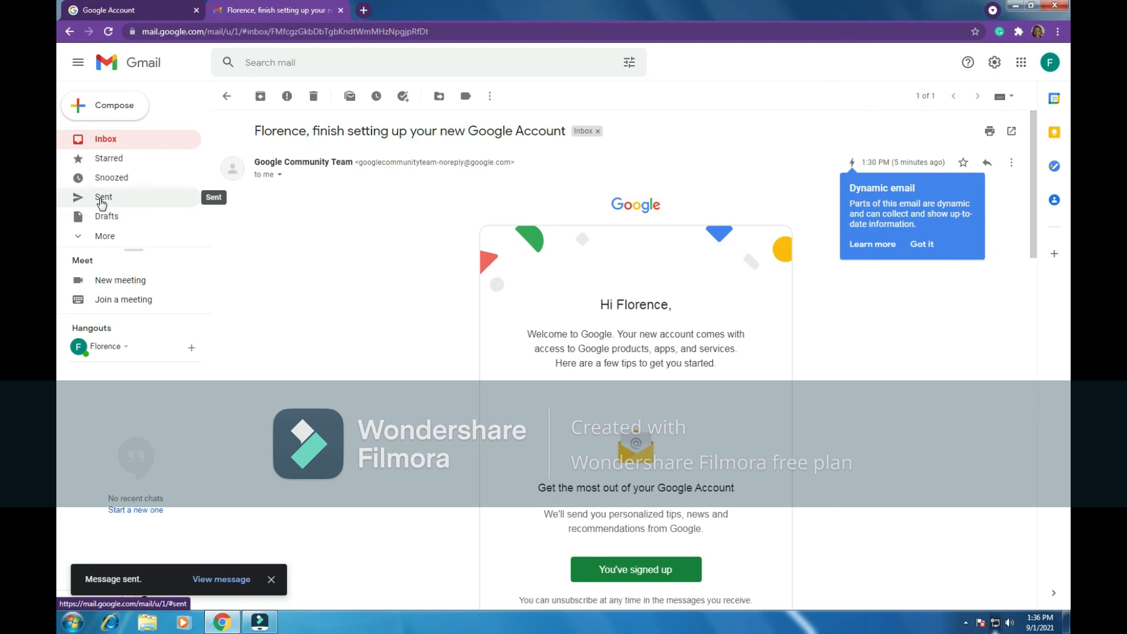
click(103, 197)
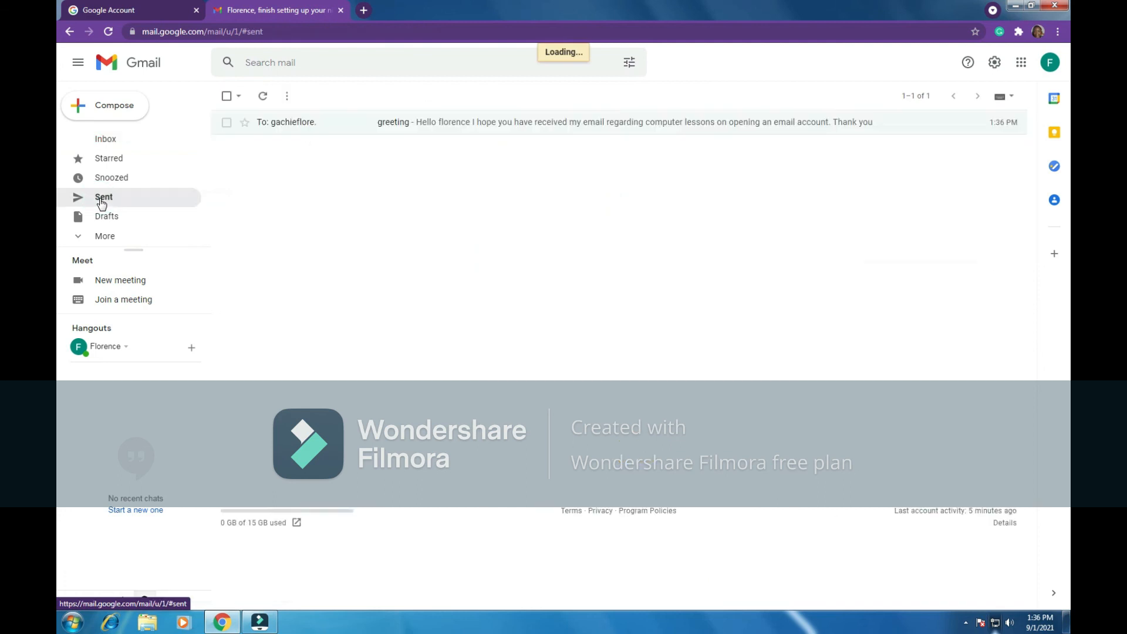
click(103, 196)
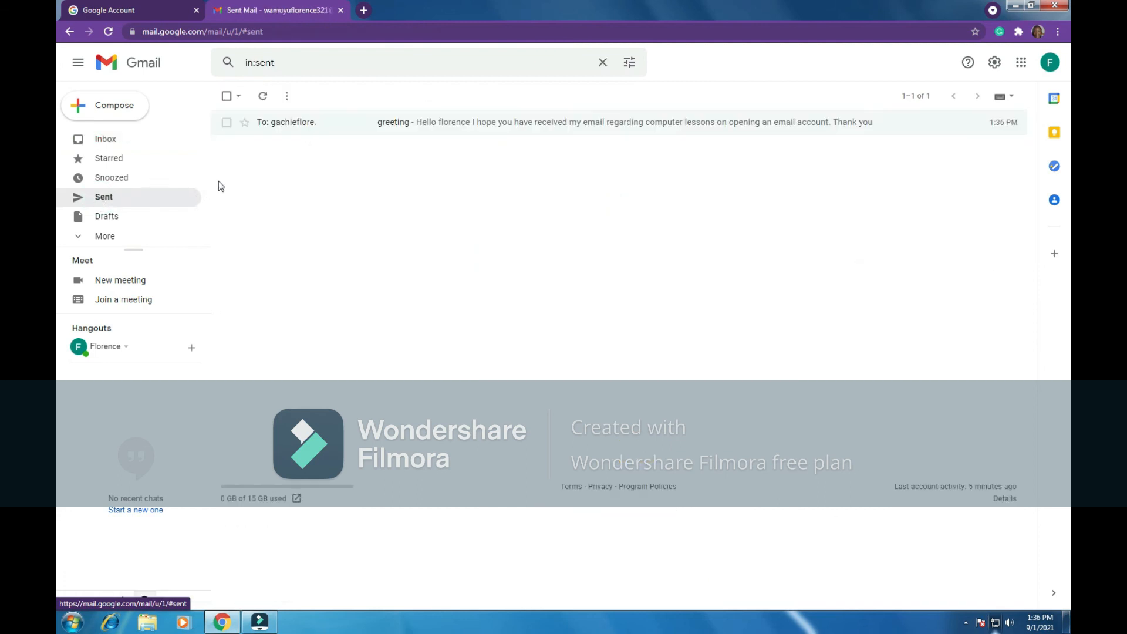
mouse_move(369, 132)
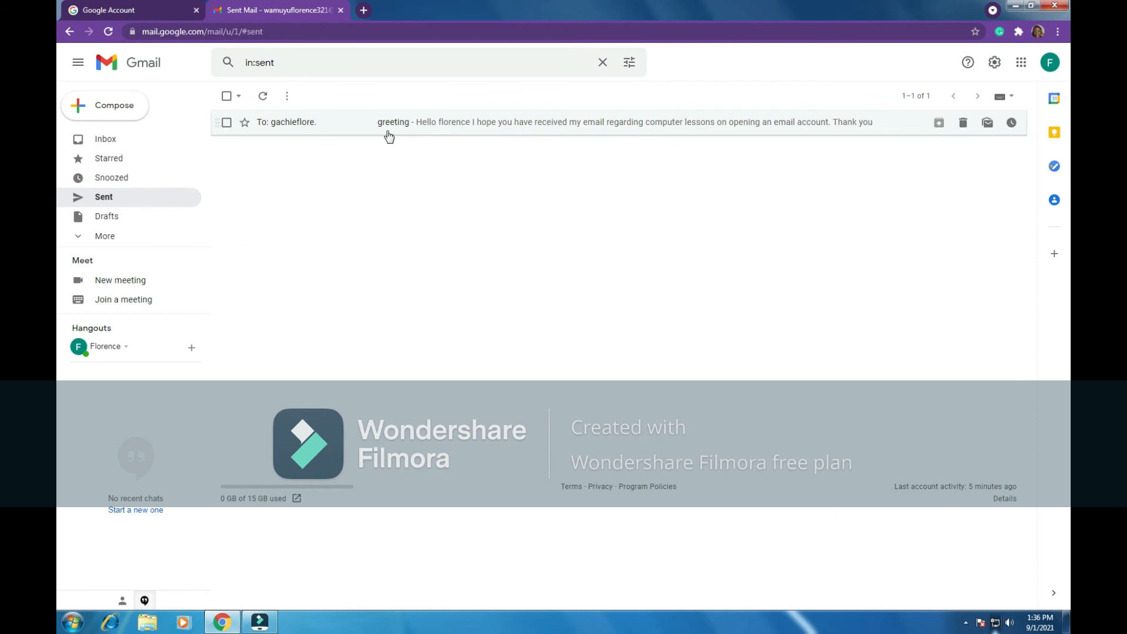
mouse_move(147, 154)
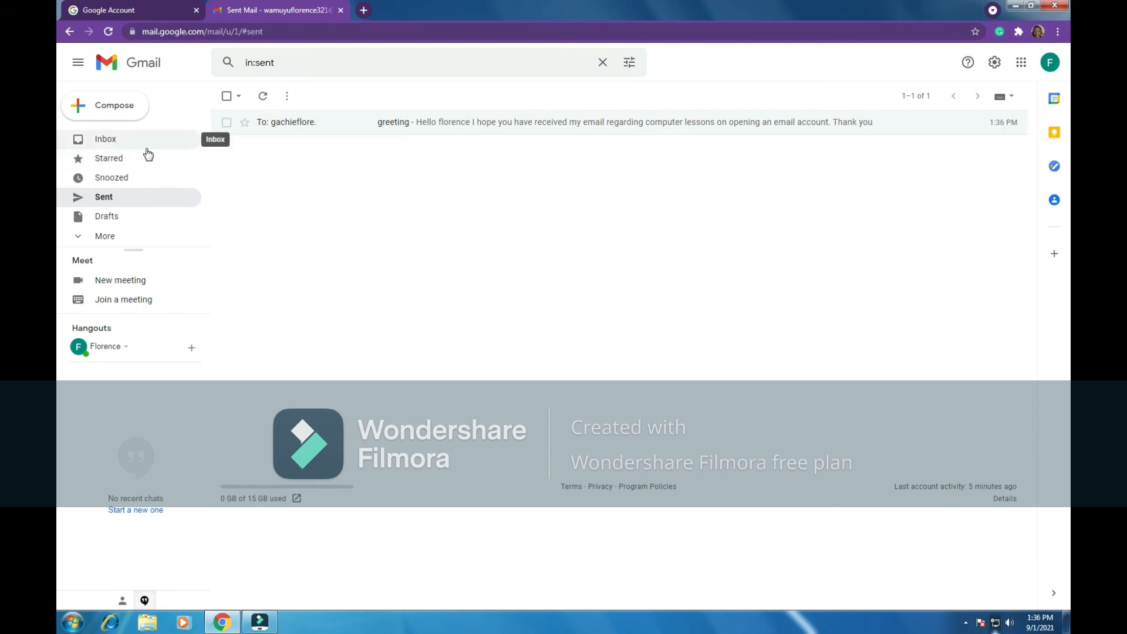
mouse_move(483, 304)
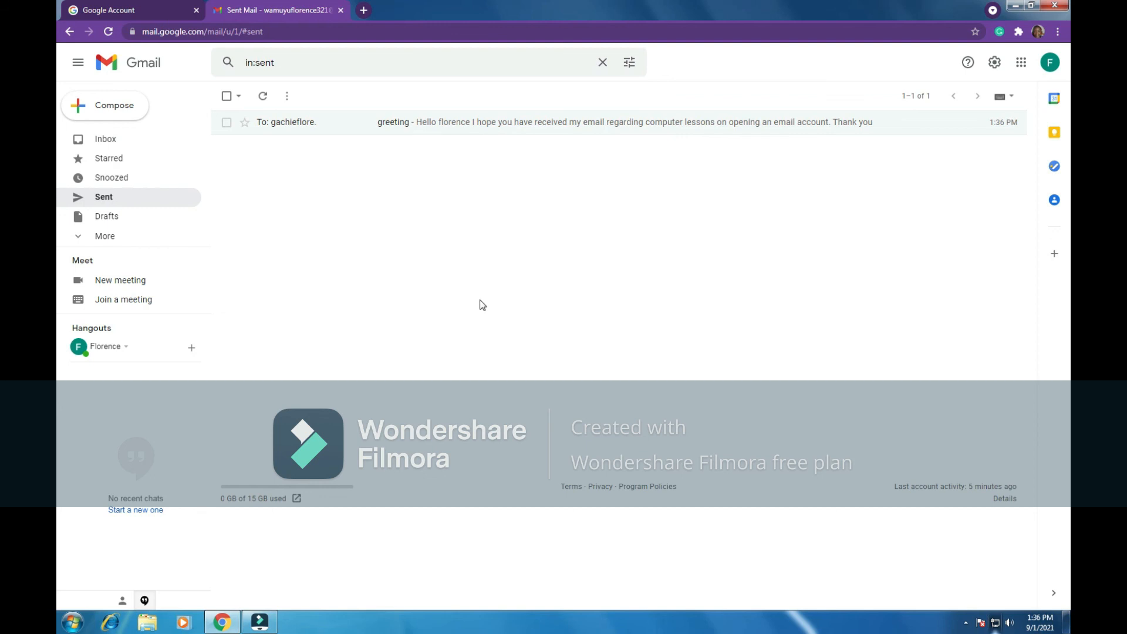
mouse_move(371, 260)
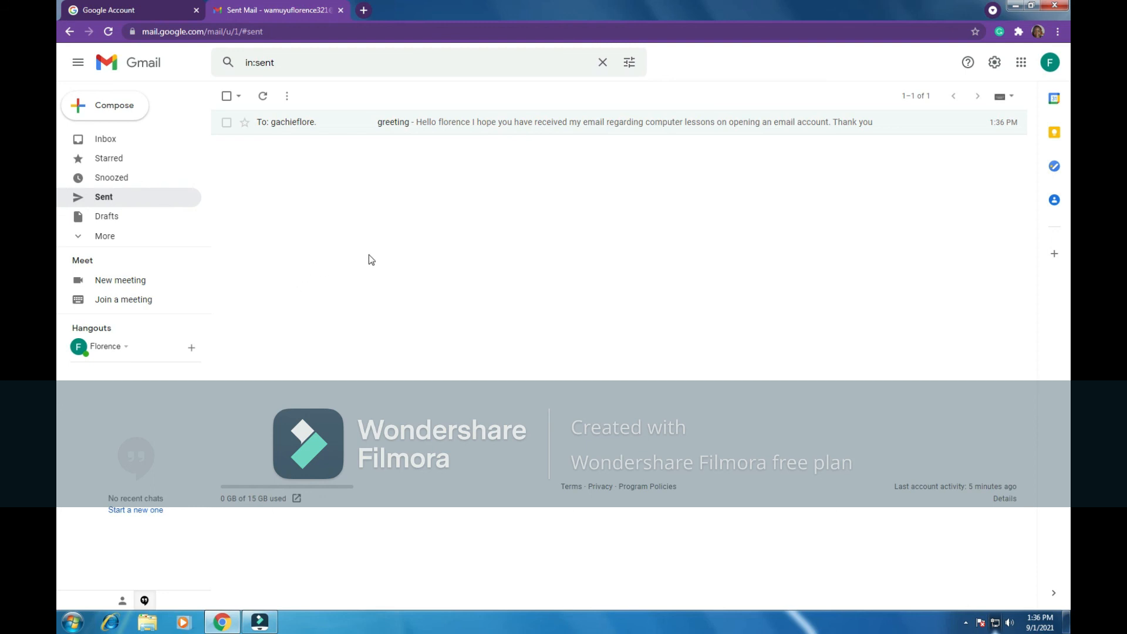
mouse_move(367, 177)
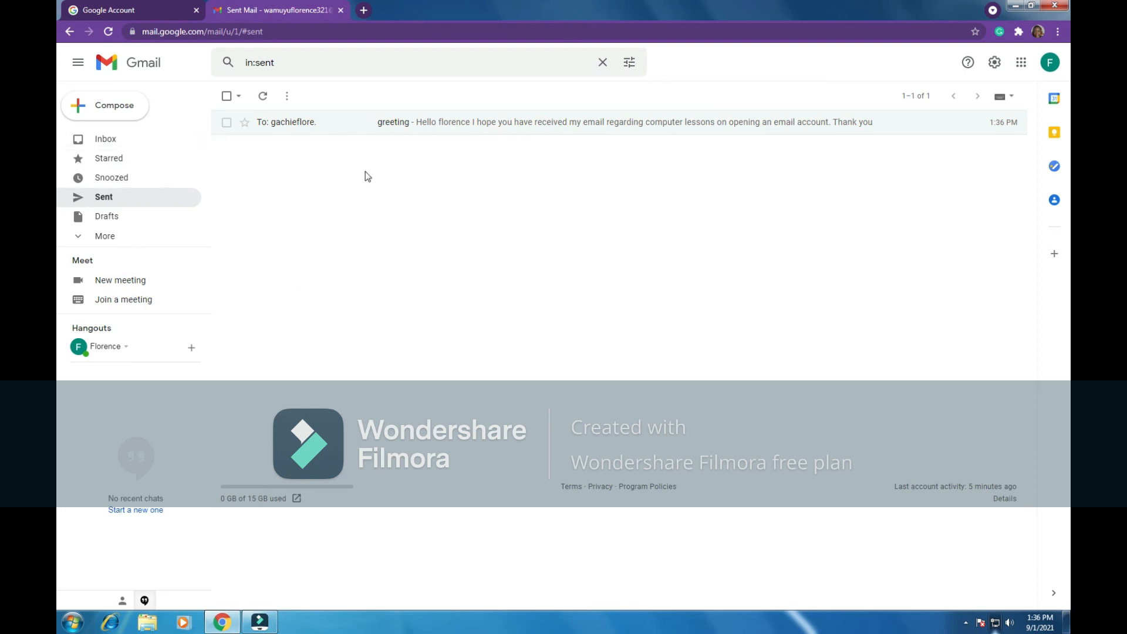
mouse_move(153, 327)
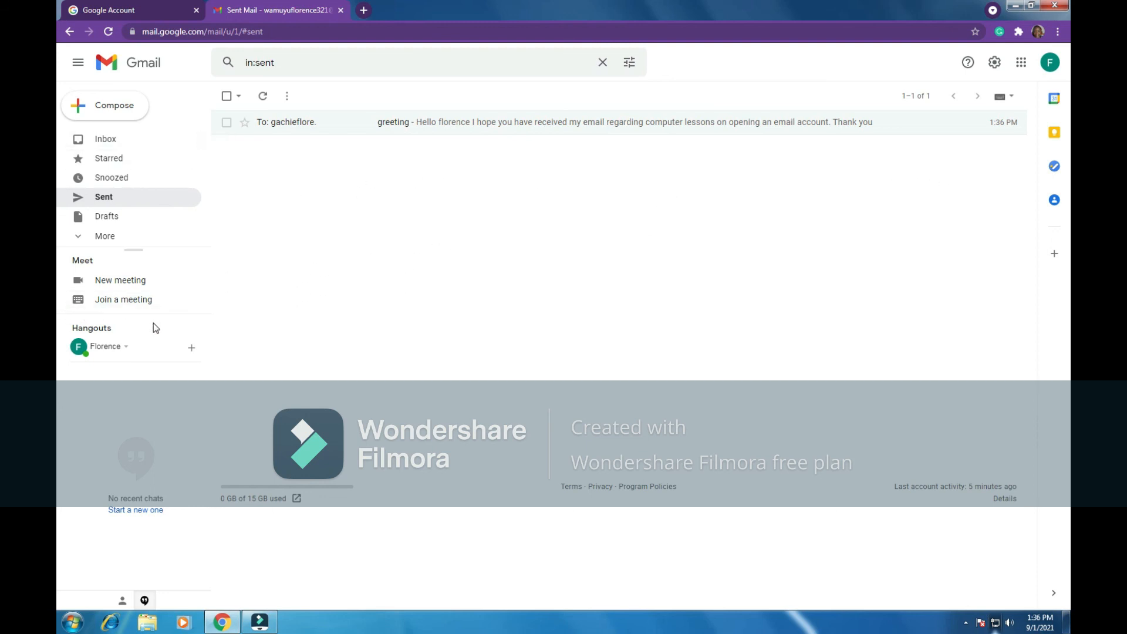
mouse_move(101, 385)
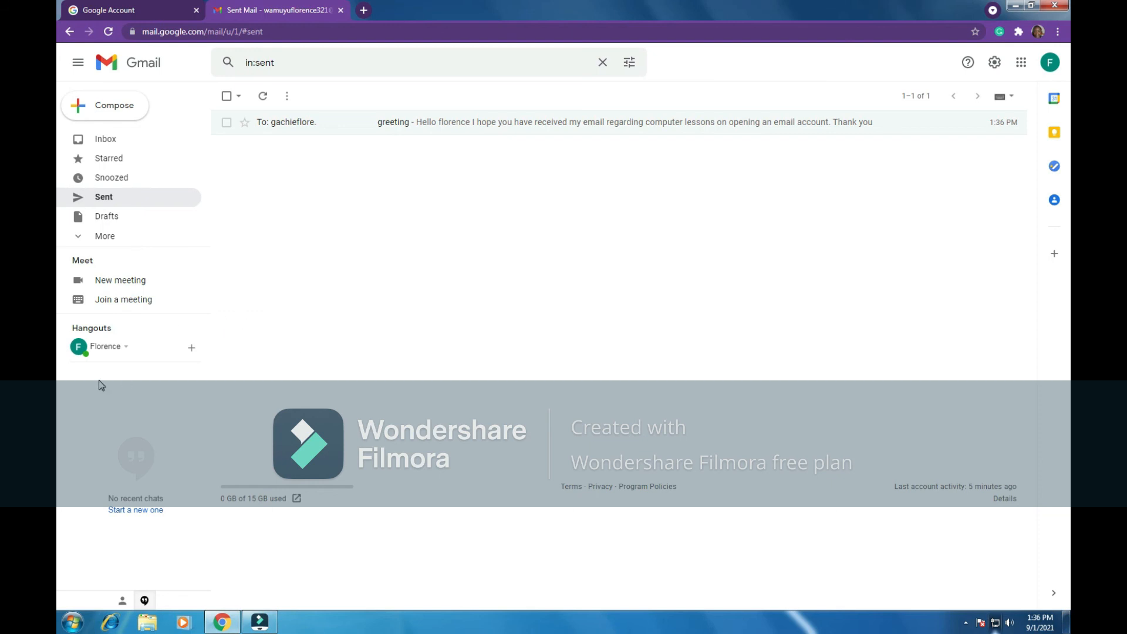
mouse_move(307, 372)
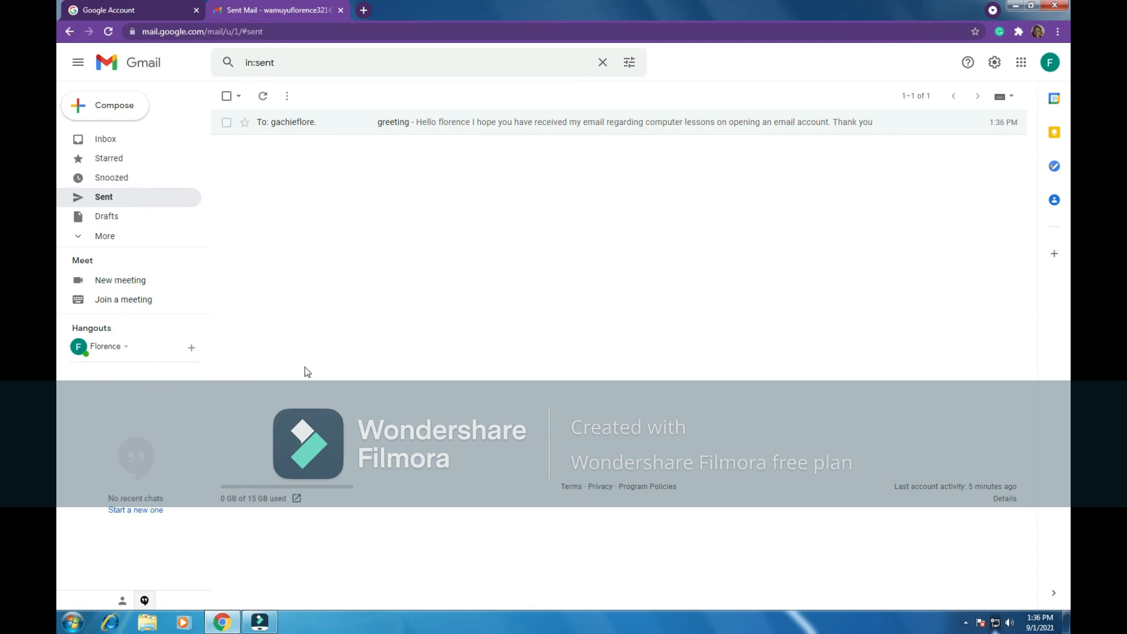
mouse_move(786, 378)
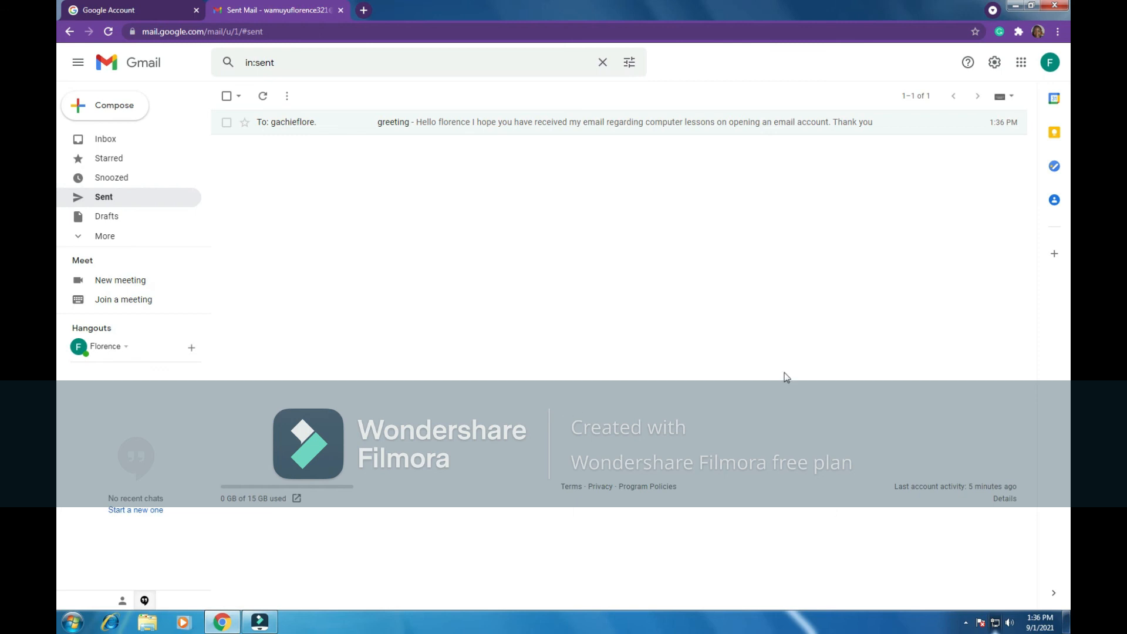
mouse_move(1022, 122)
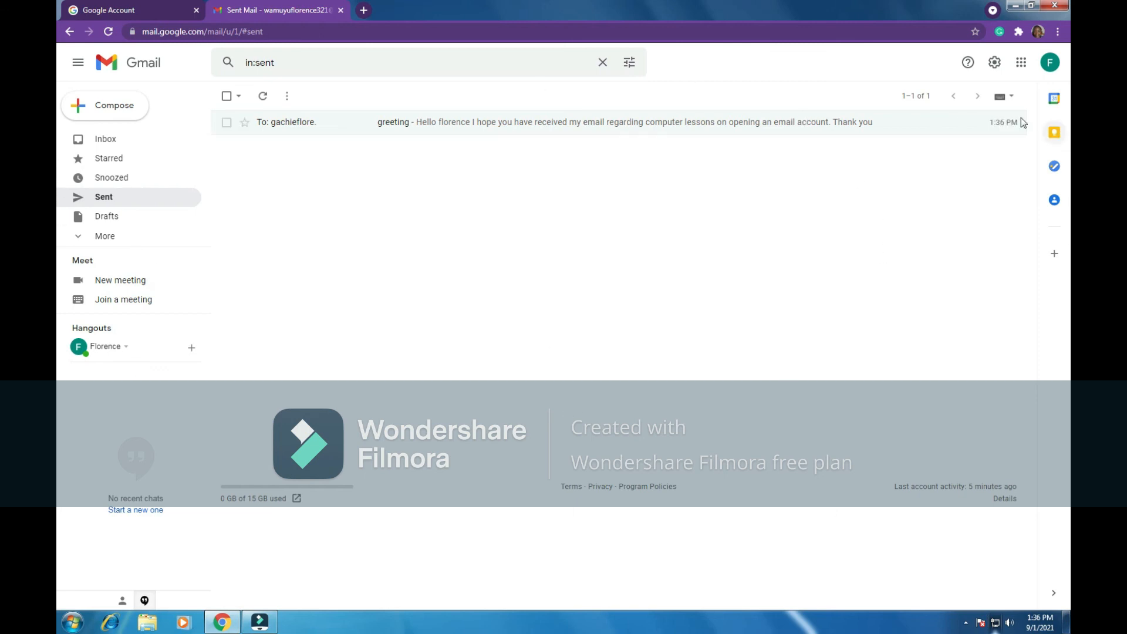
mouse_move(728, 237)
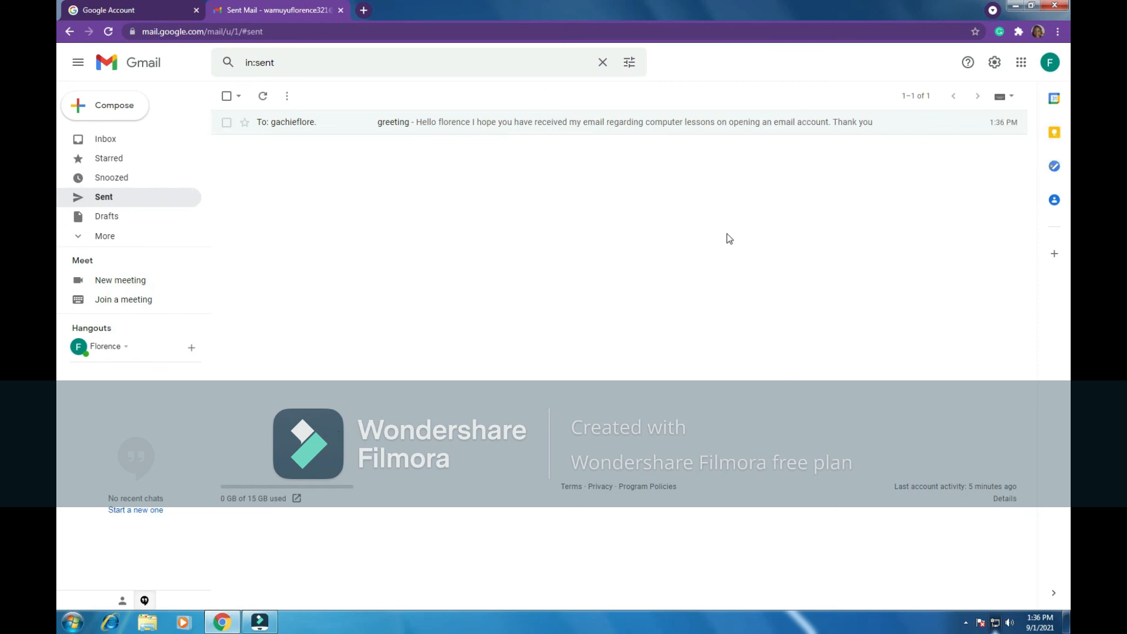
mouse_move(700, 283)
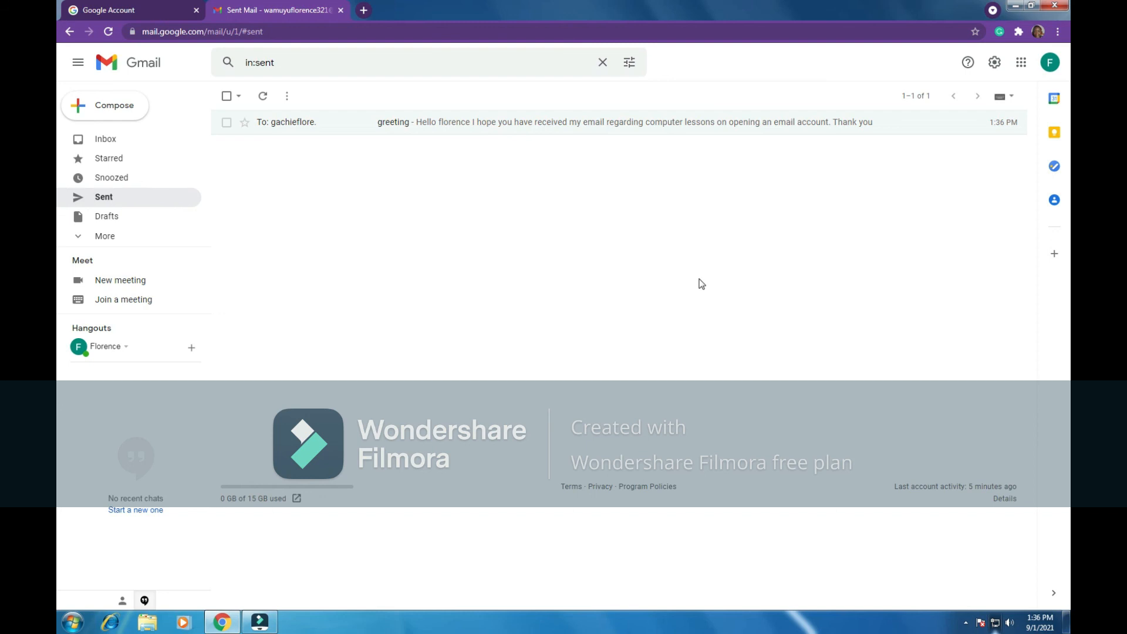
mouse_move(683, 354)
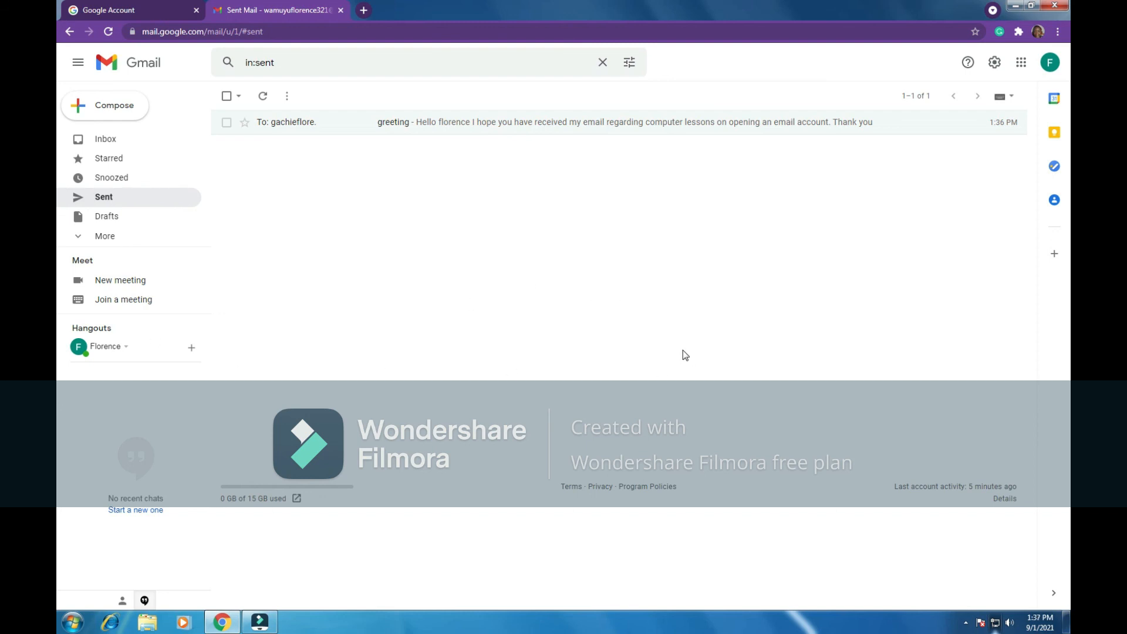
mouse_move(1049, 62)
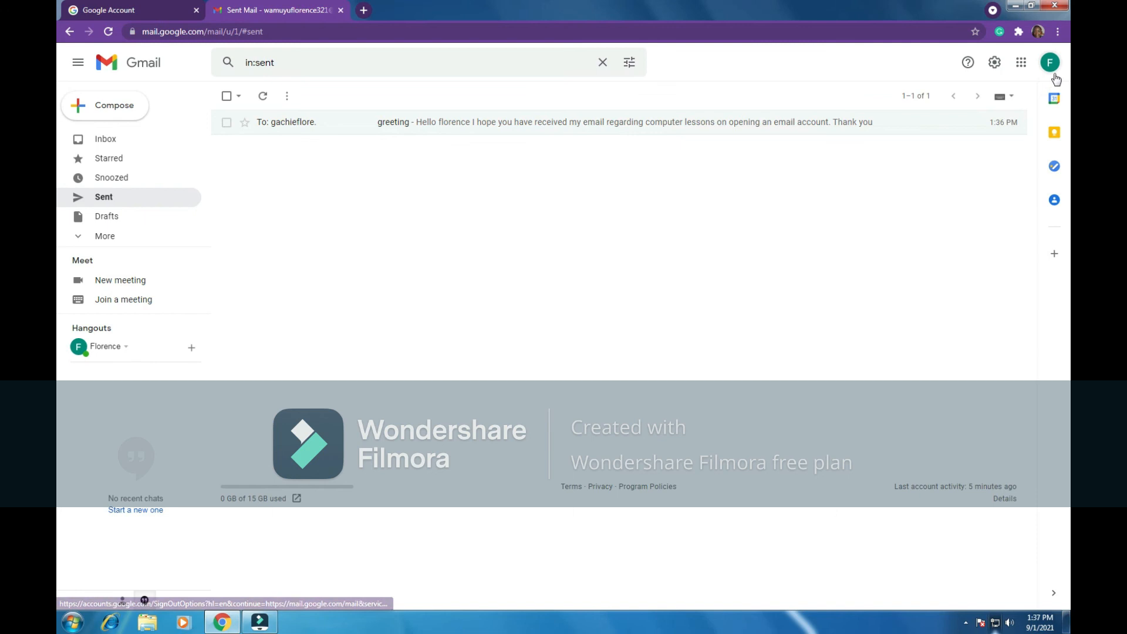
mouse_move(1050, 63)
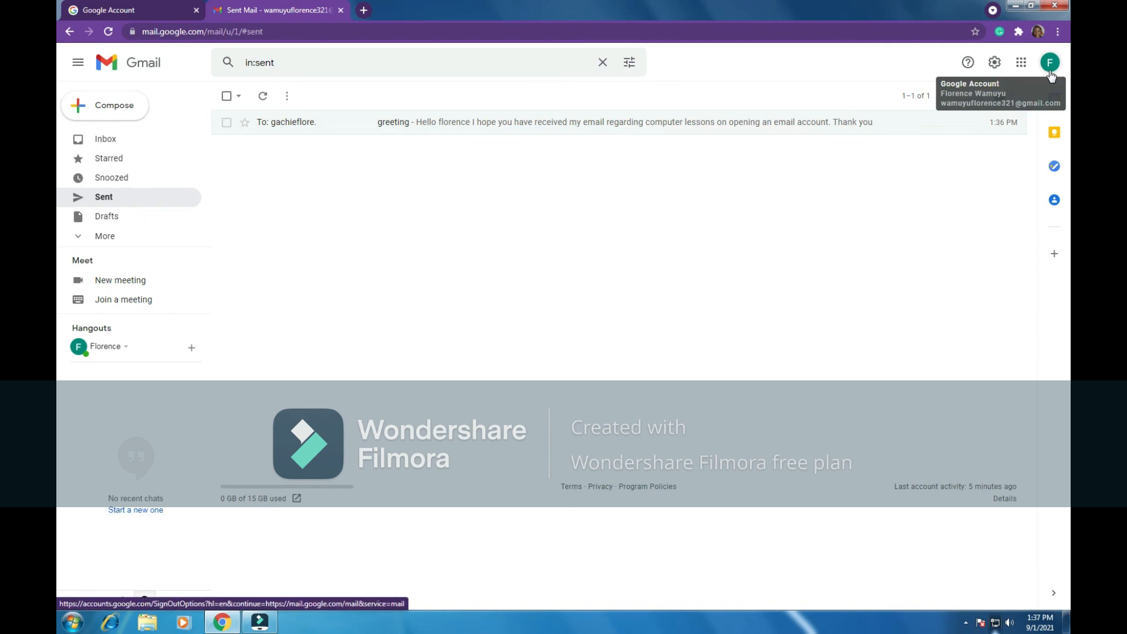
Open the profile avatar's account menu to reach the sign-out option
click(1050, 63)
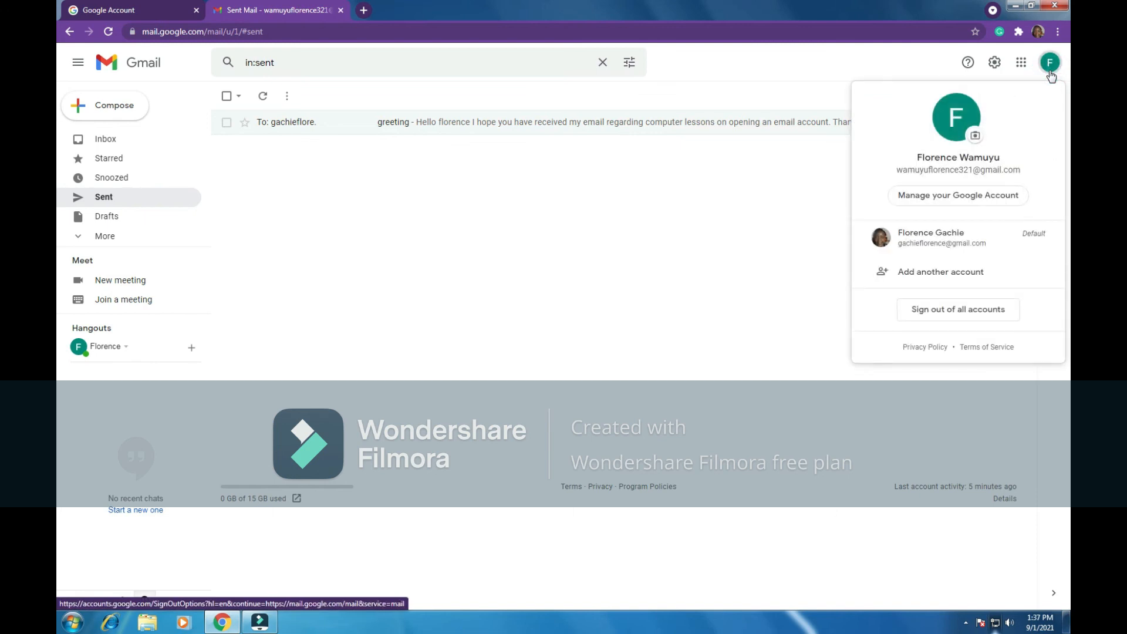
mouse_move(996, 346)
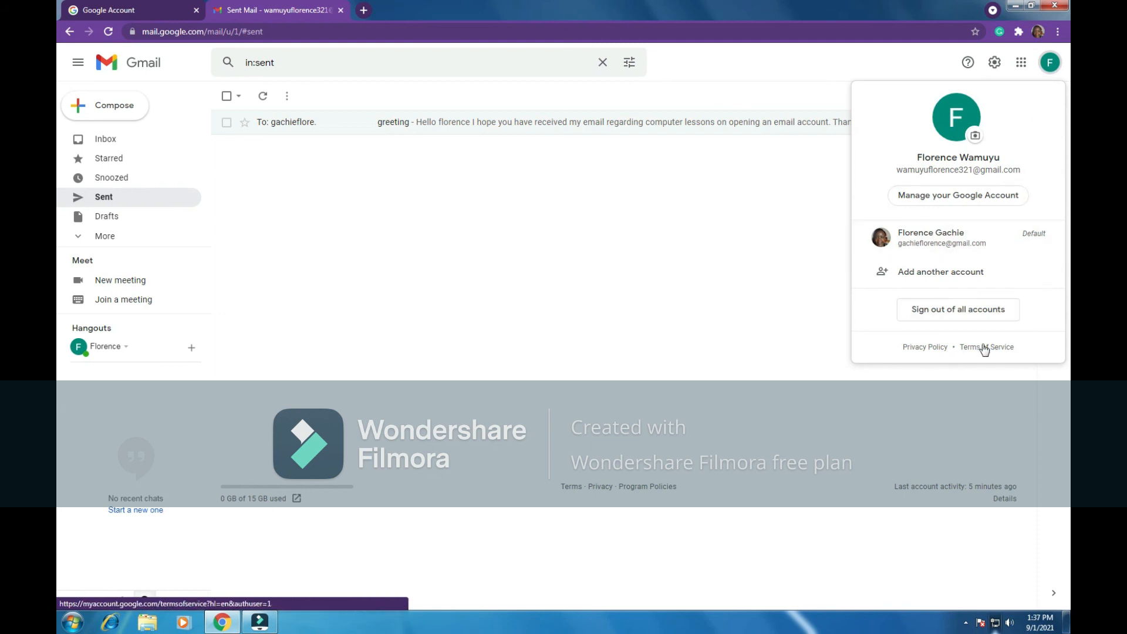